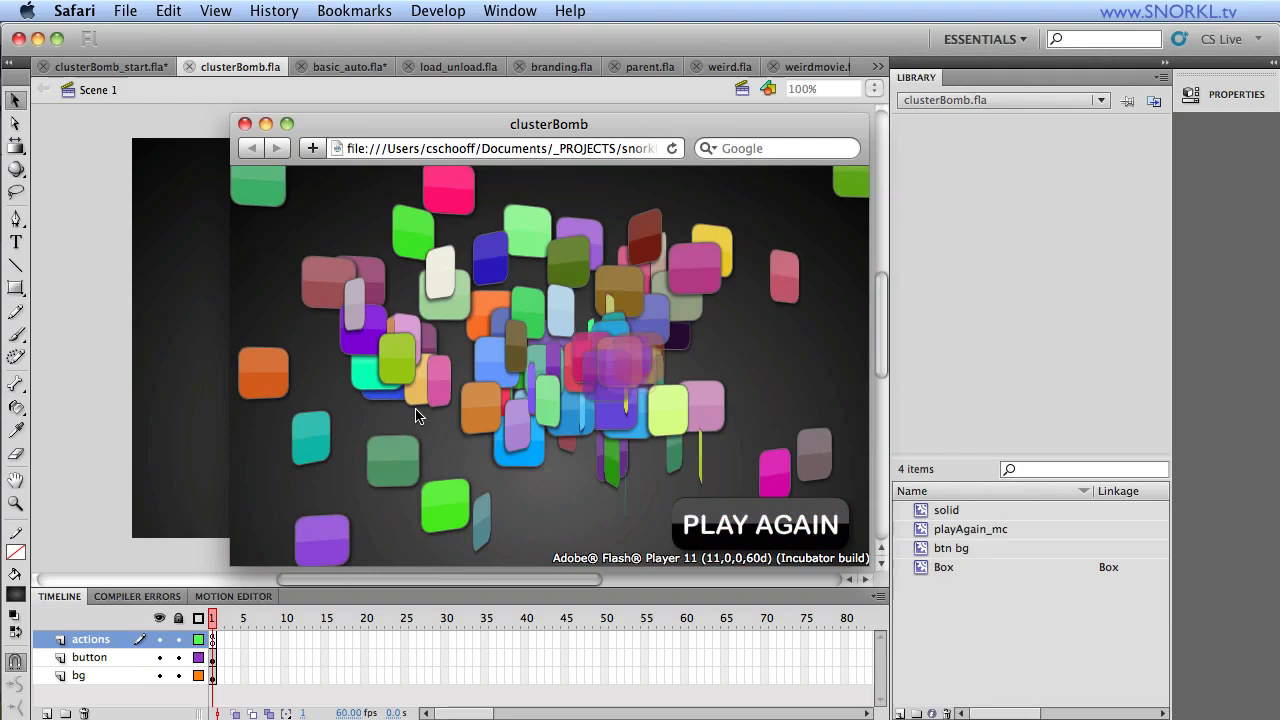
Step: Replay the box-burst animation repeatedly with PLAY AGAIN, then close the Safari test window
left_click(760, 525)
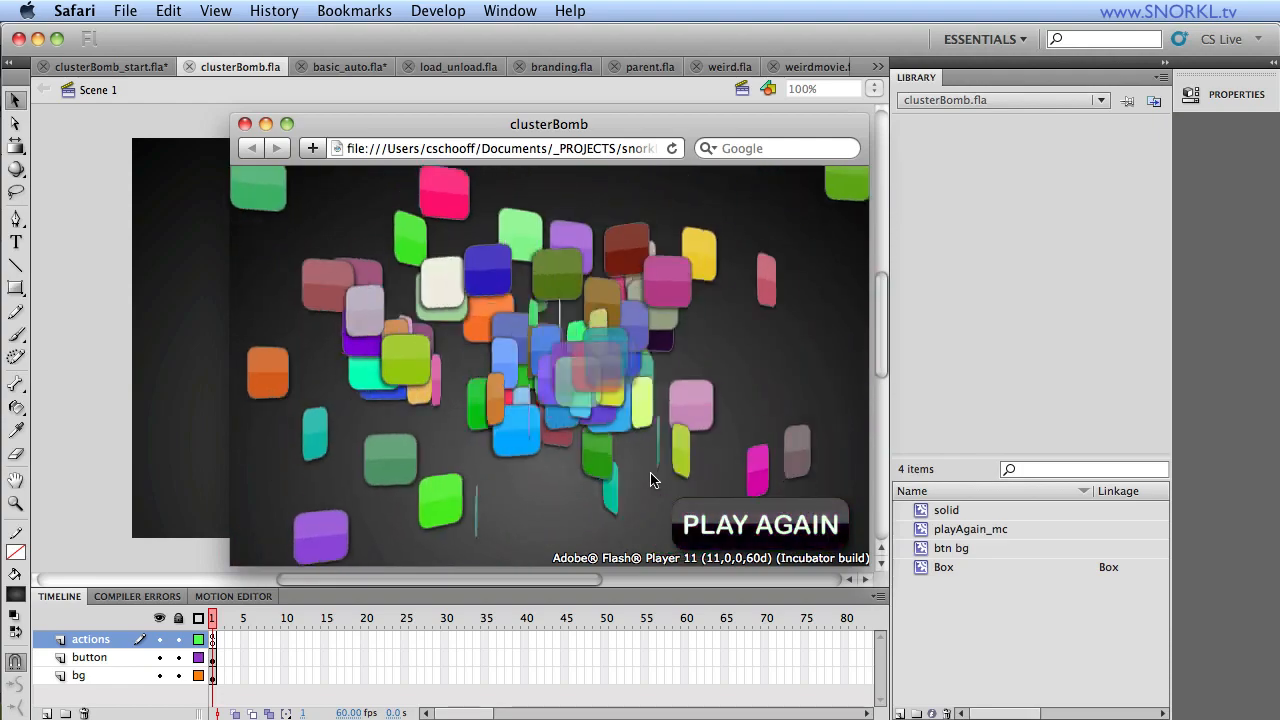
left_click(760, 524)
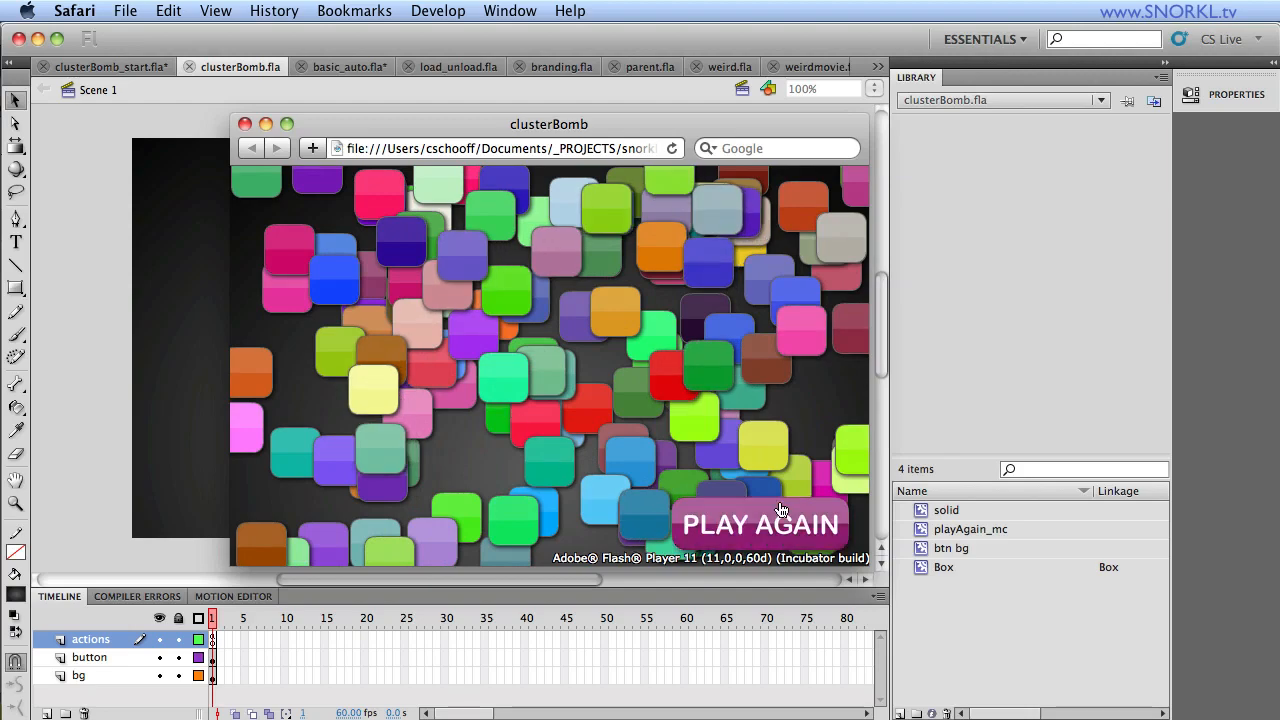
left_click(760, 524)
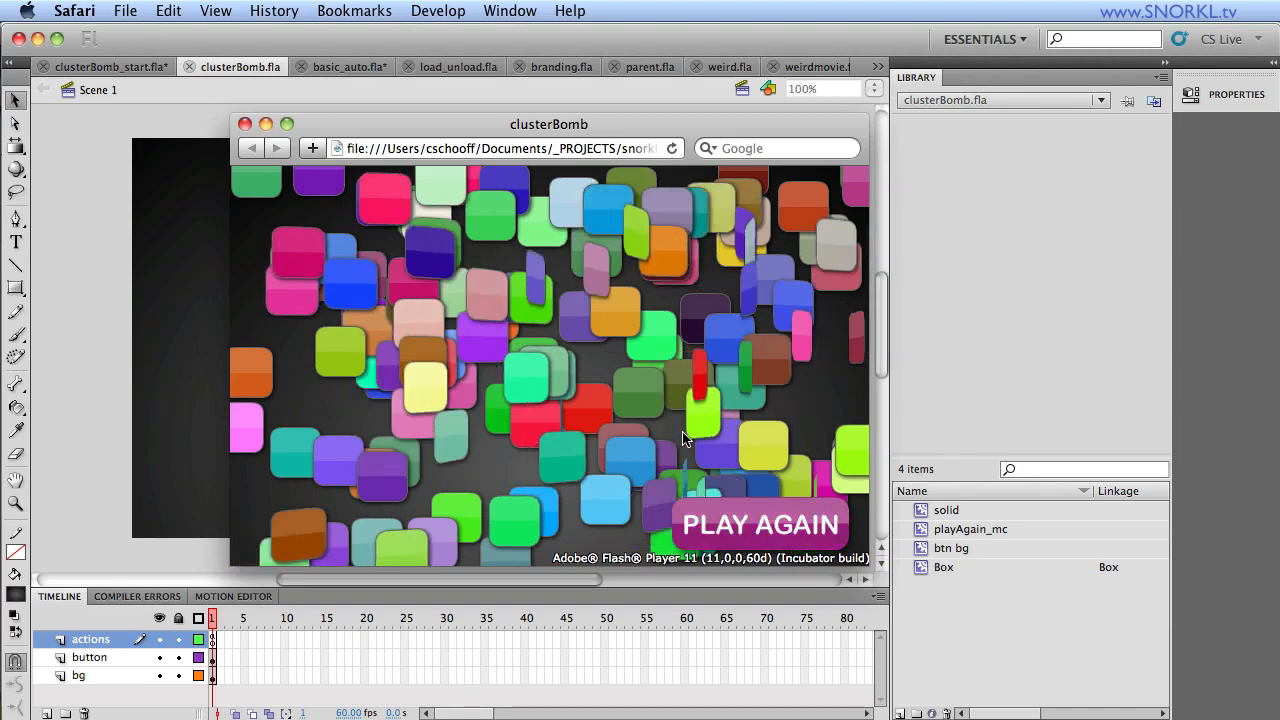
left_click(760, 524)
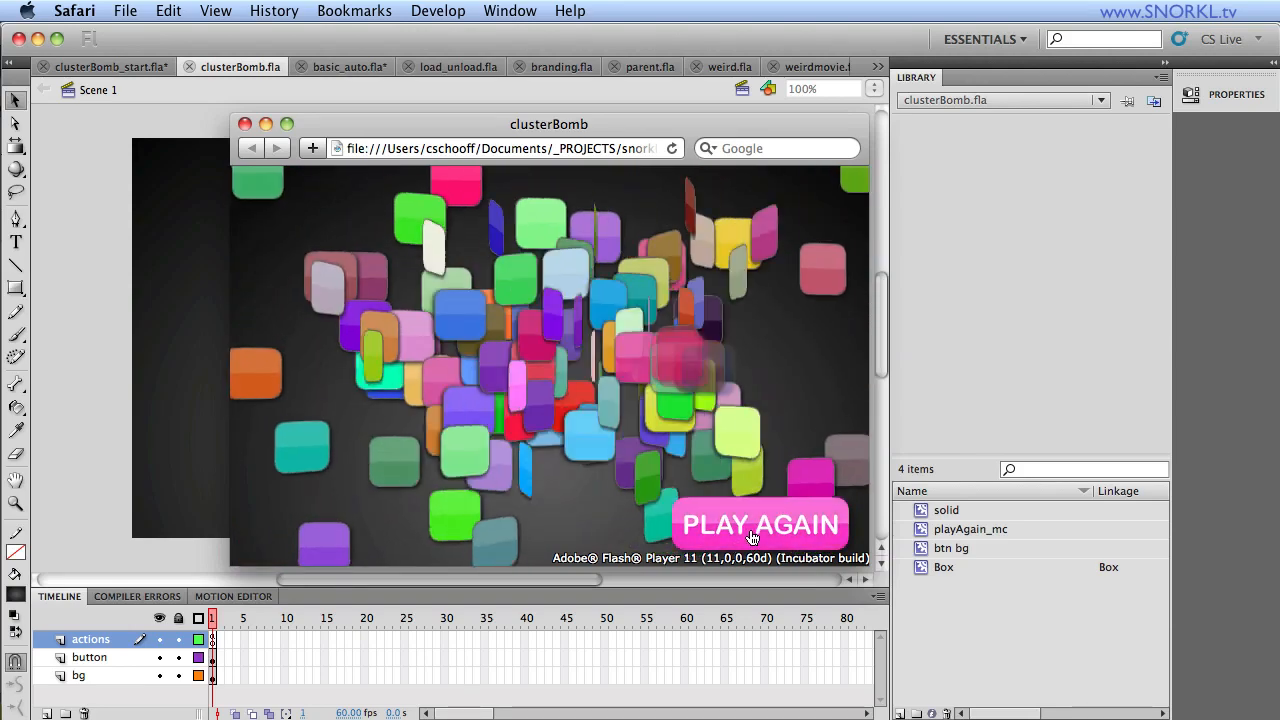
left_click(759, 524)
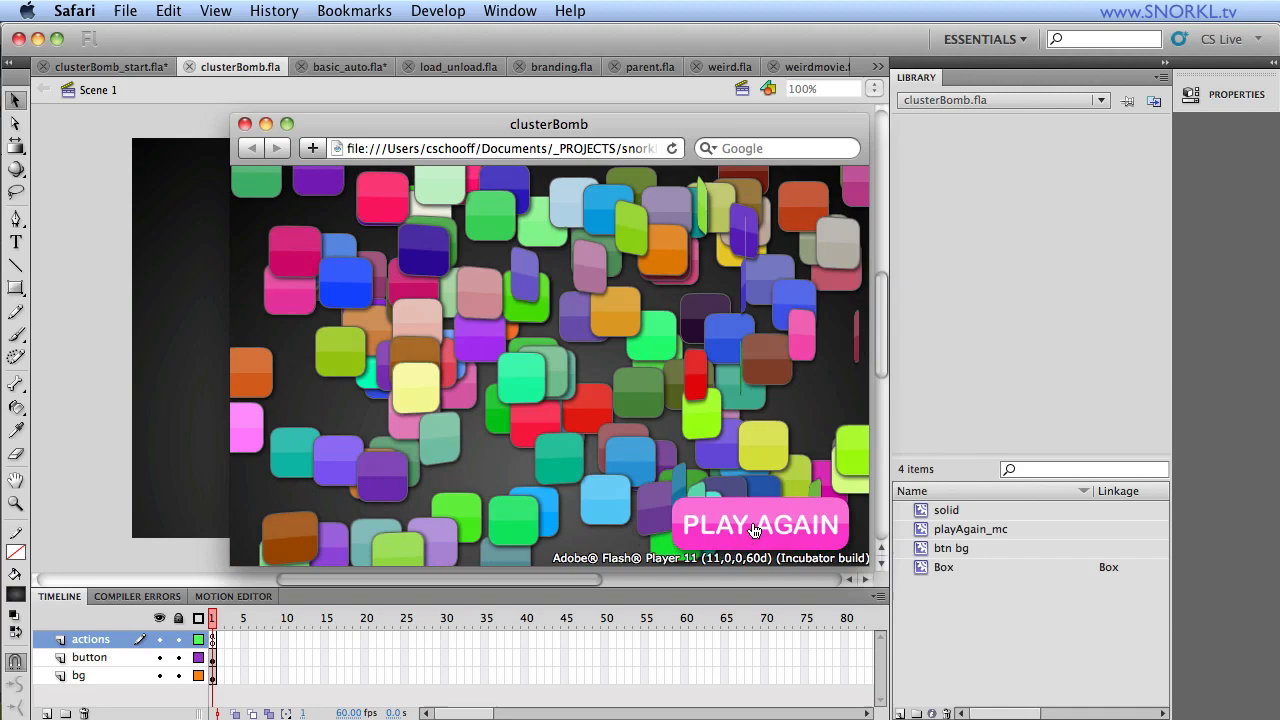
left_click(760, 525)
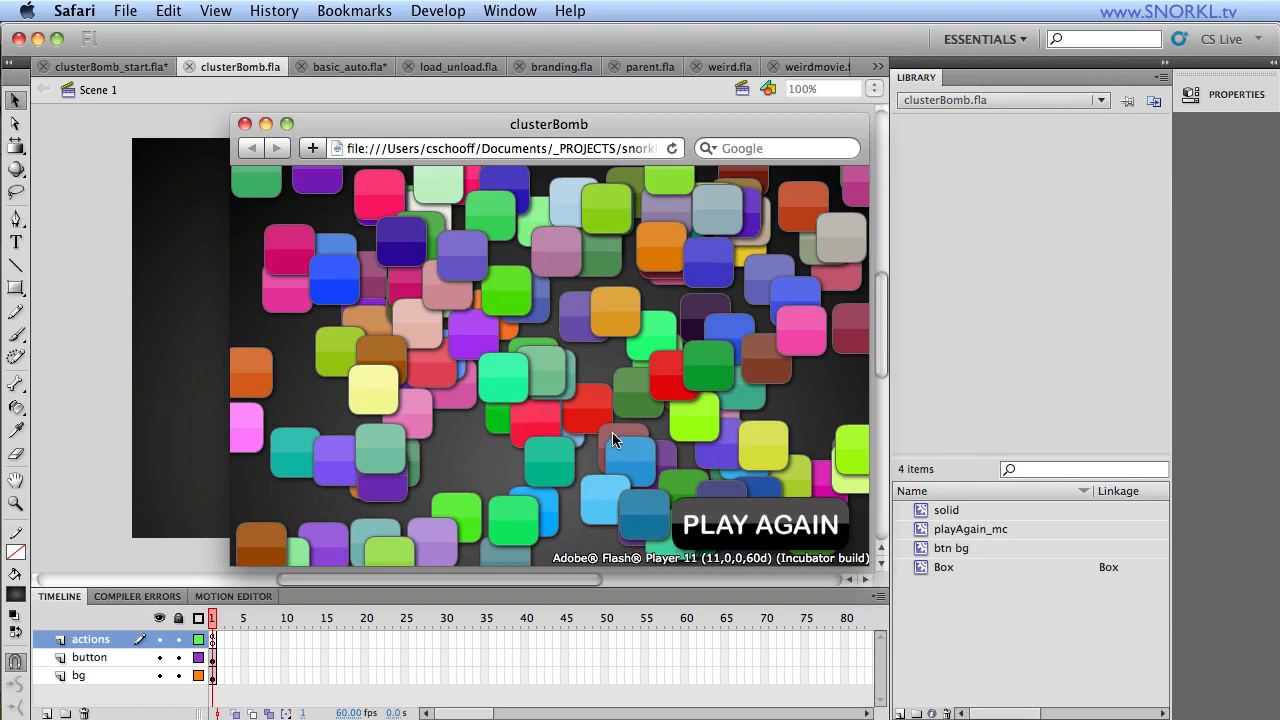
mouse_move(497, 378)
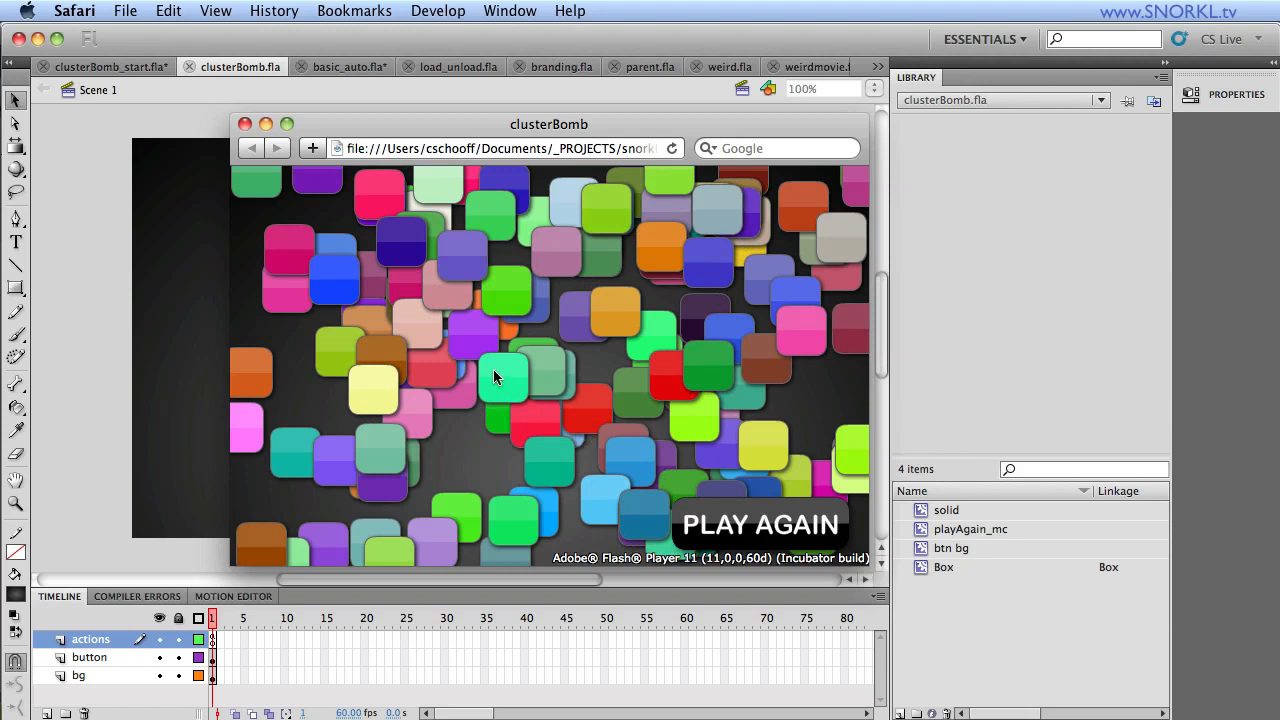
mouse_move(500, 385)
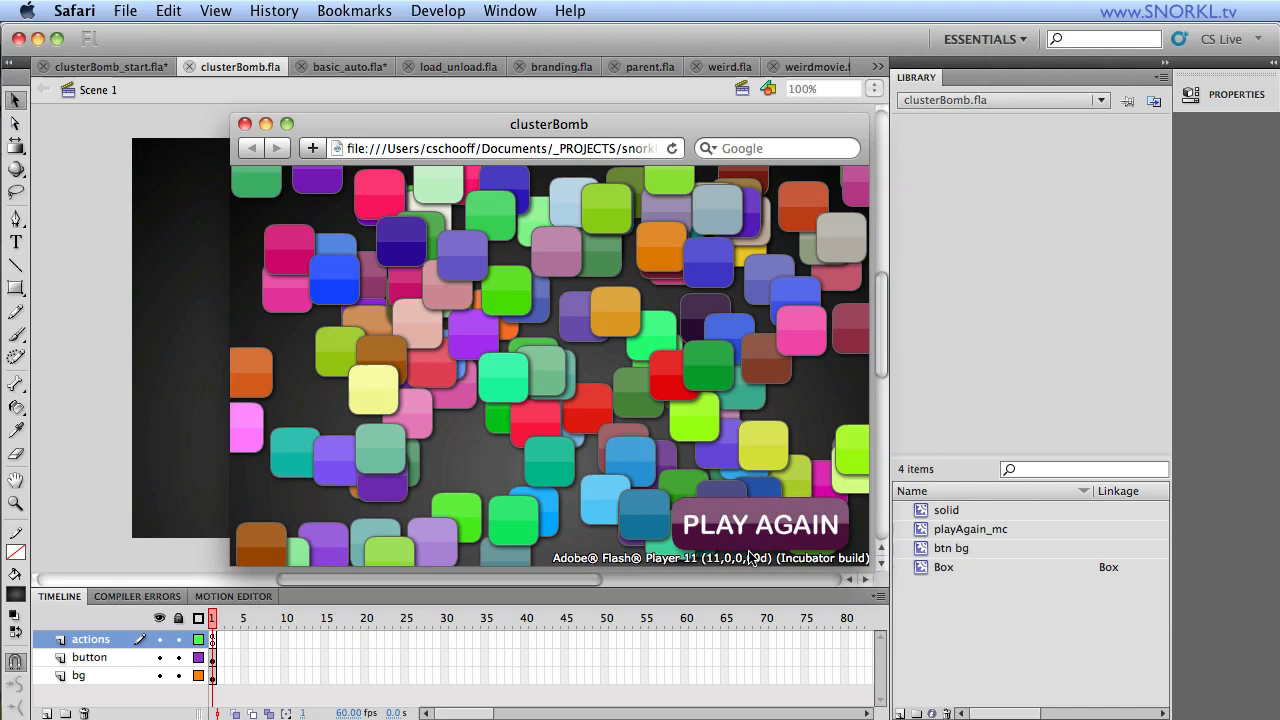
left_click(760, 524)
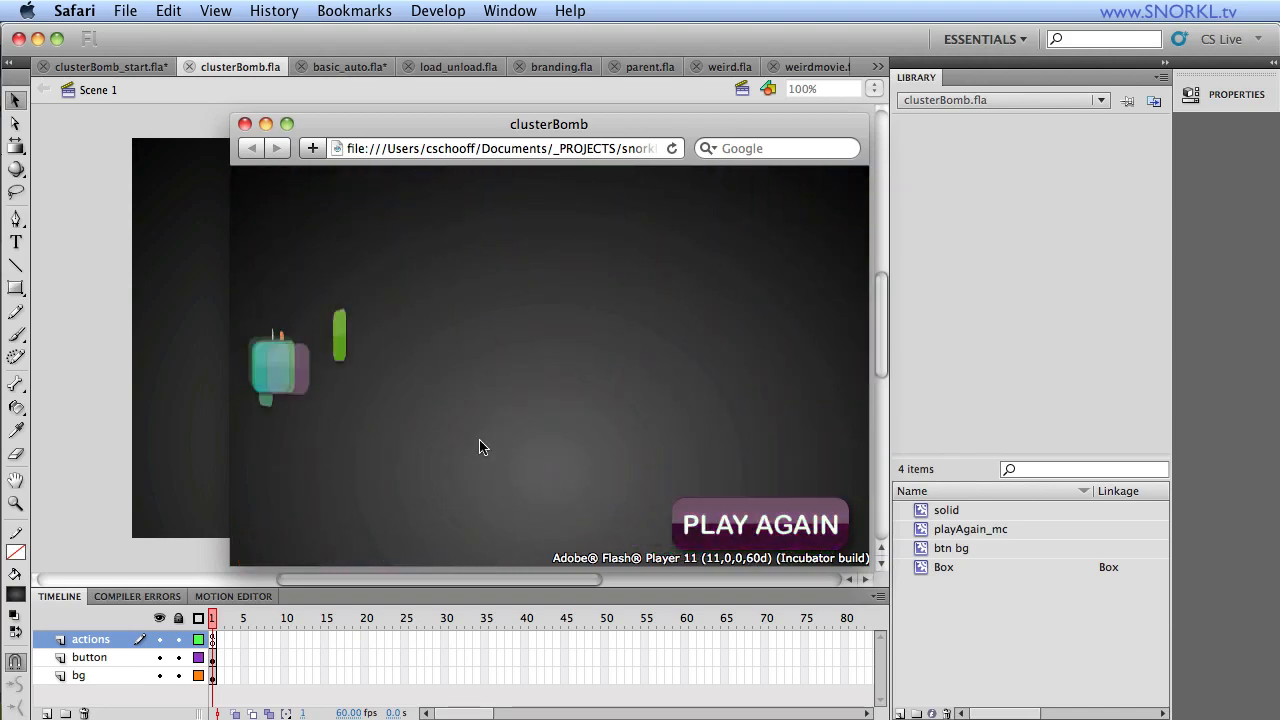
left_click(759, 524)
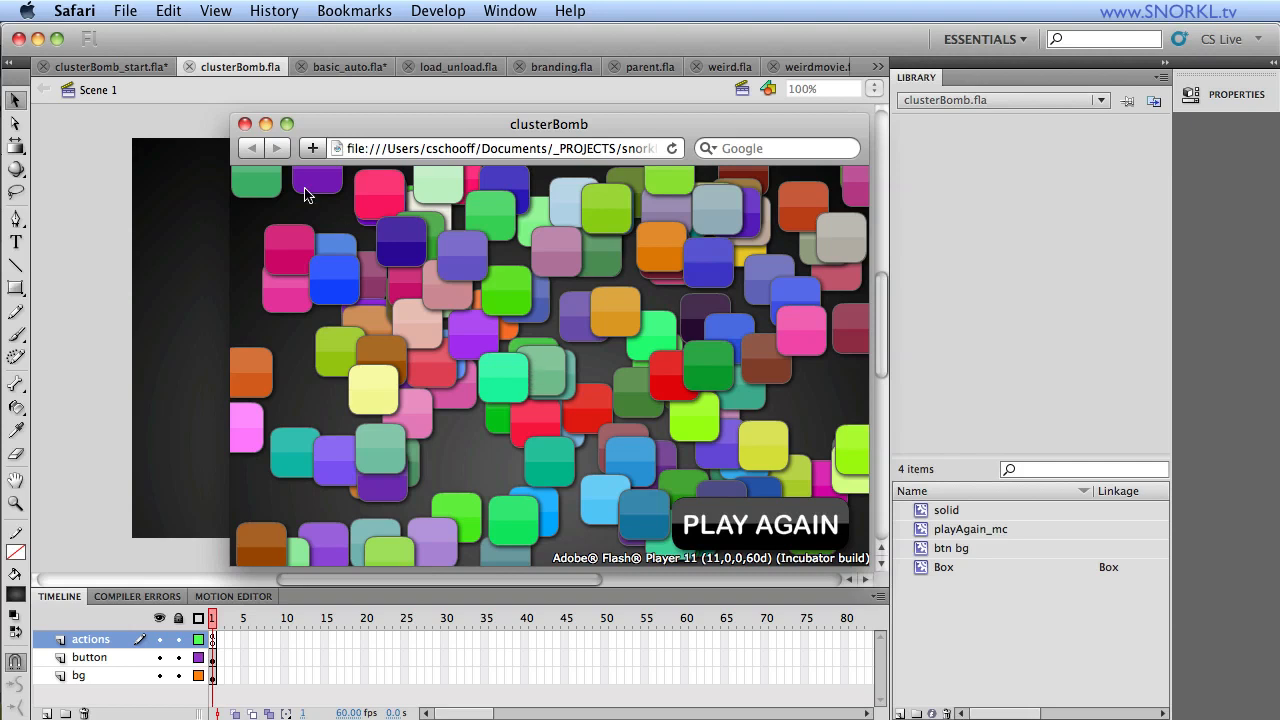
left_click(245, 124)
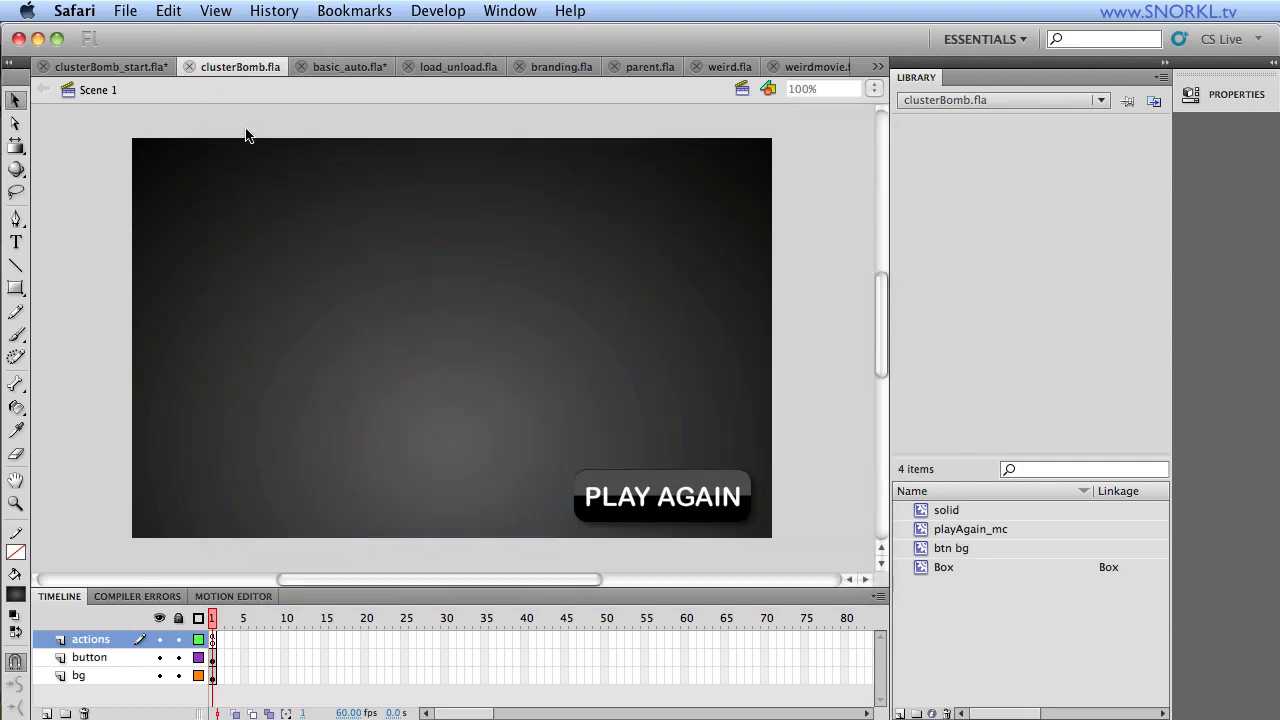
Step: Switch to clusterBomb_start.fla, show the Box symbol's stroke layer, and return to Scene 1
left_click(105, 66)
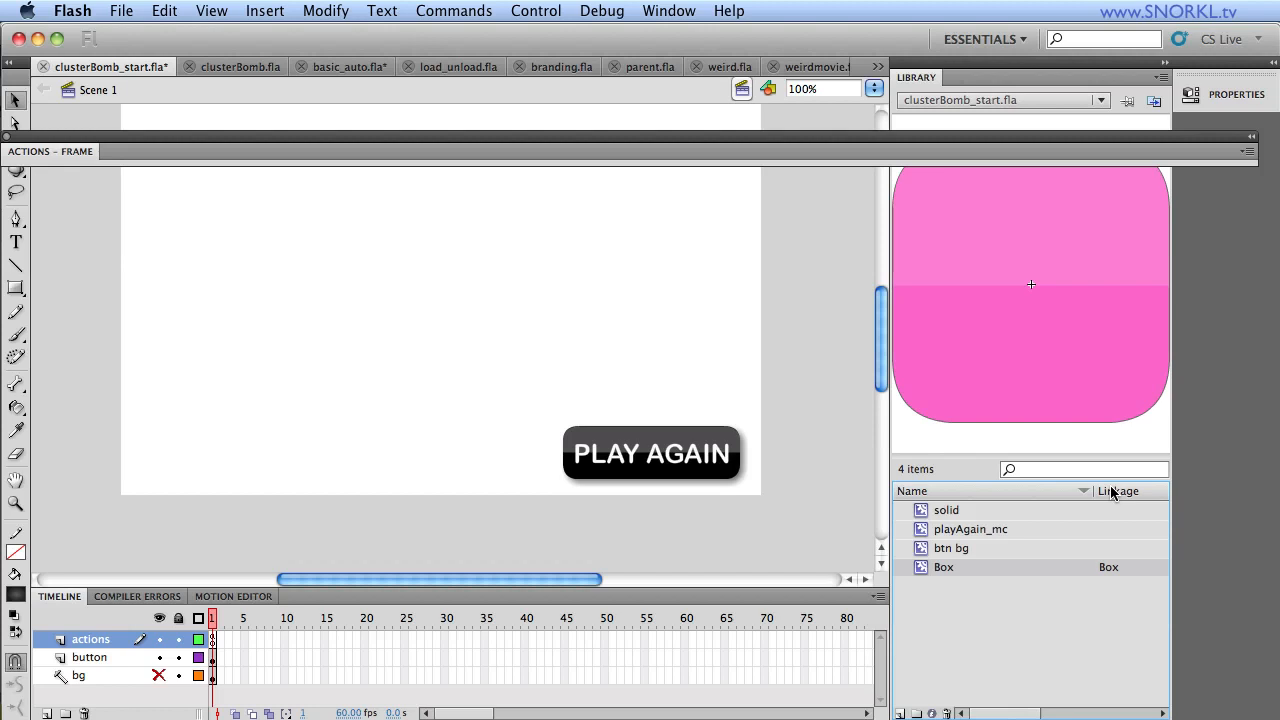
mouse_move(1105, 590)
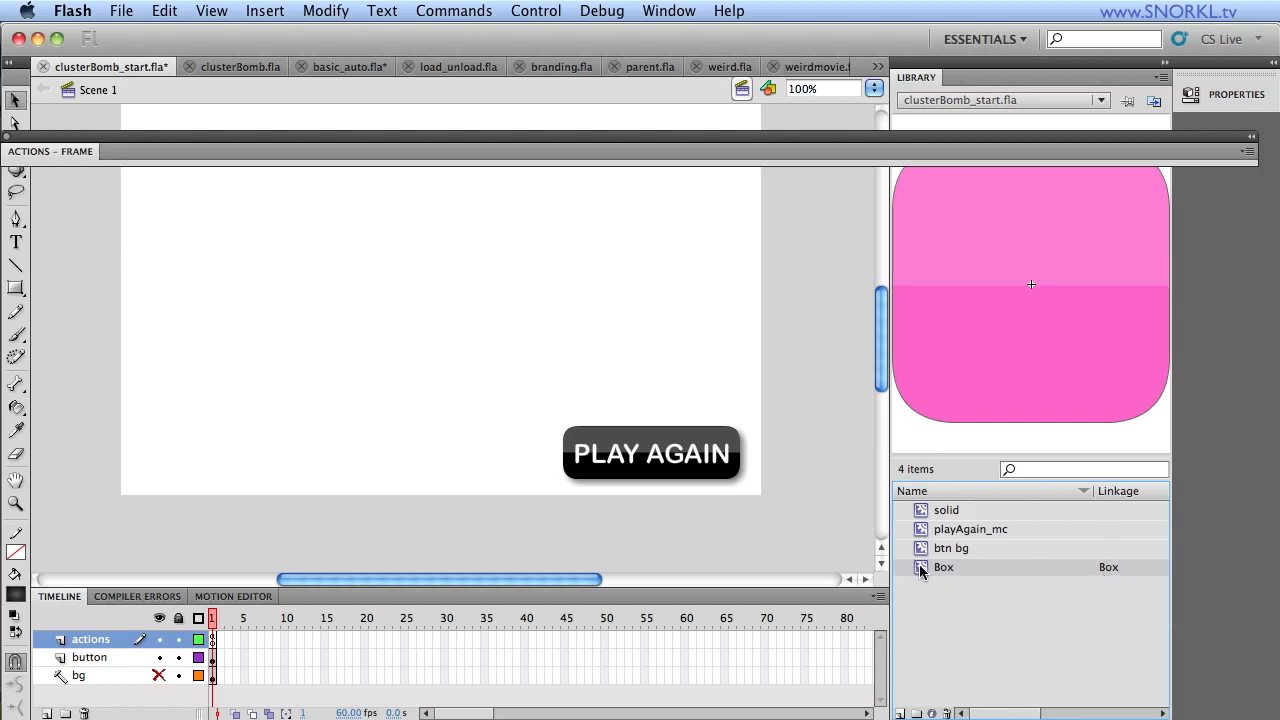
double_click(943, 567)
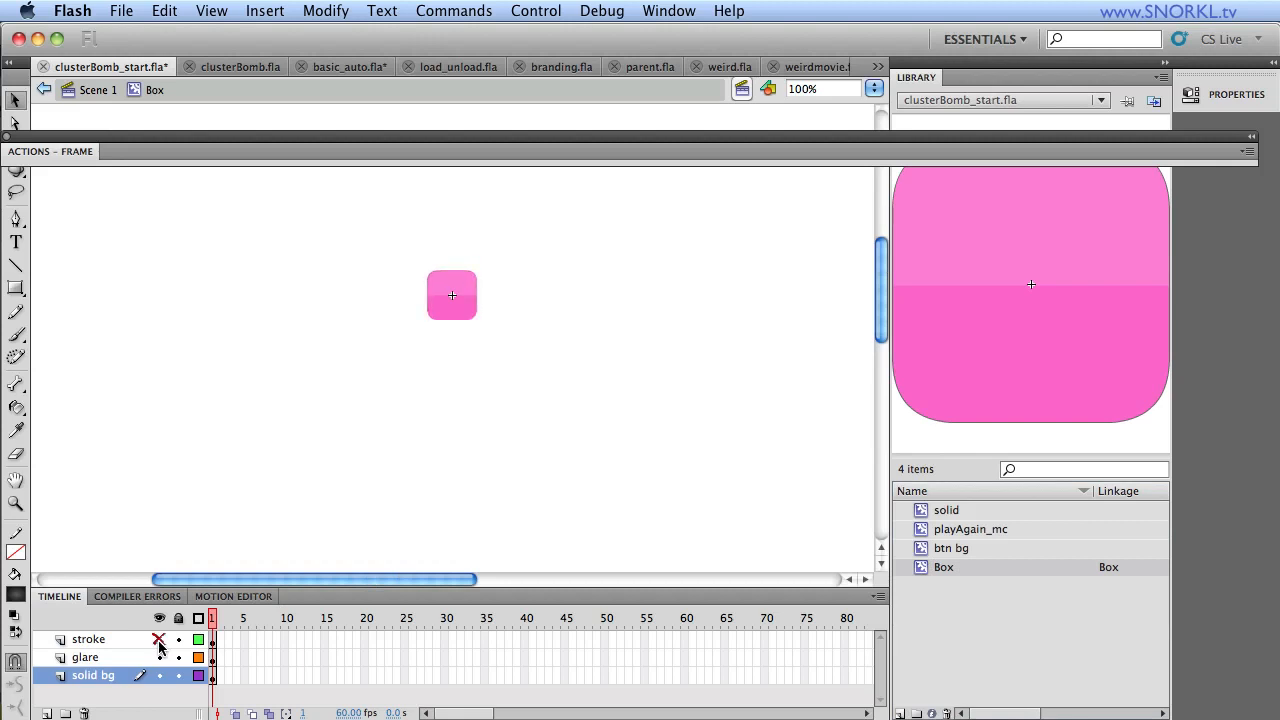
left_click(159, 657)
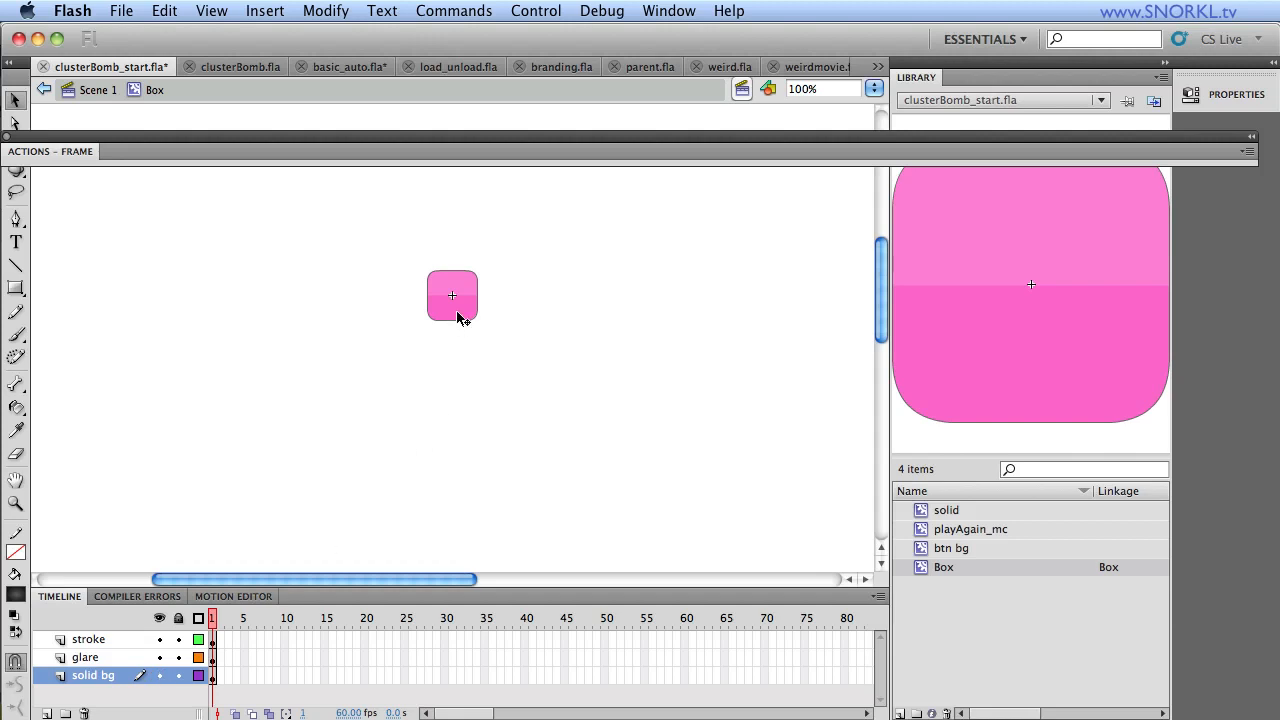
mouse_move(446, 321)
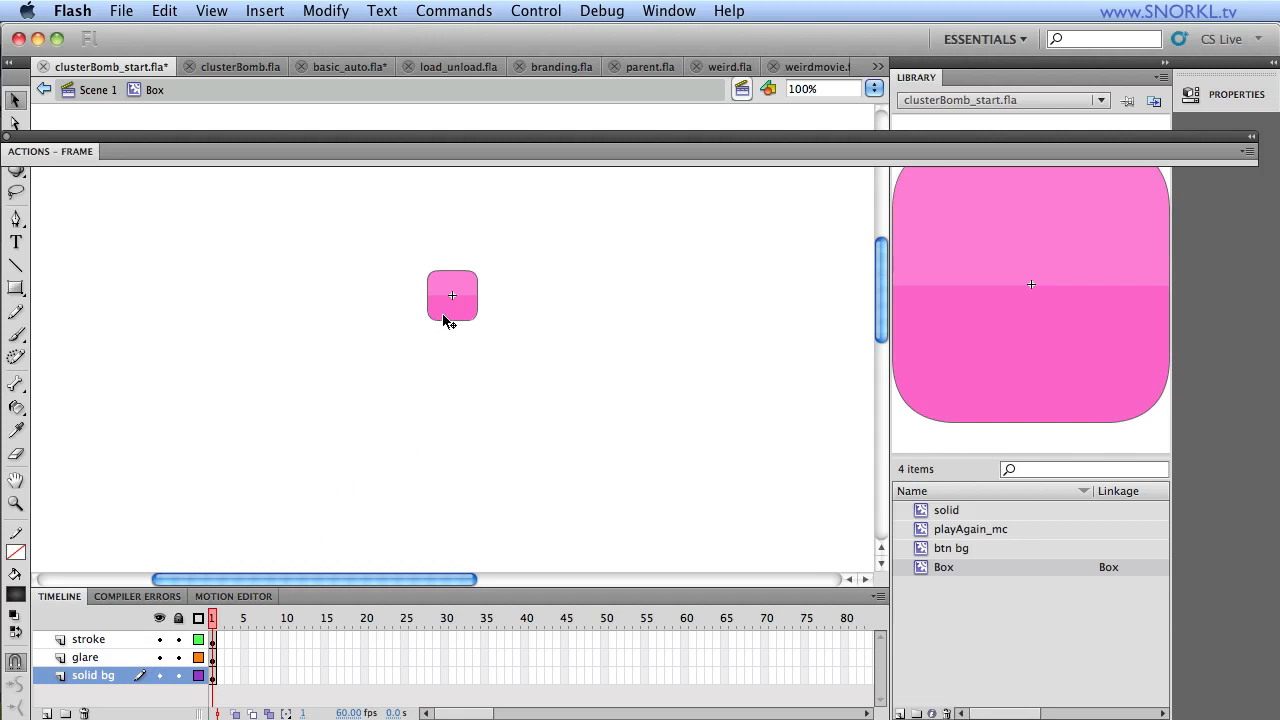
left_click(452, 295)
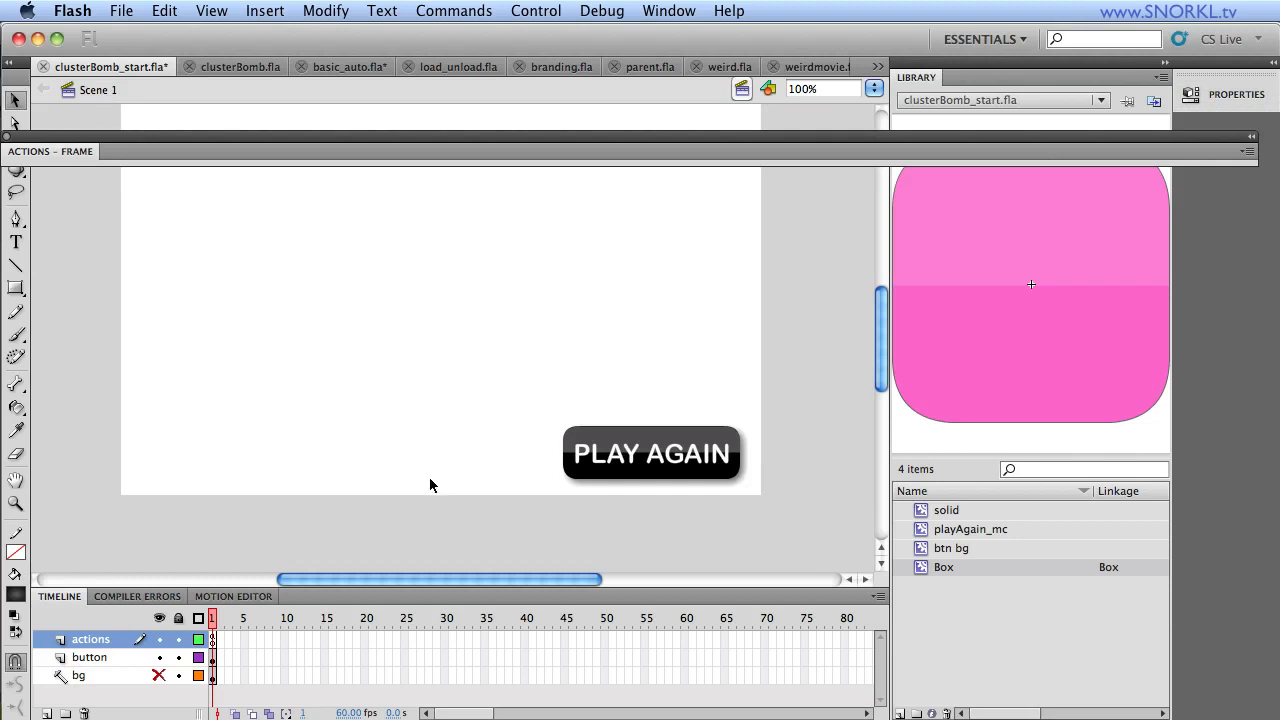
mouse_move(663, 478)
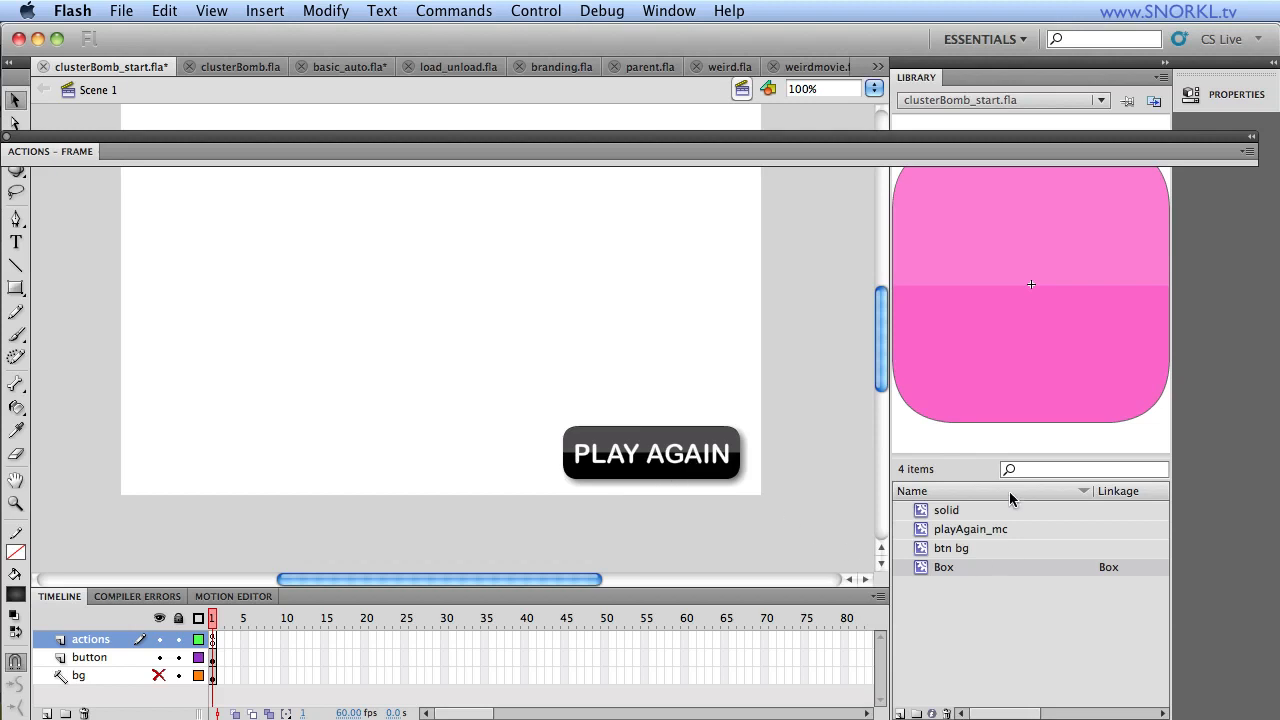
mouse_move(1013, 340)
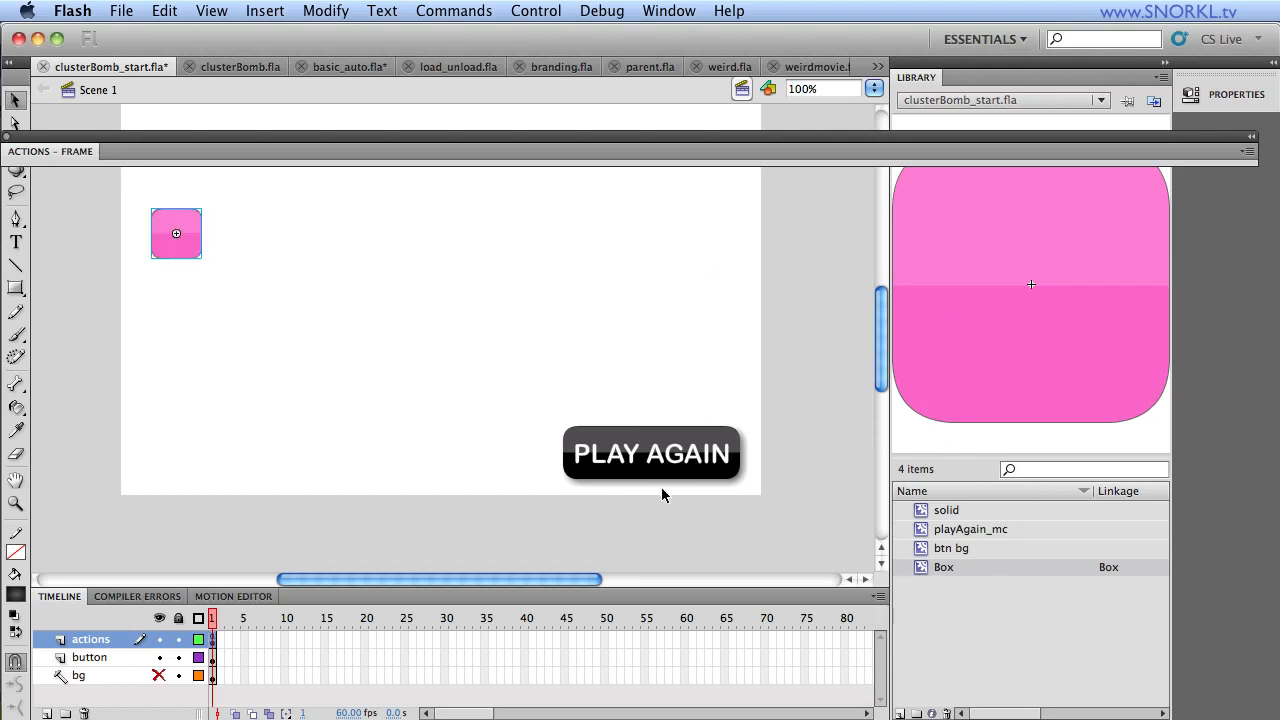
mouse_move(198, 263)
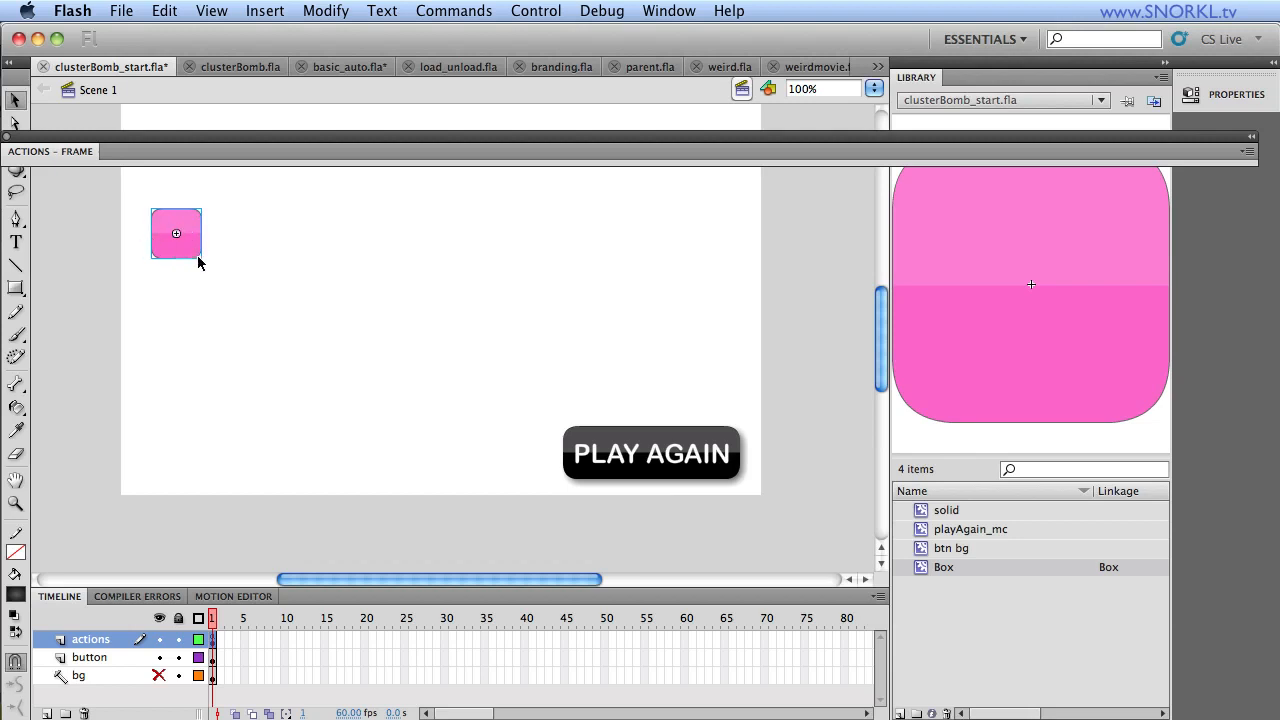
left_click_drag(177, 234, 191, 322)
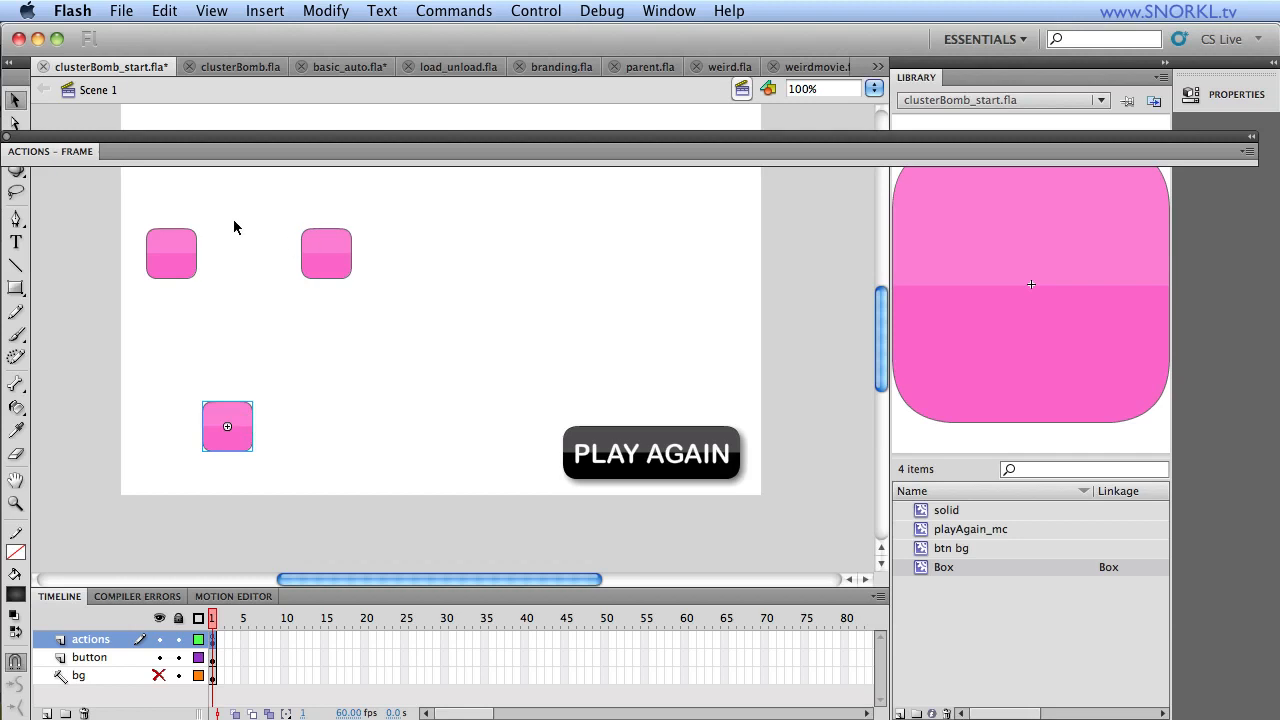
left_click_drag(235, 227, 164, 443)
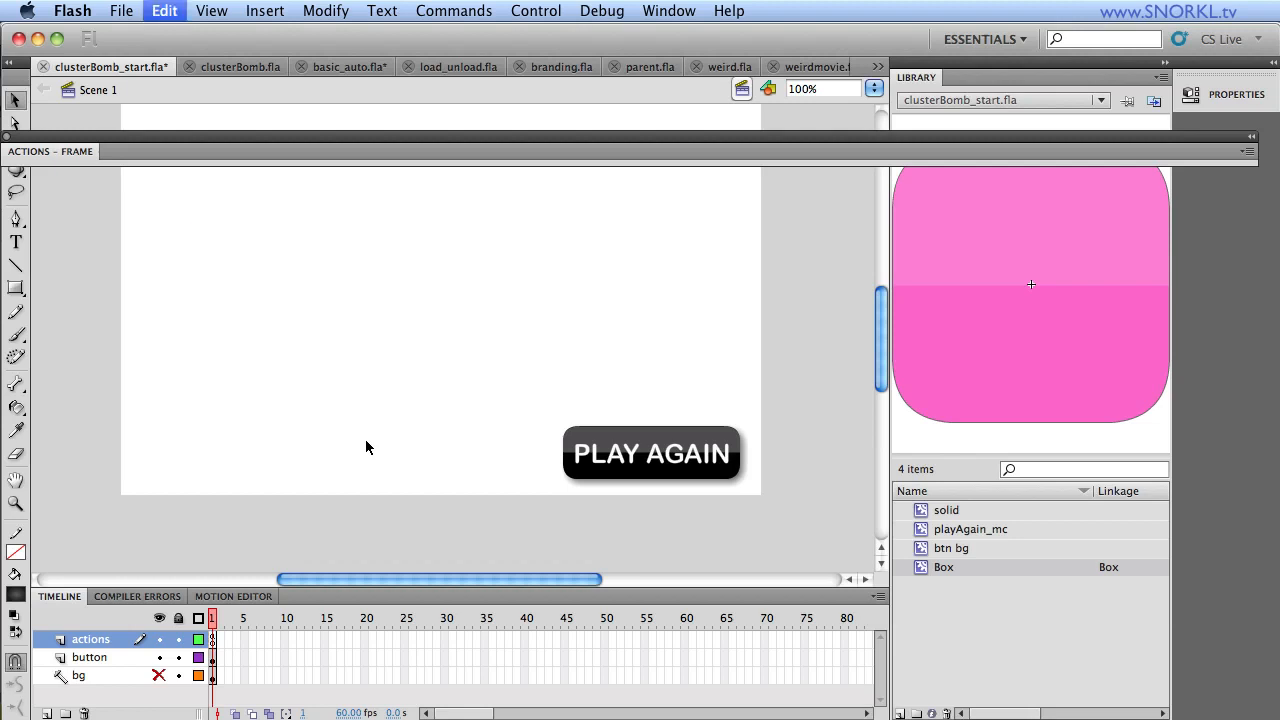
mouse_move(115, 650)
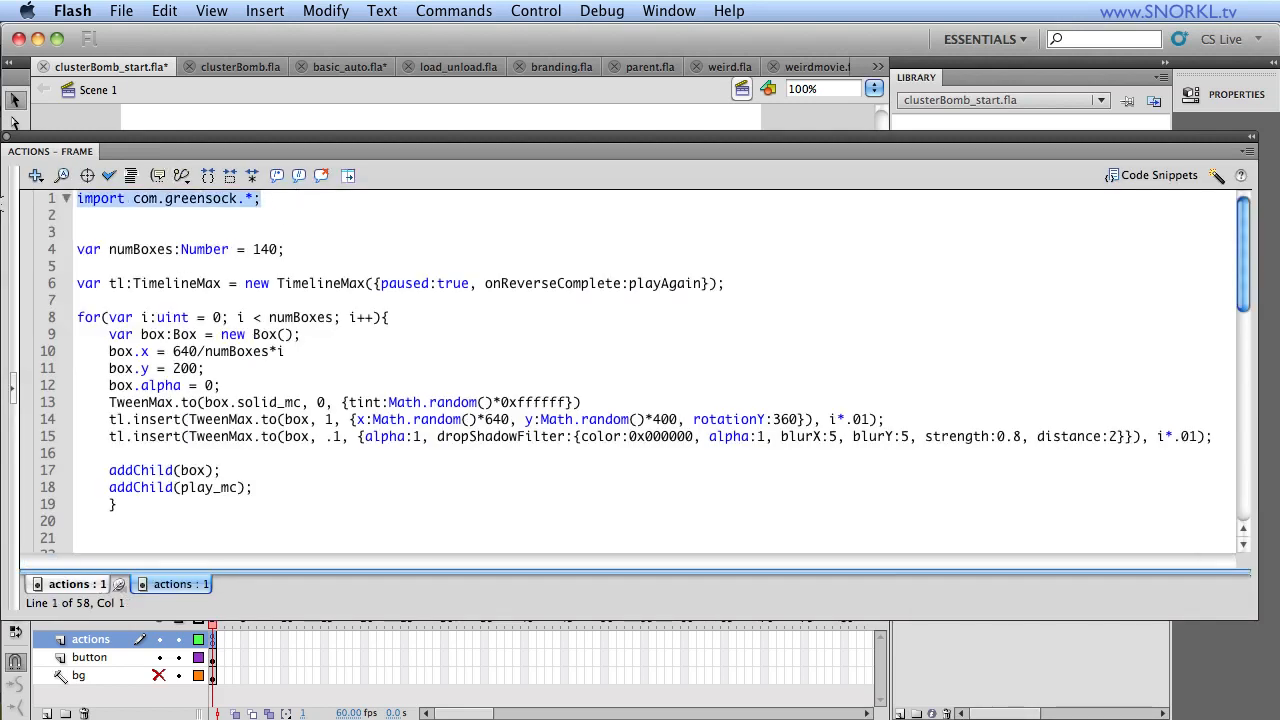
Step: Set numBoxes to 100 and the box tween's y target to a fixed 200 in the frame script
double_click(127, 249)
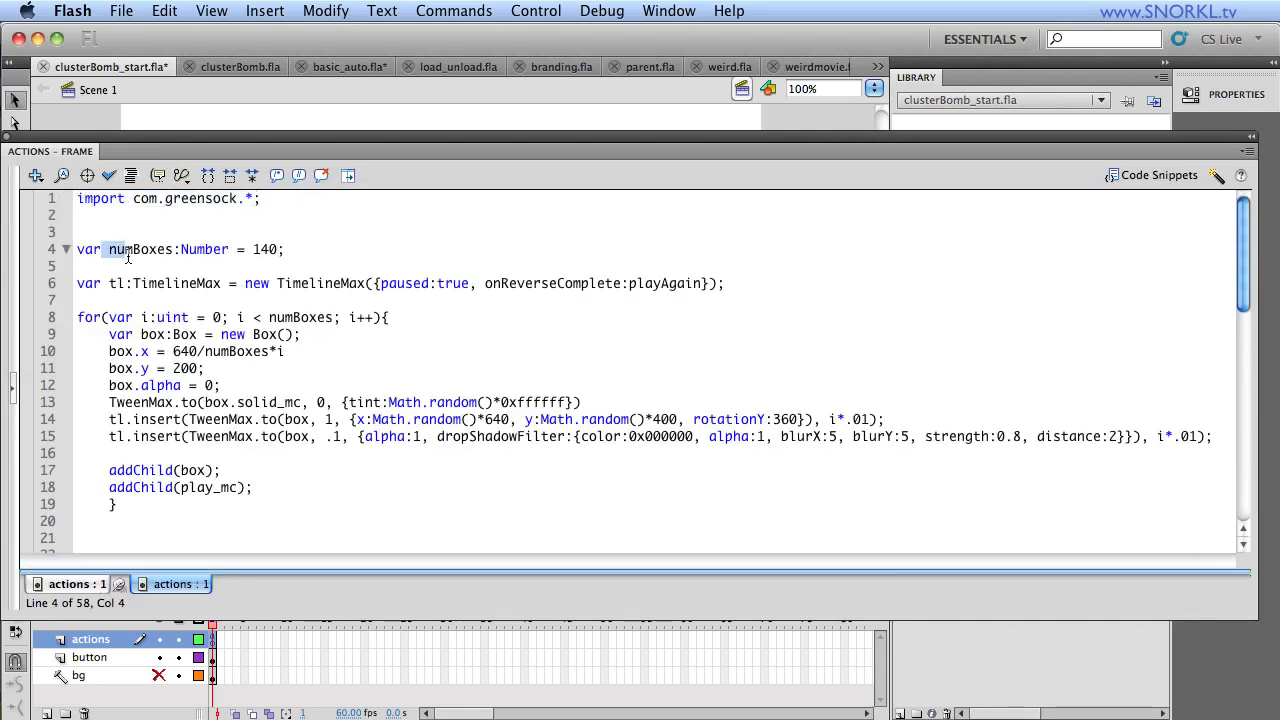
double_click(139, 249)
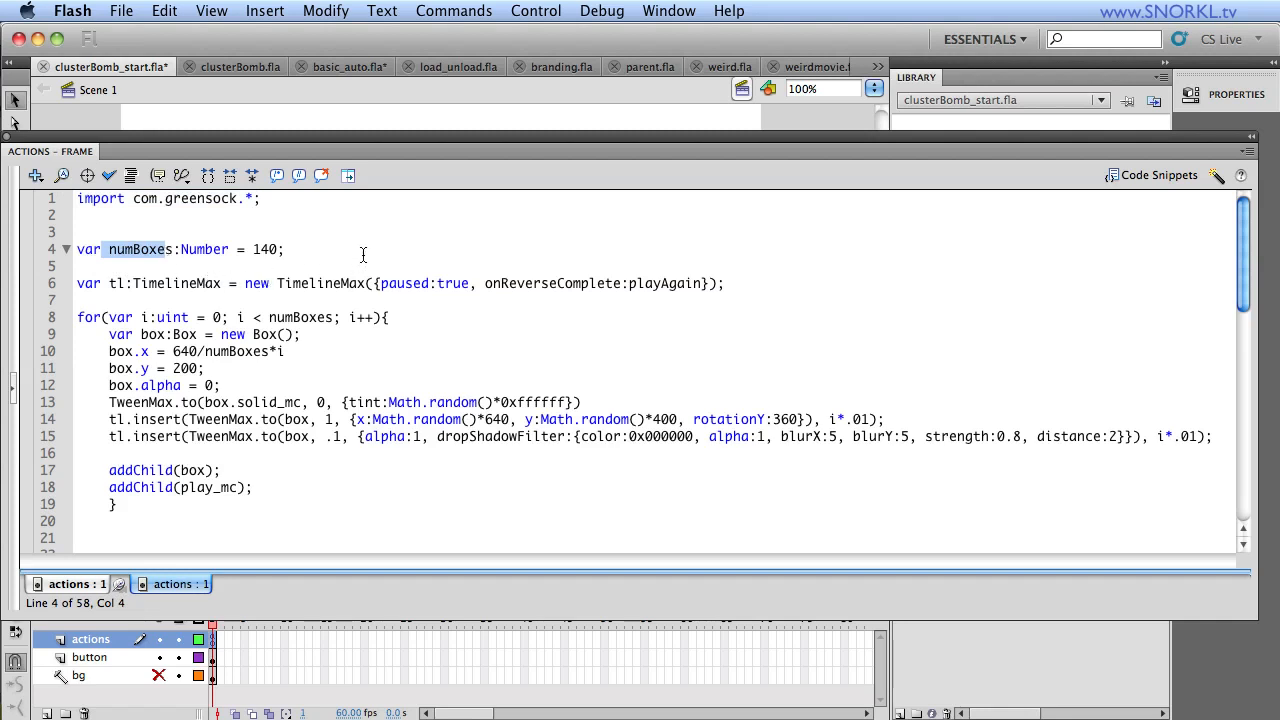
left_click(280, 283)
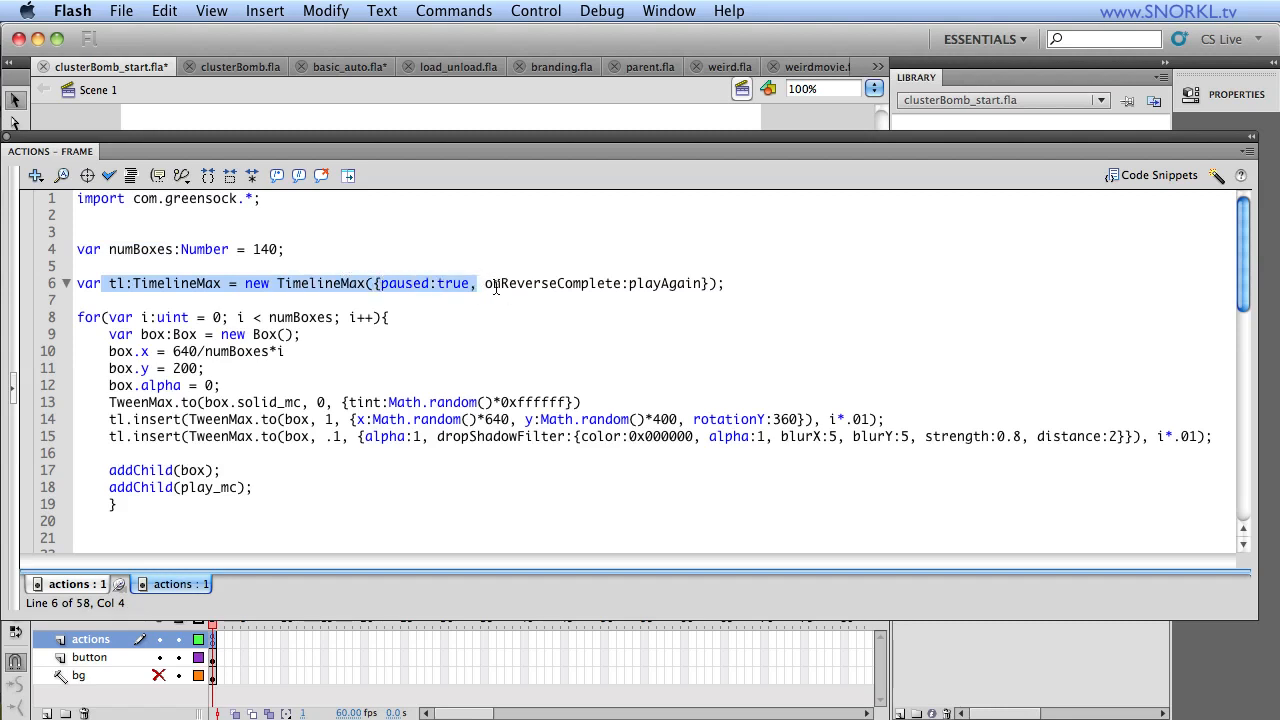
double_click(555, 283)
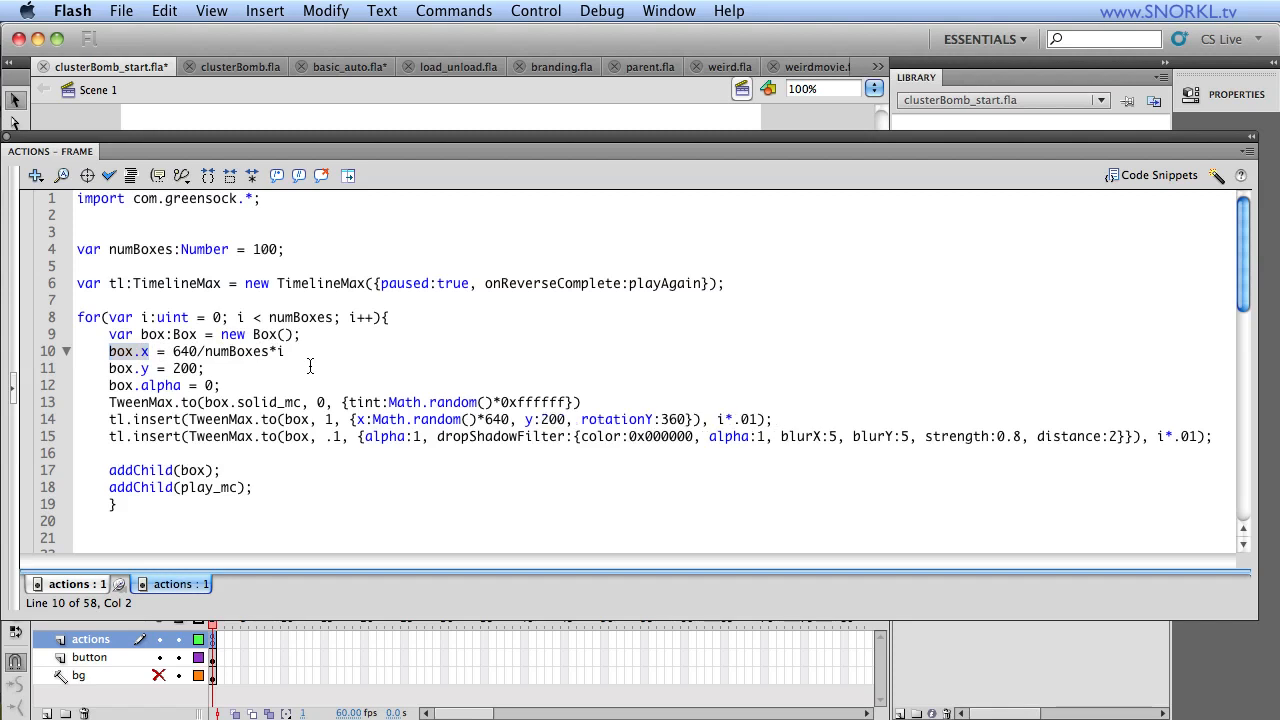
Step: Test the finished clusterBomb.fla movie and replay its scattering boxes with Play Again
left_click(232, 66)
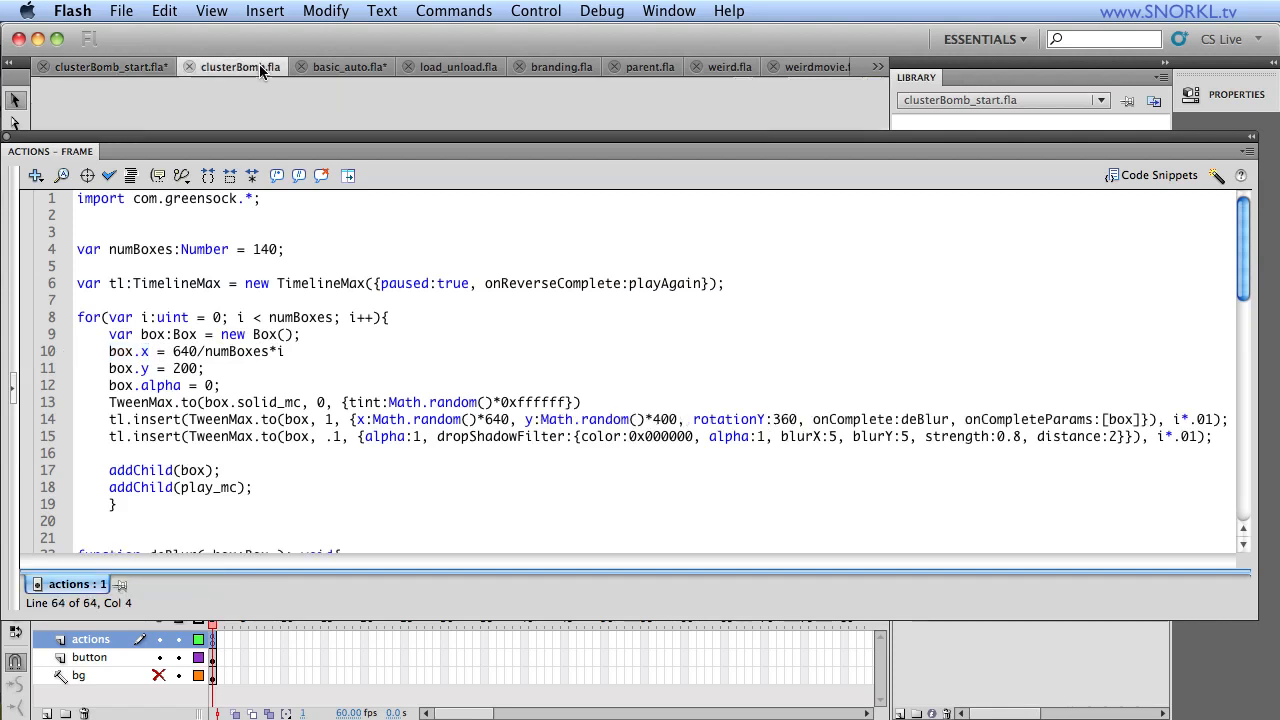
left_click(535, 11)
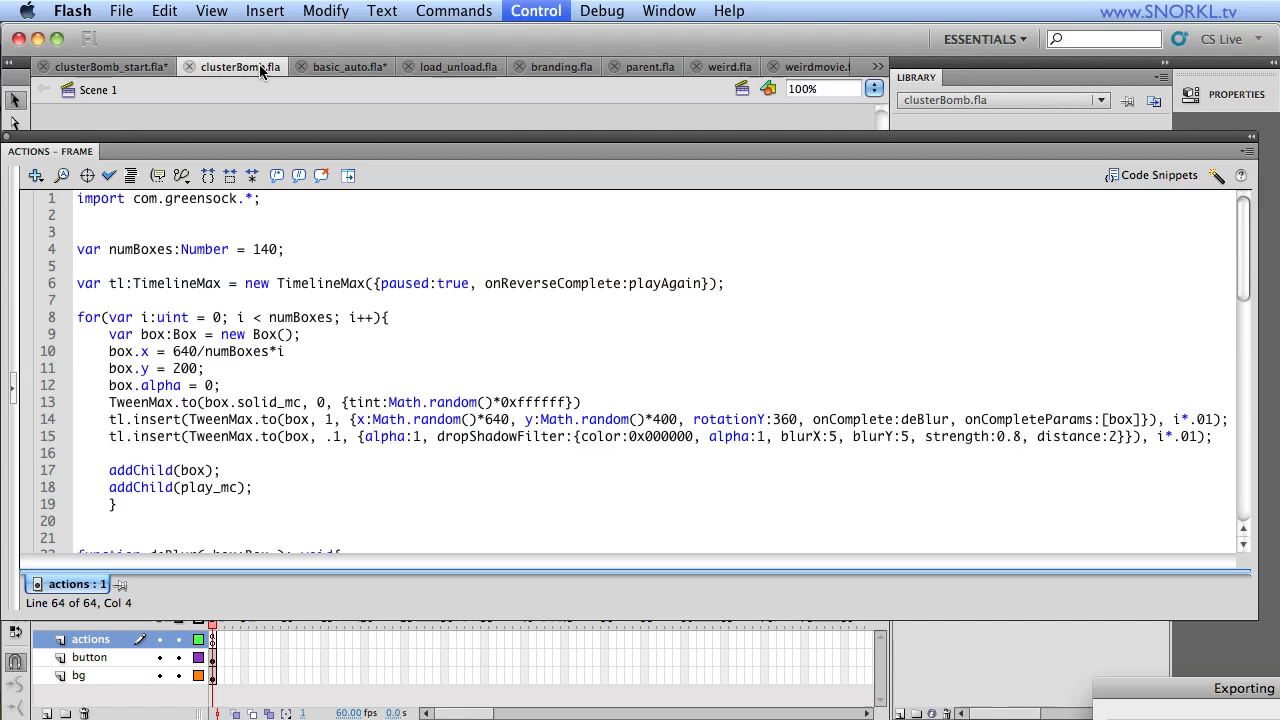
left_click(535, 11)
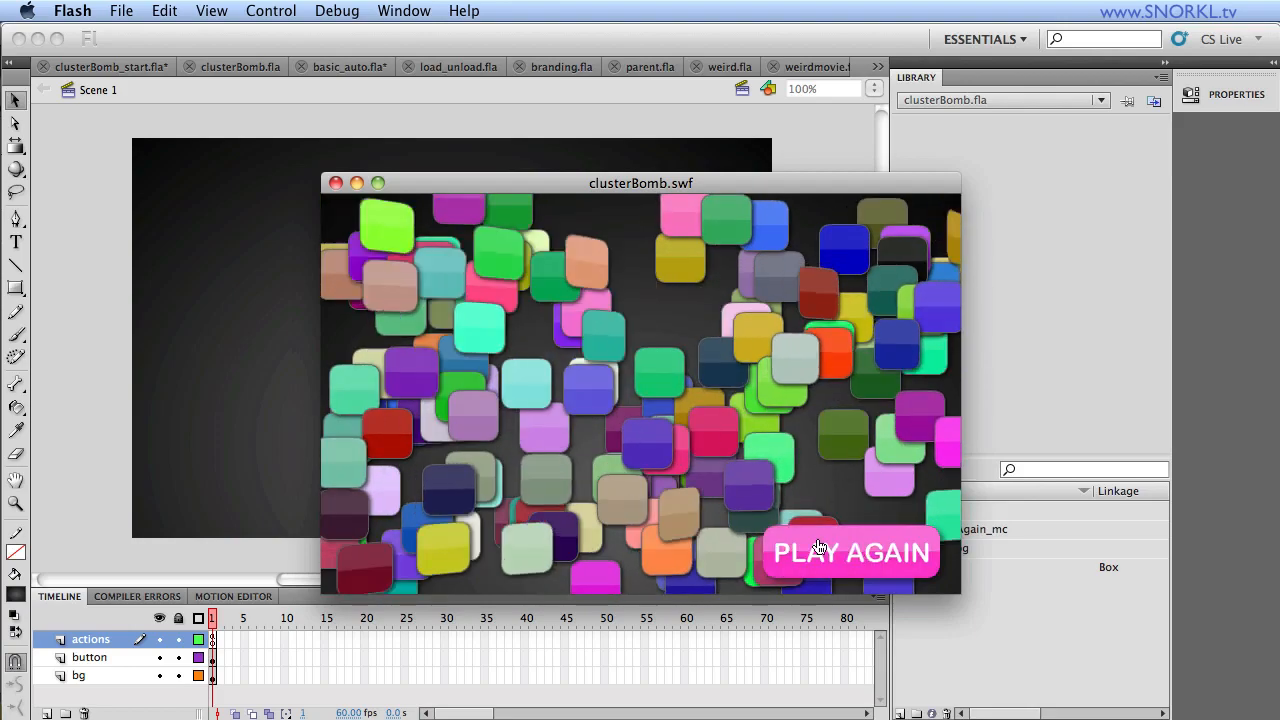
left_click(851, 552)
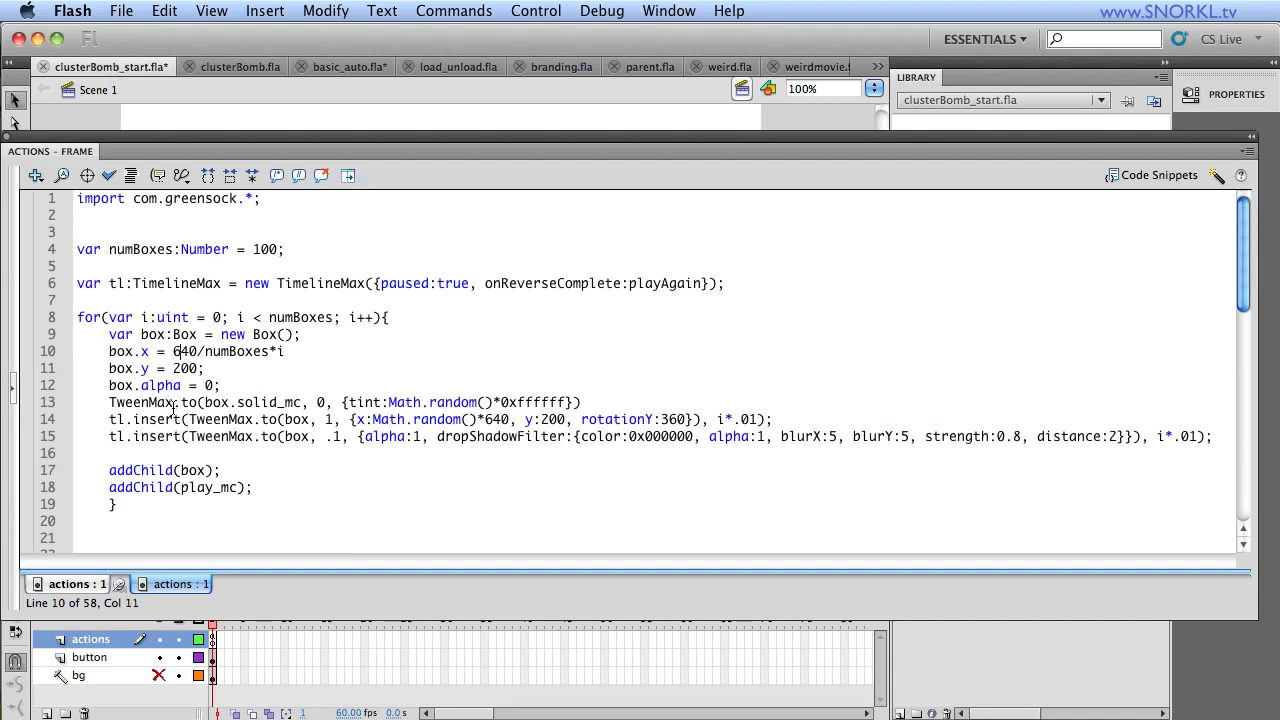
Step: Replace the tween's y:200 with y:Math.random()*400 on line 14
triple_click(160, 385)
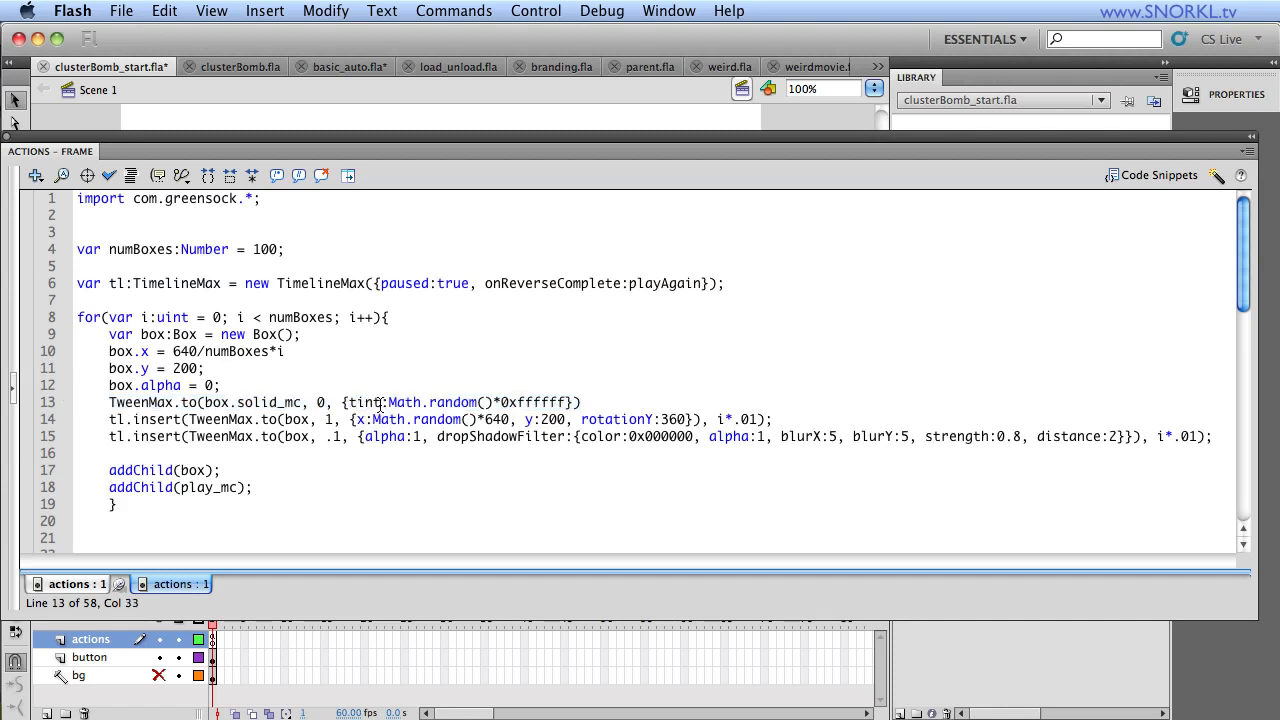
double_click(366, 402)
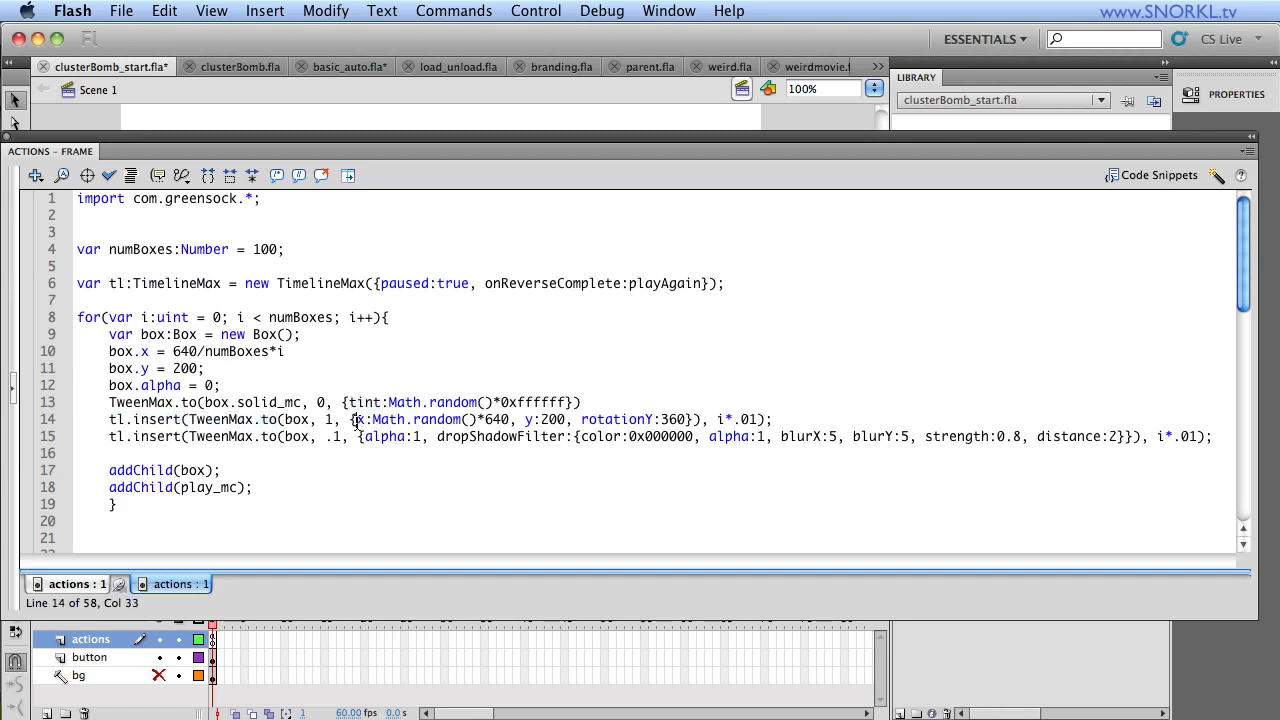
left_click_drag(355, 419, 510, 419)
type("Math.random(")
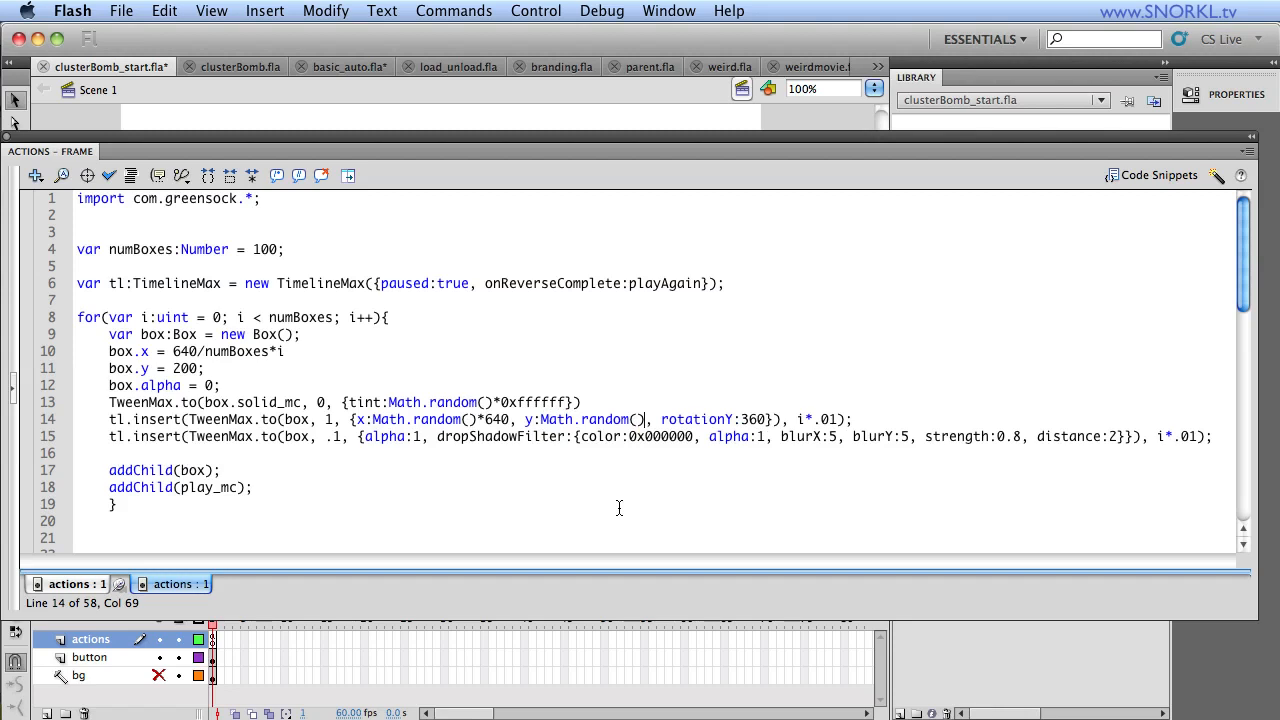
type("*400")
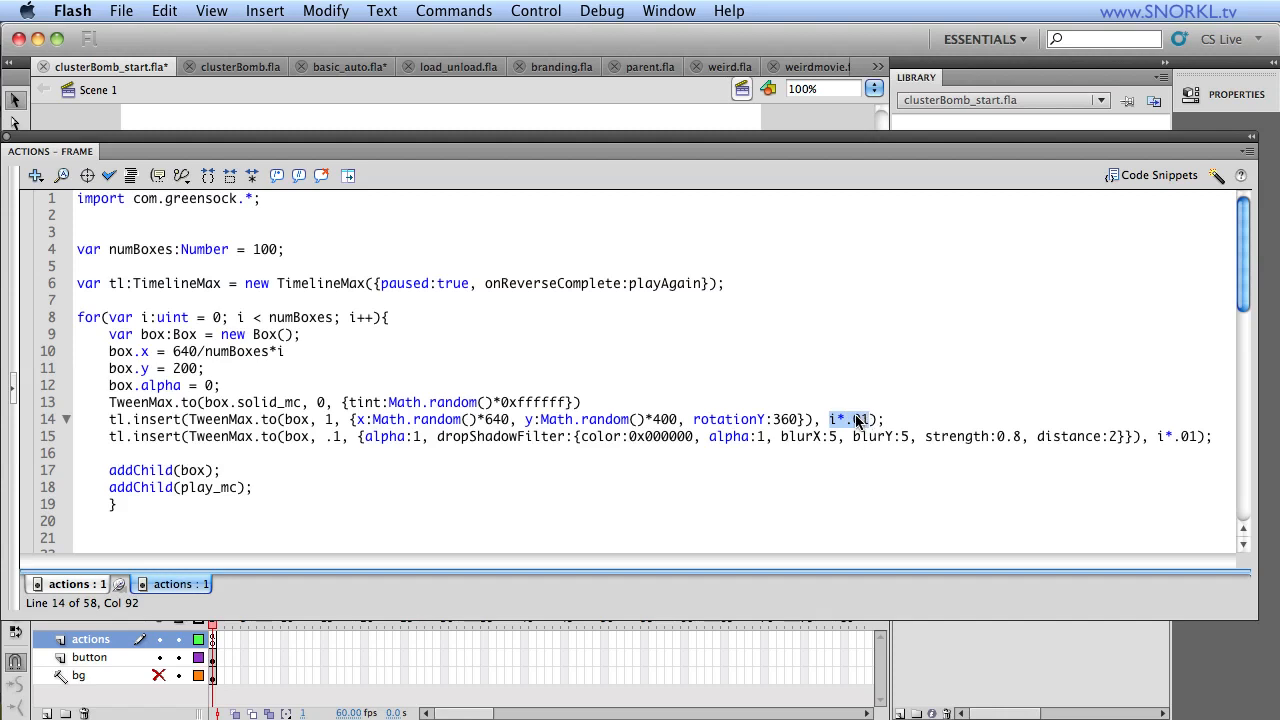
mouse_move(857, 438)
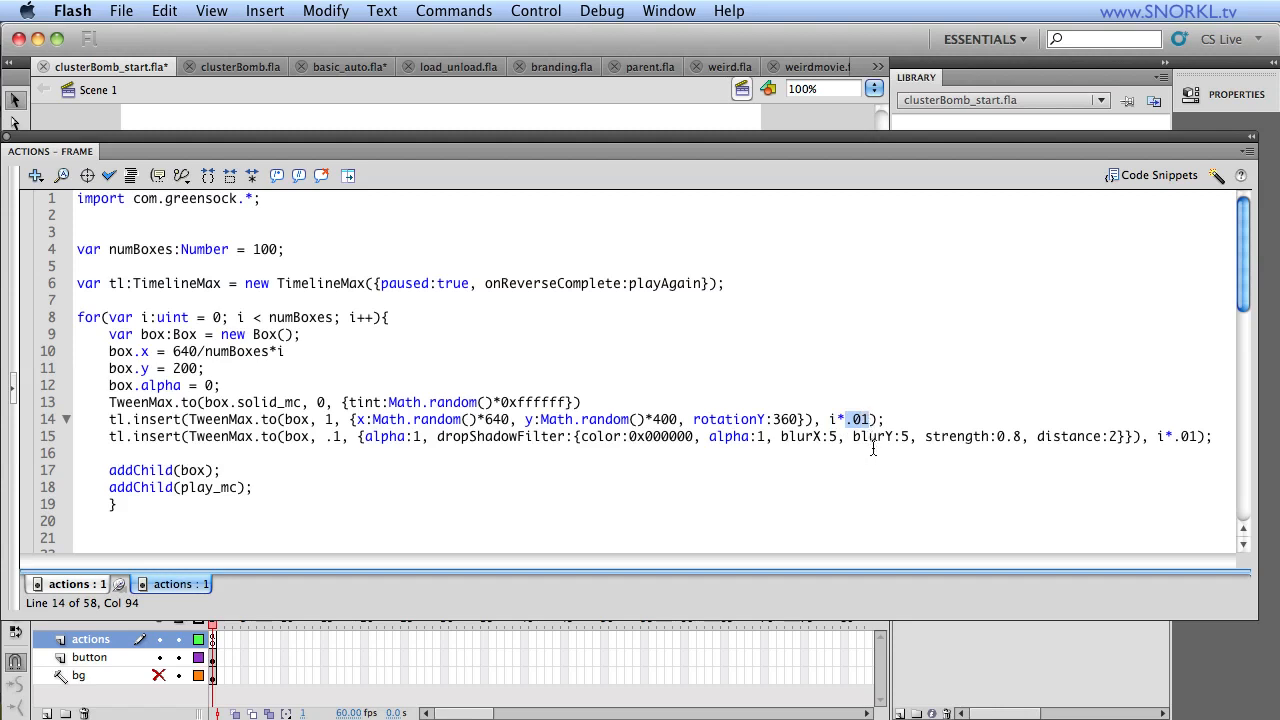
mouse_move(110, 444)
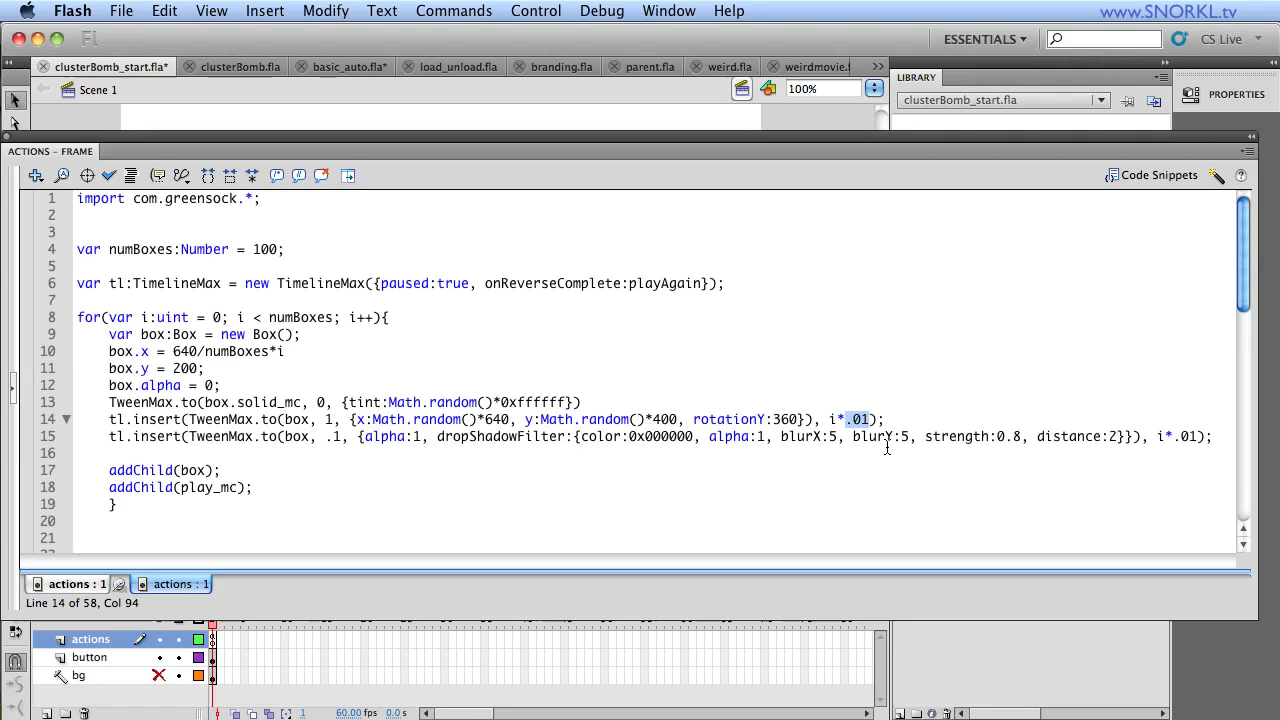
left_click(535, 11)
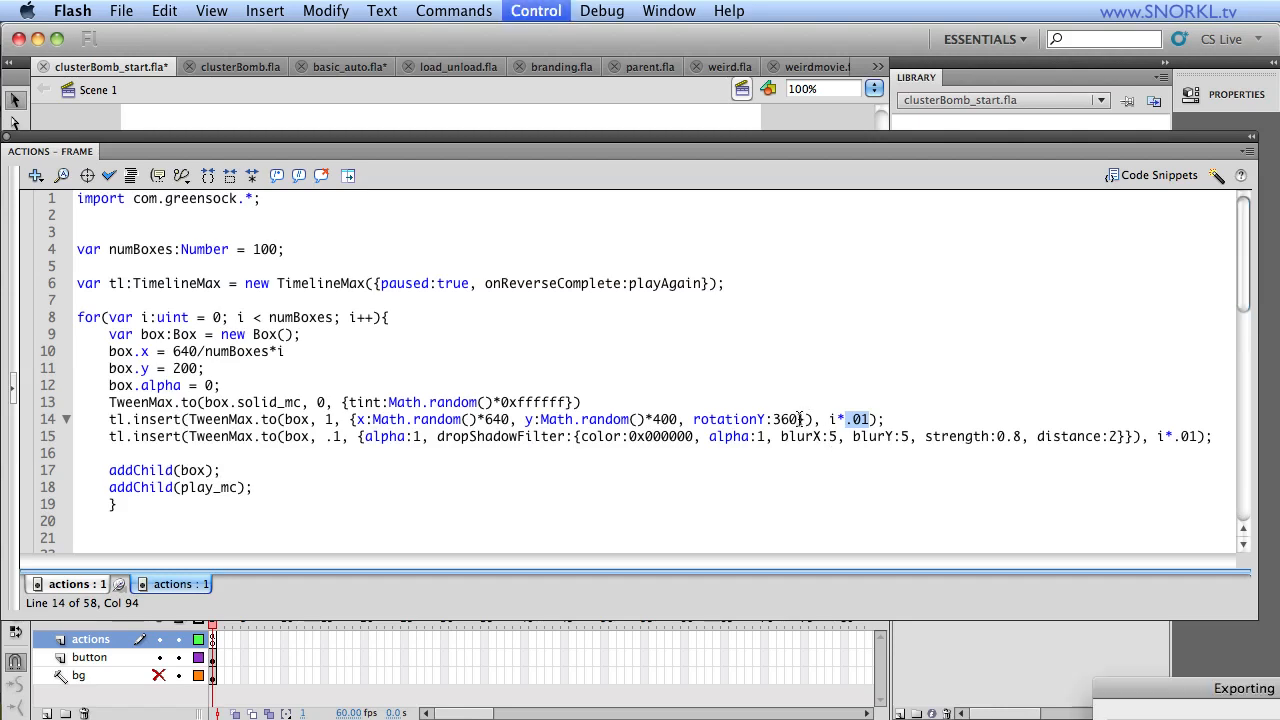
left_click(535, 10)
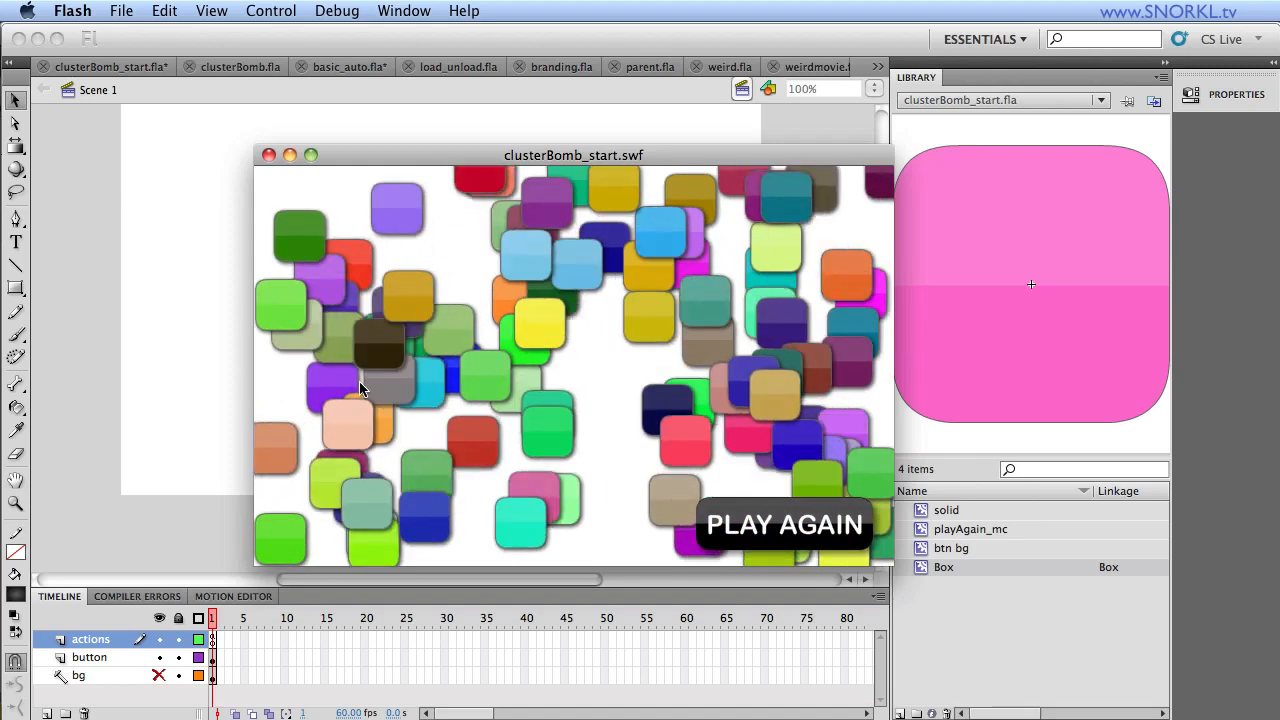
mouse_move(863, 386)
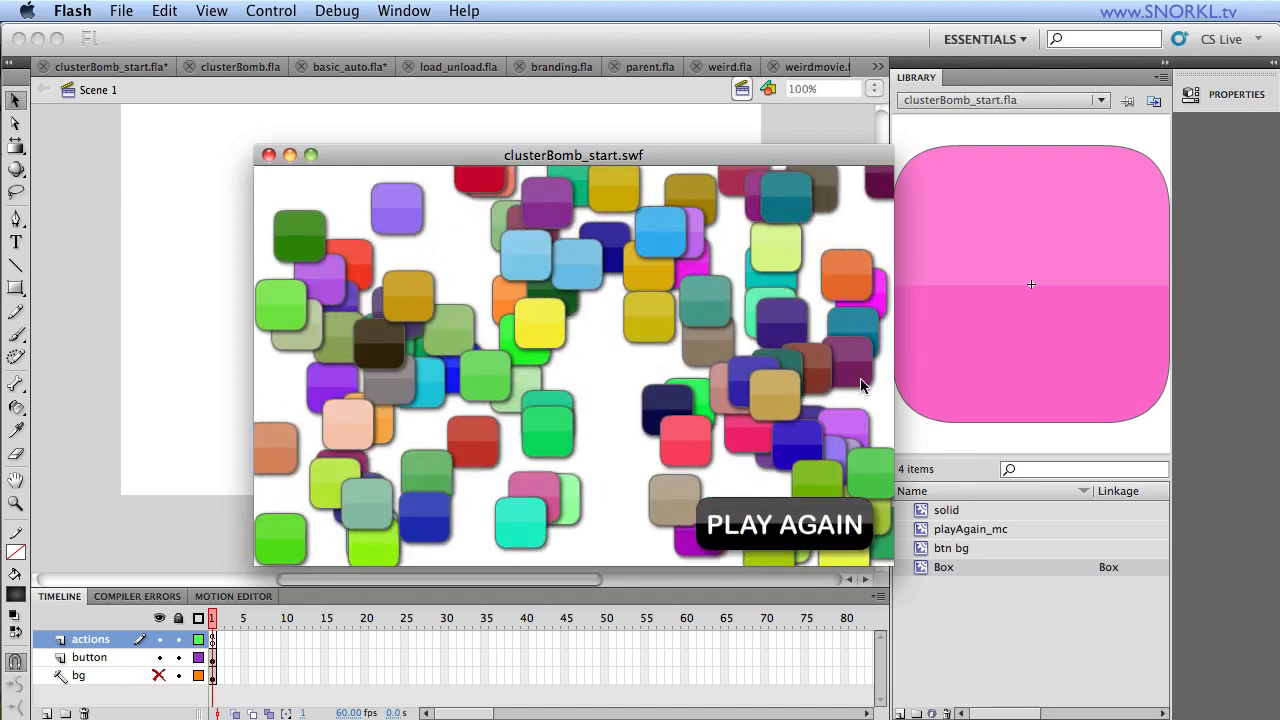
left_click(785, 525)
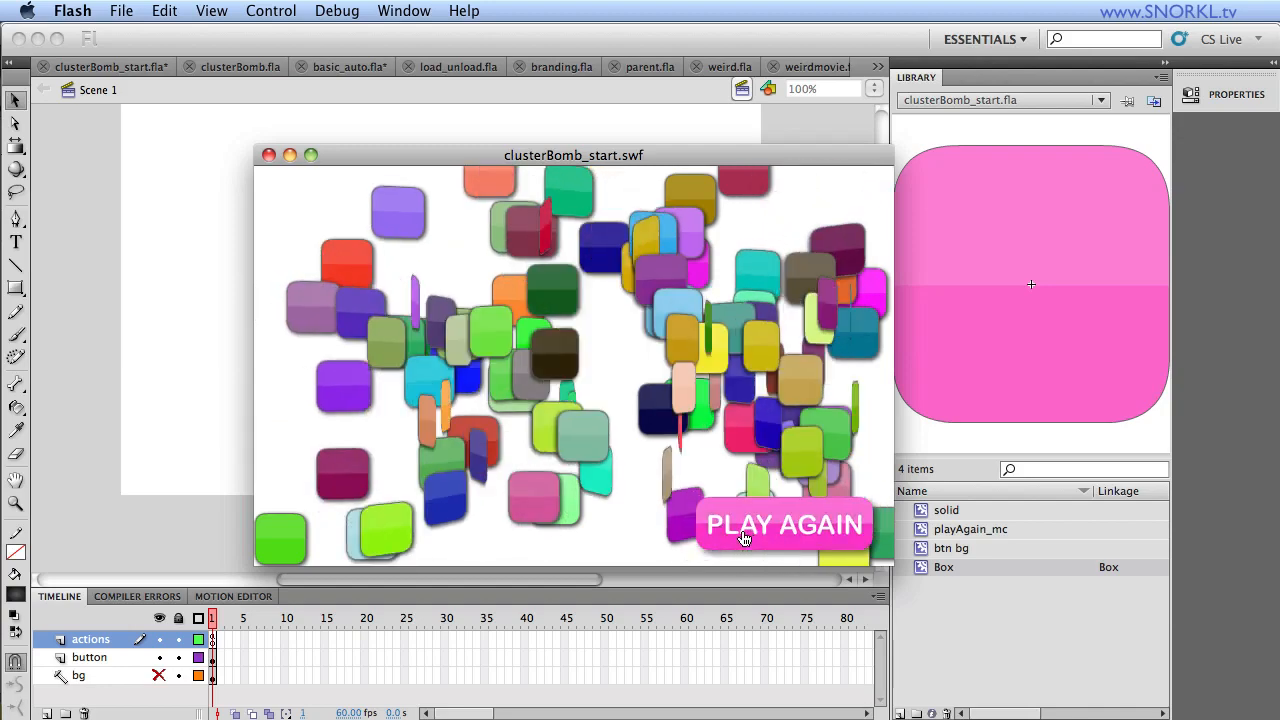
left_click(785, 525)
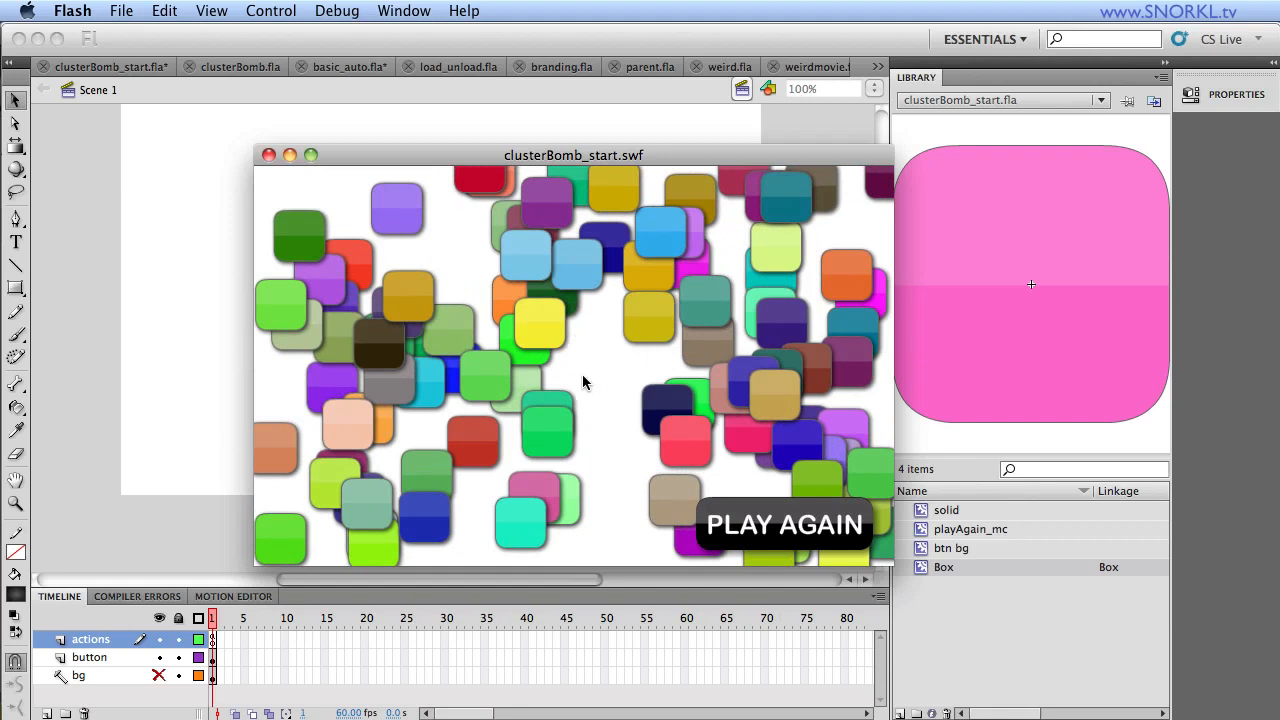
mouse_move(725, 307)
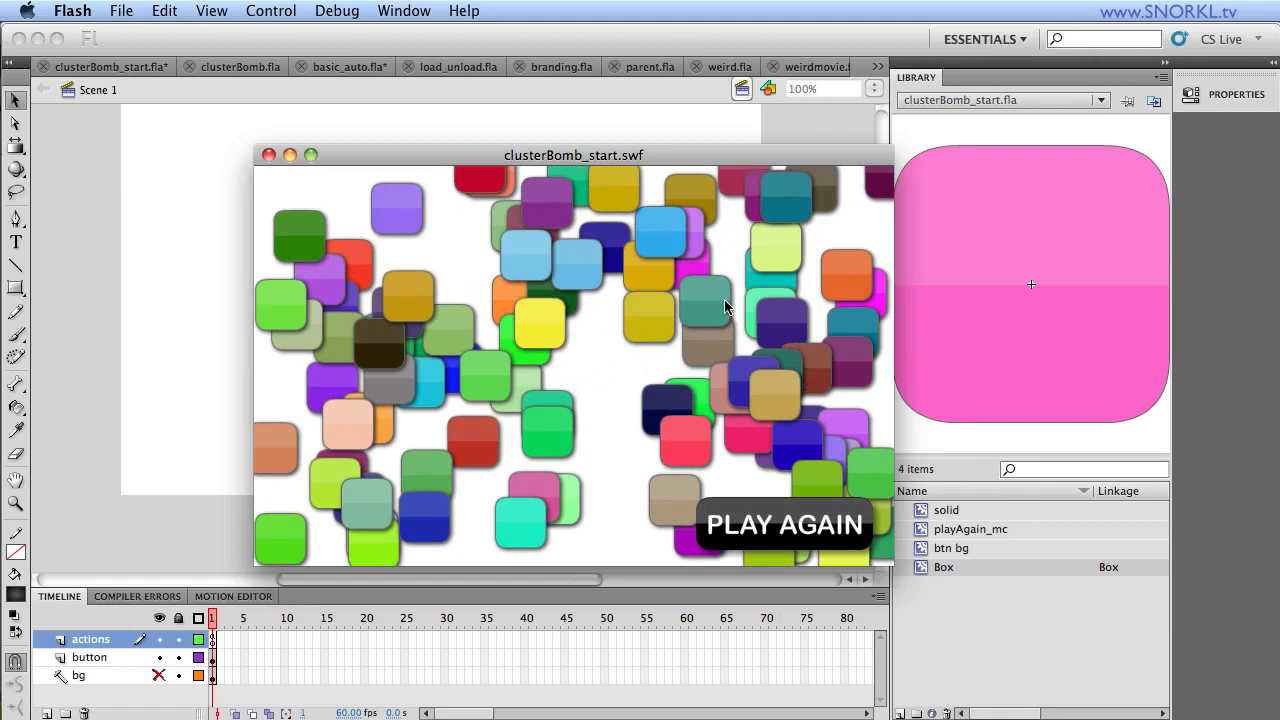
mouse_move(345, 380)
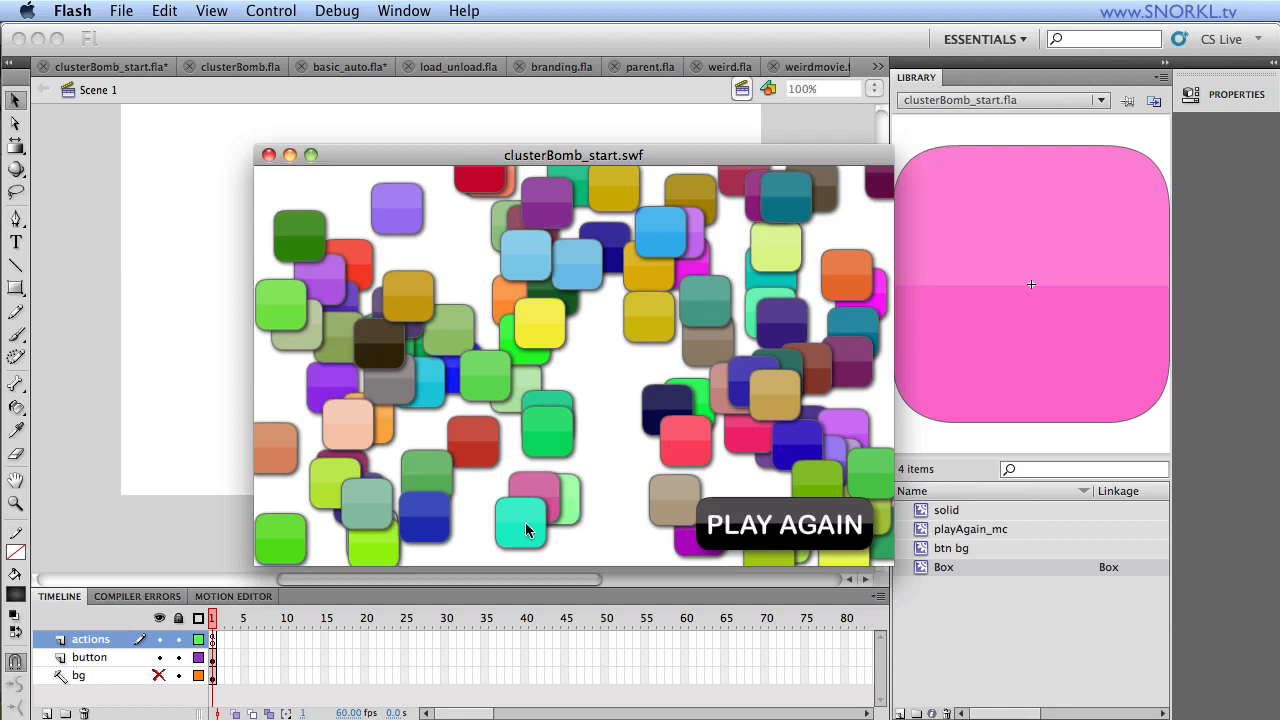
mouse_move(543, 345)
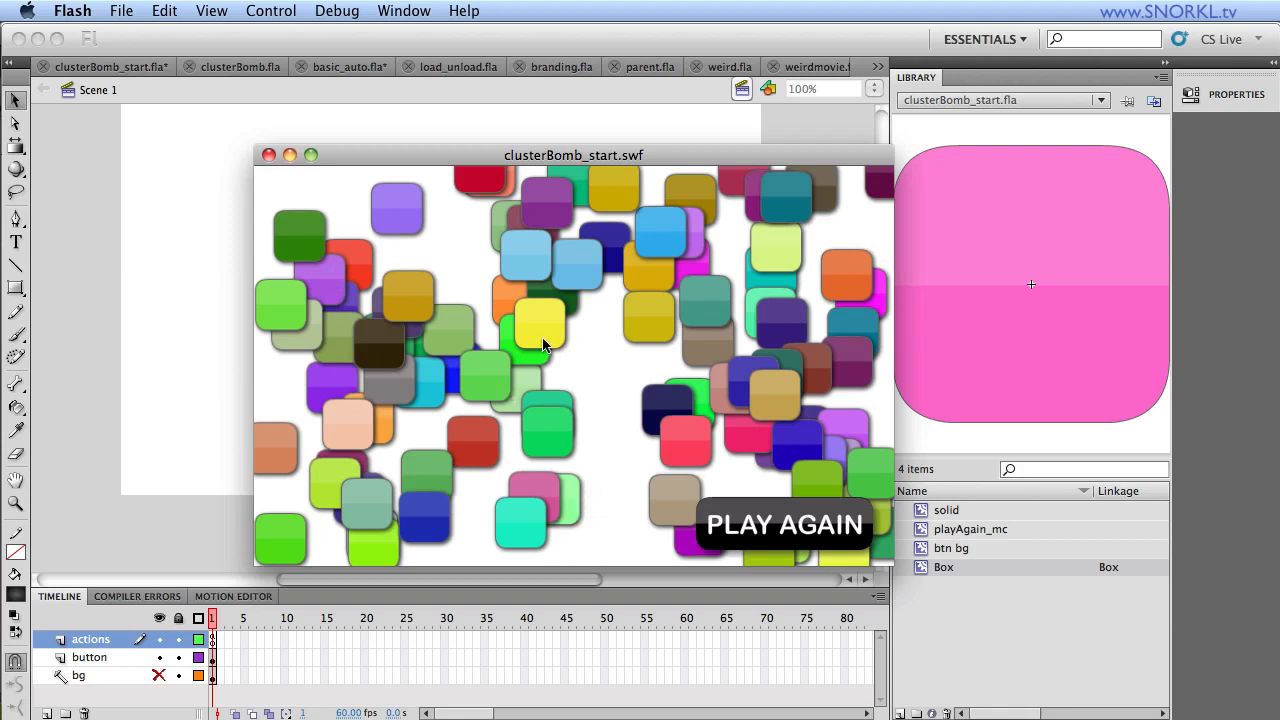
right_click(545, 345)
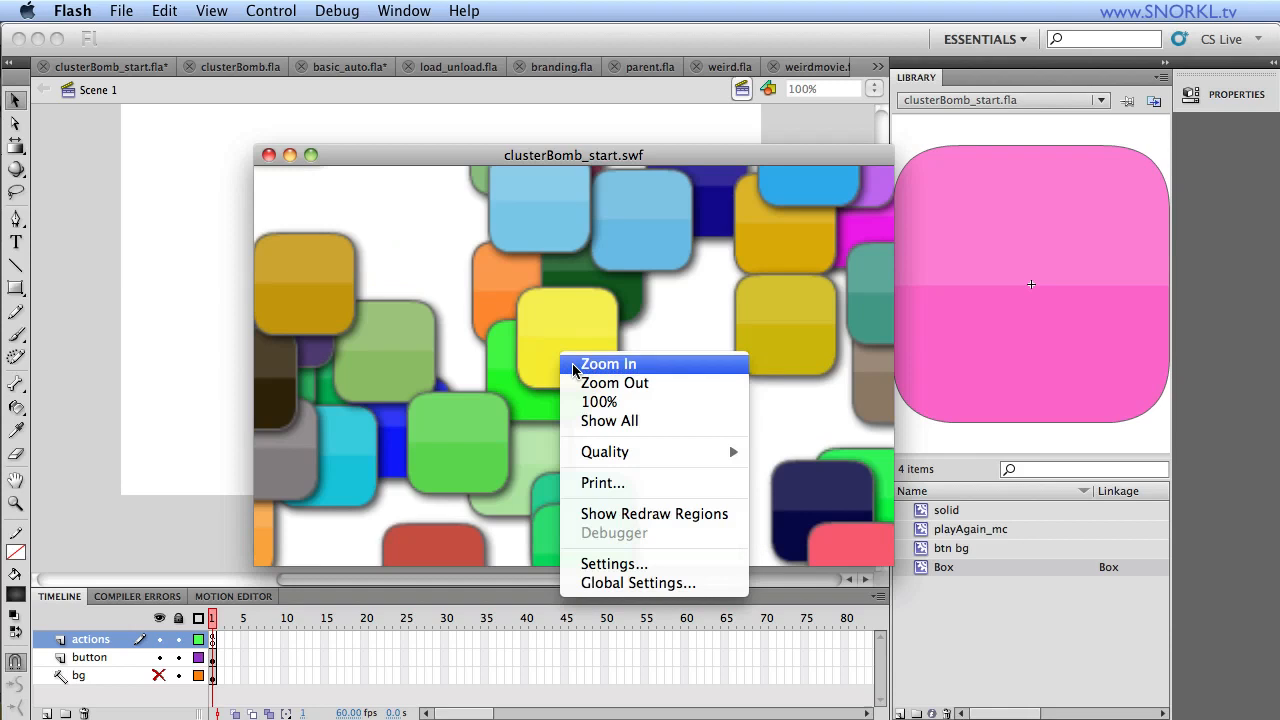
left_click(608, 363)
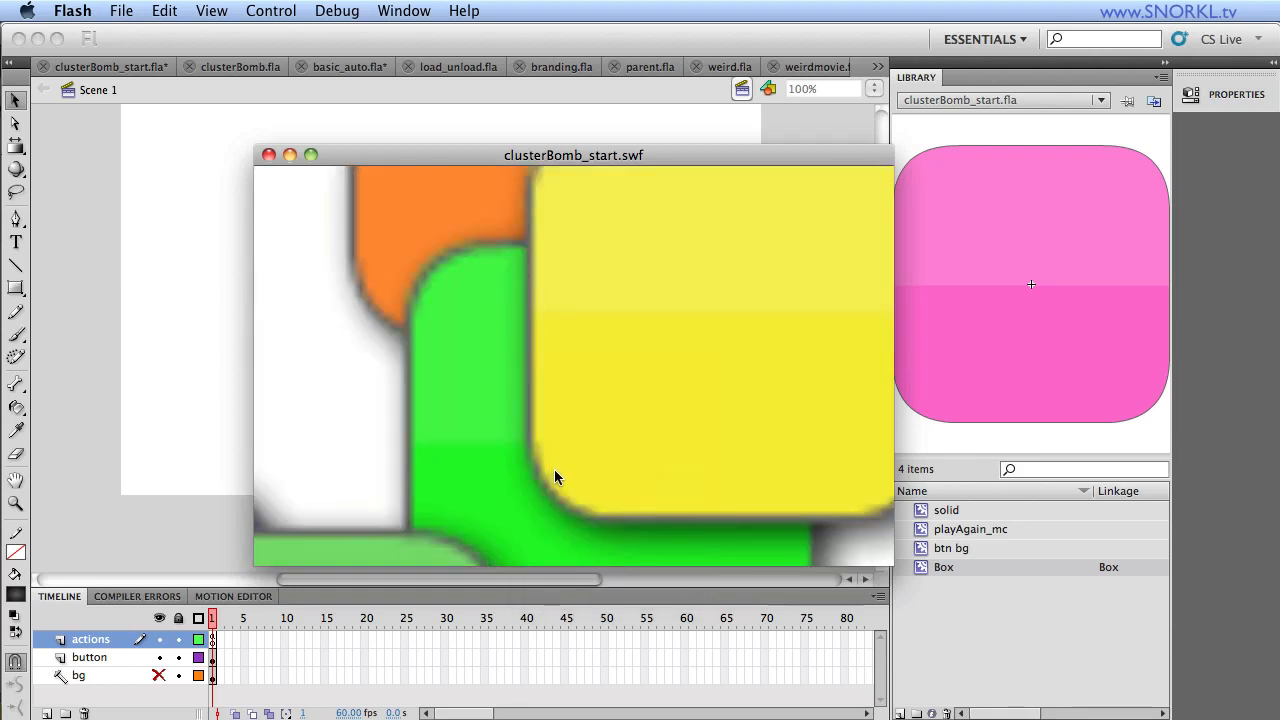
mouse_move(590, 520)
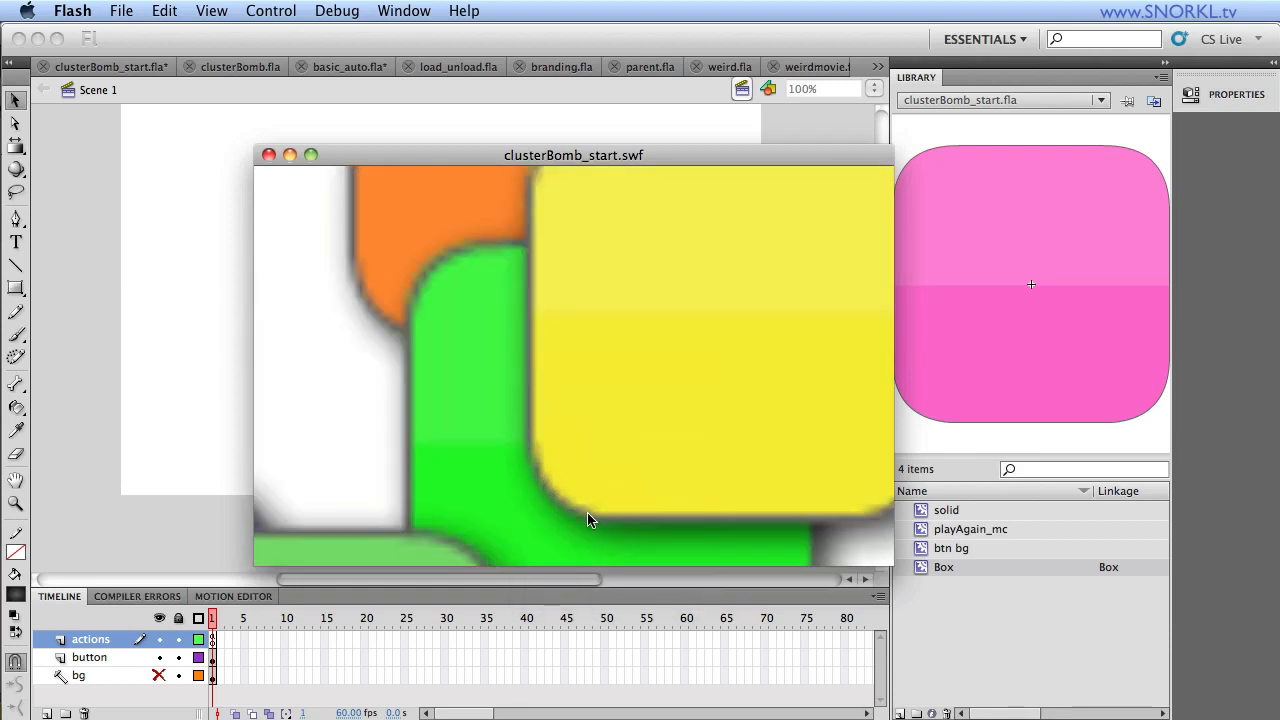
mouse_move(590, 530)
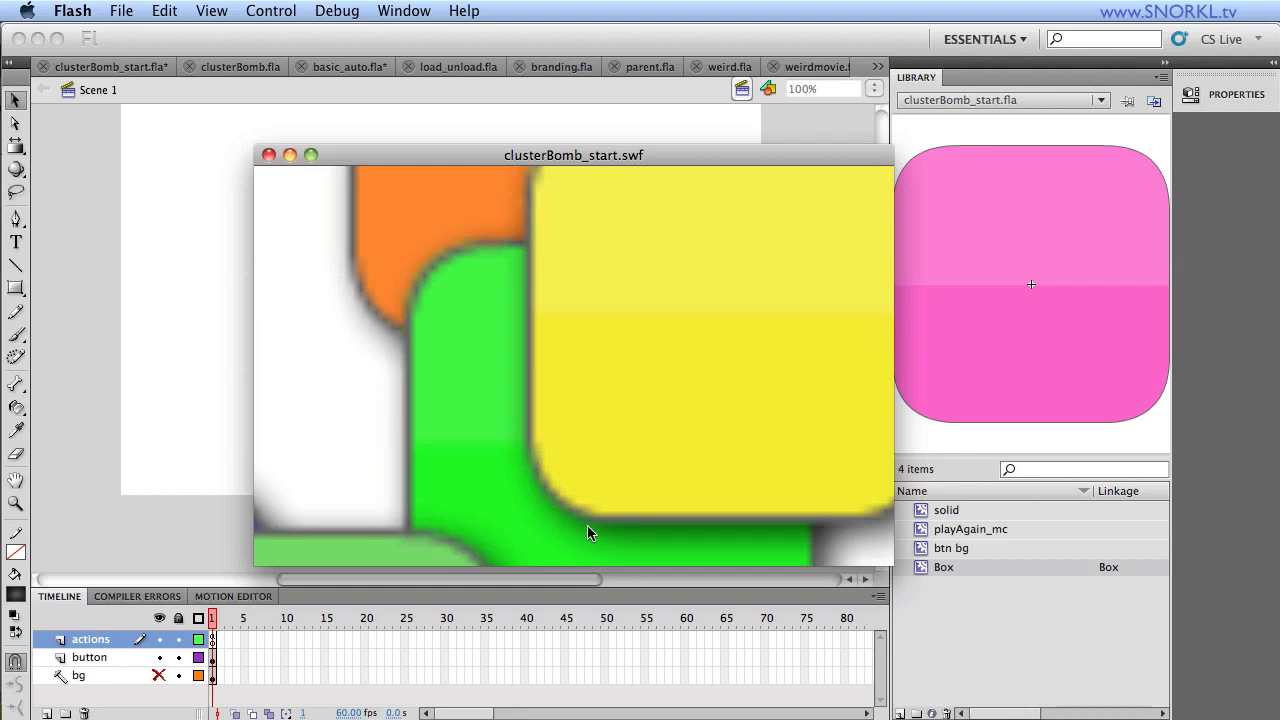
mouse_move(490, 261)
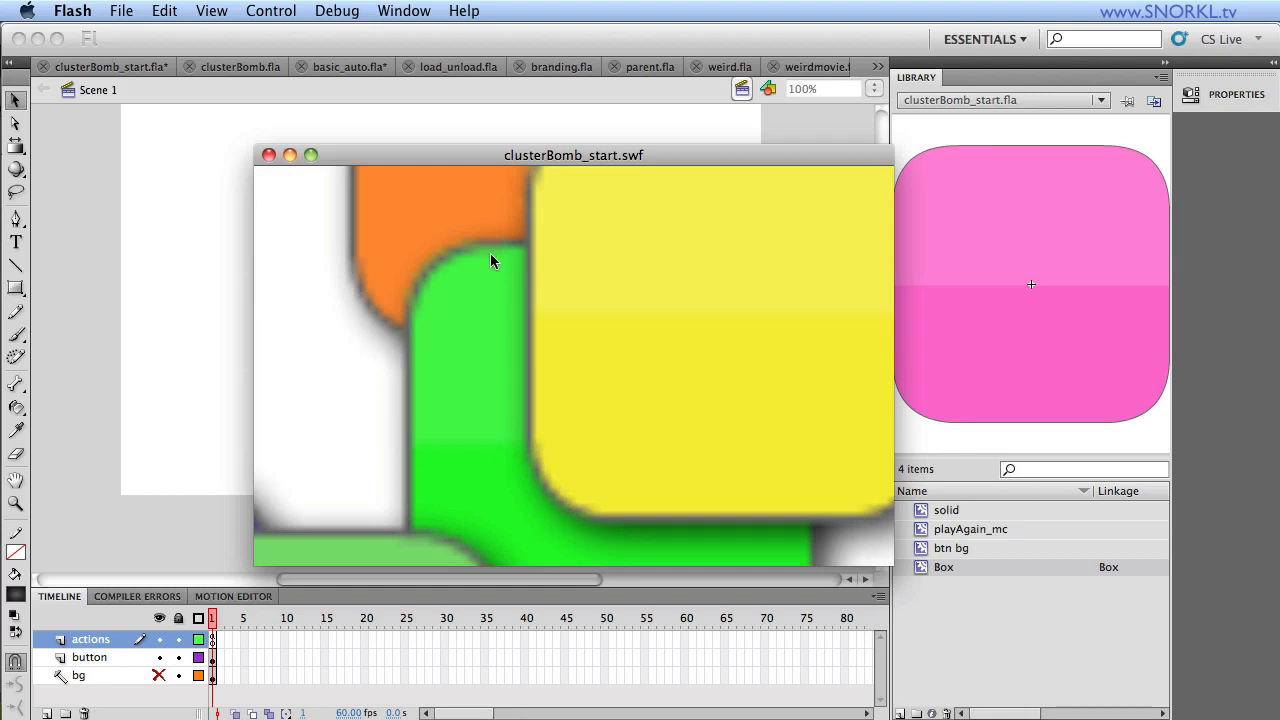
mouse_move(537, 463)
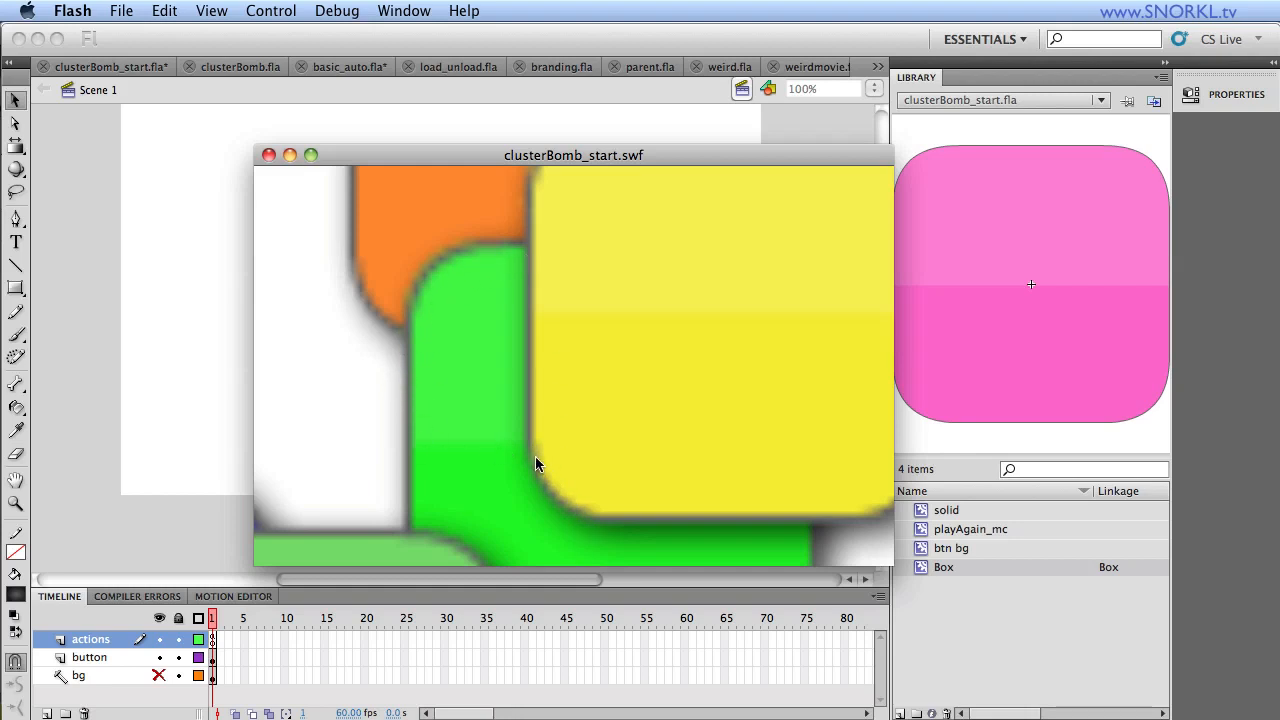
mouse_move(557, 498)
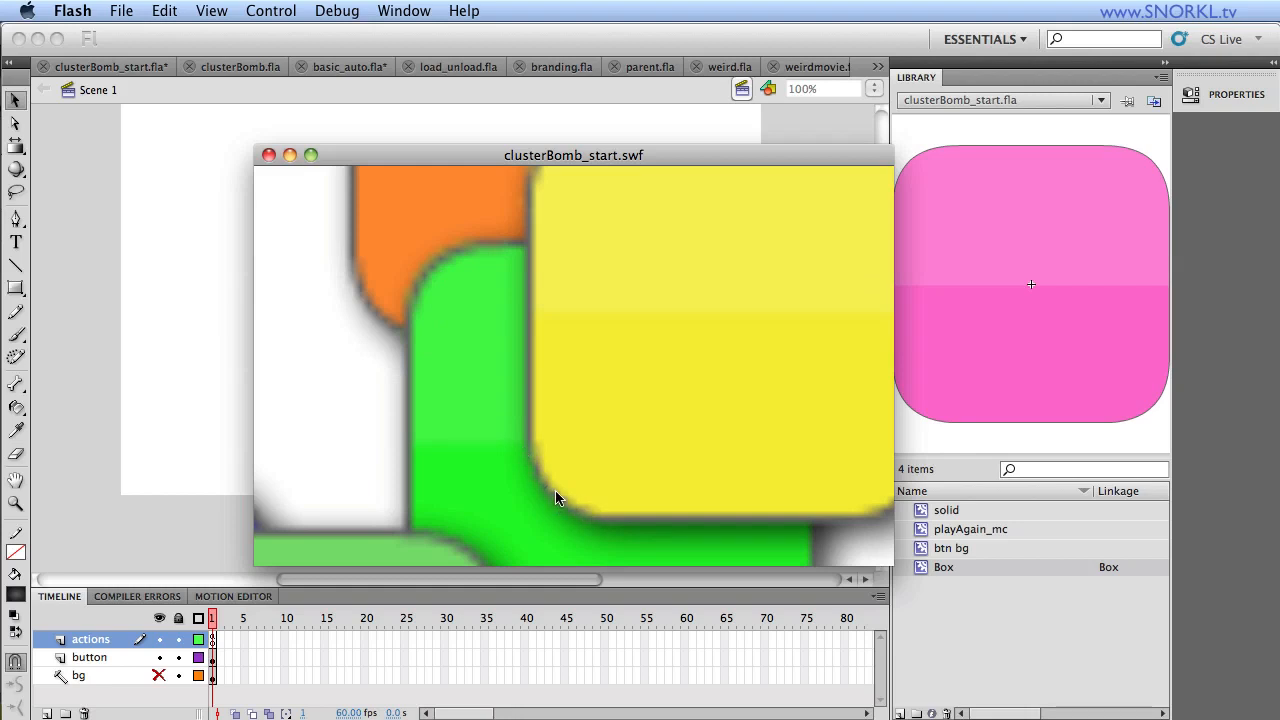
mouse_move(343, 243)
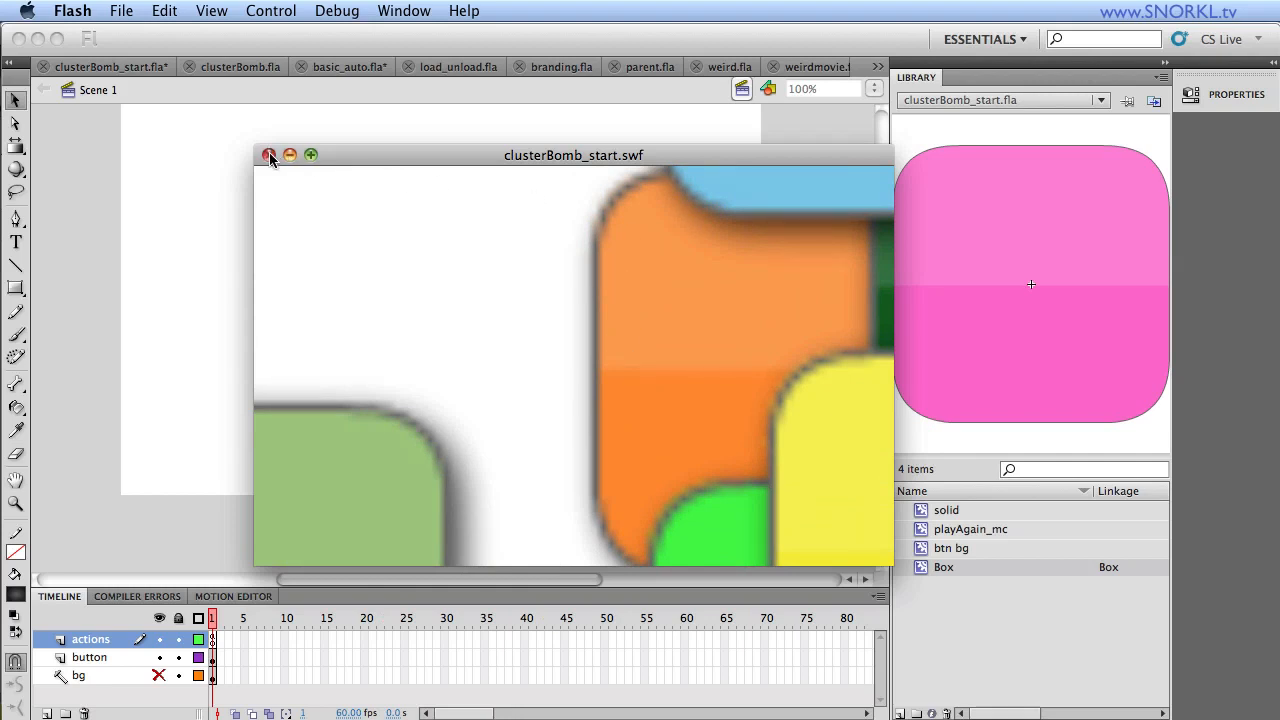
left_click(270, 155)
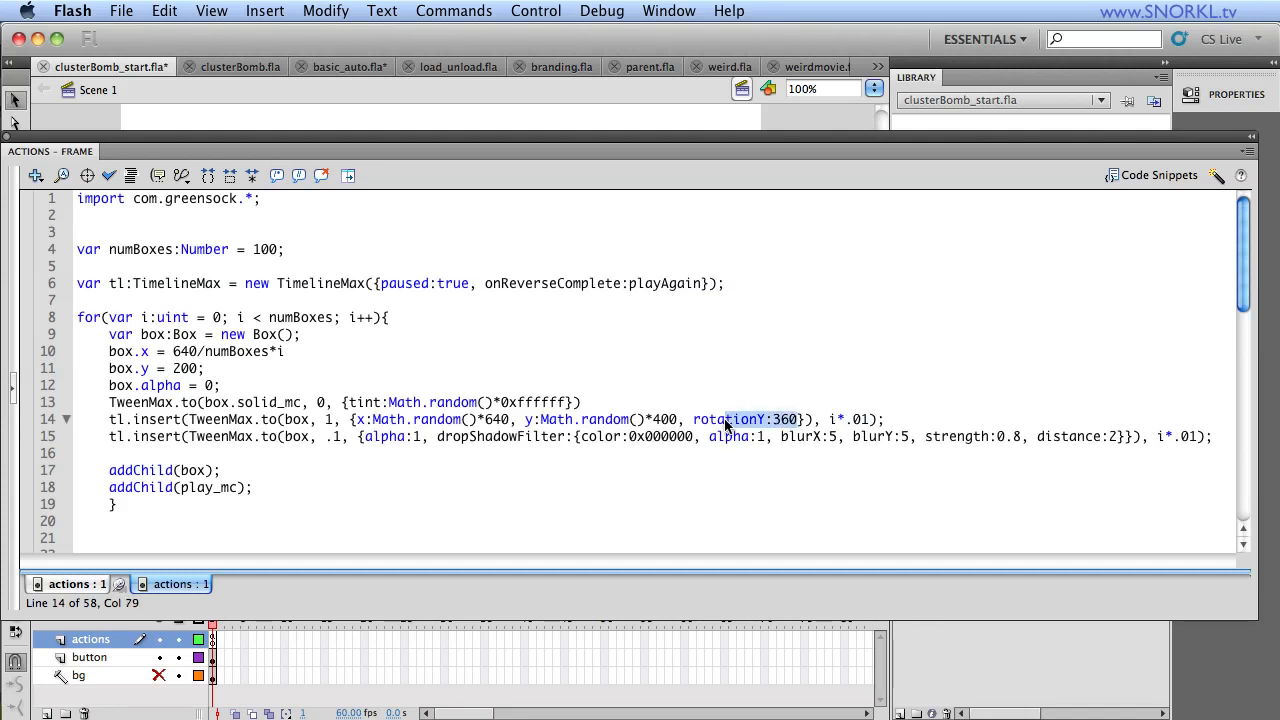
Step: Review the rotationY tween property, then switch to the finished clusterBomb.fla code
double_click(745, 419)
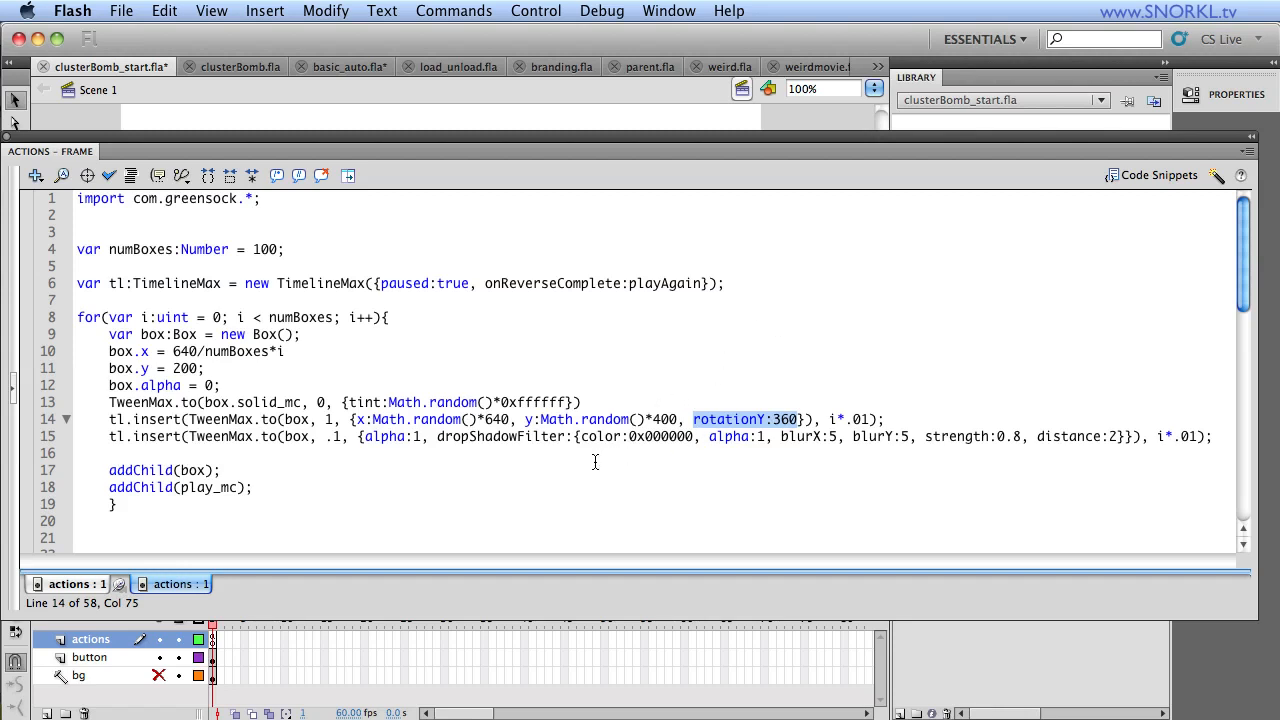
mouse_move(673, 460)
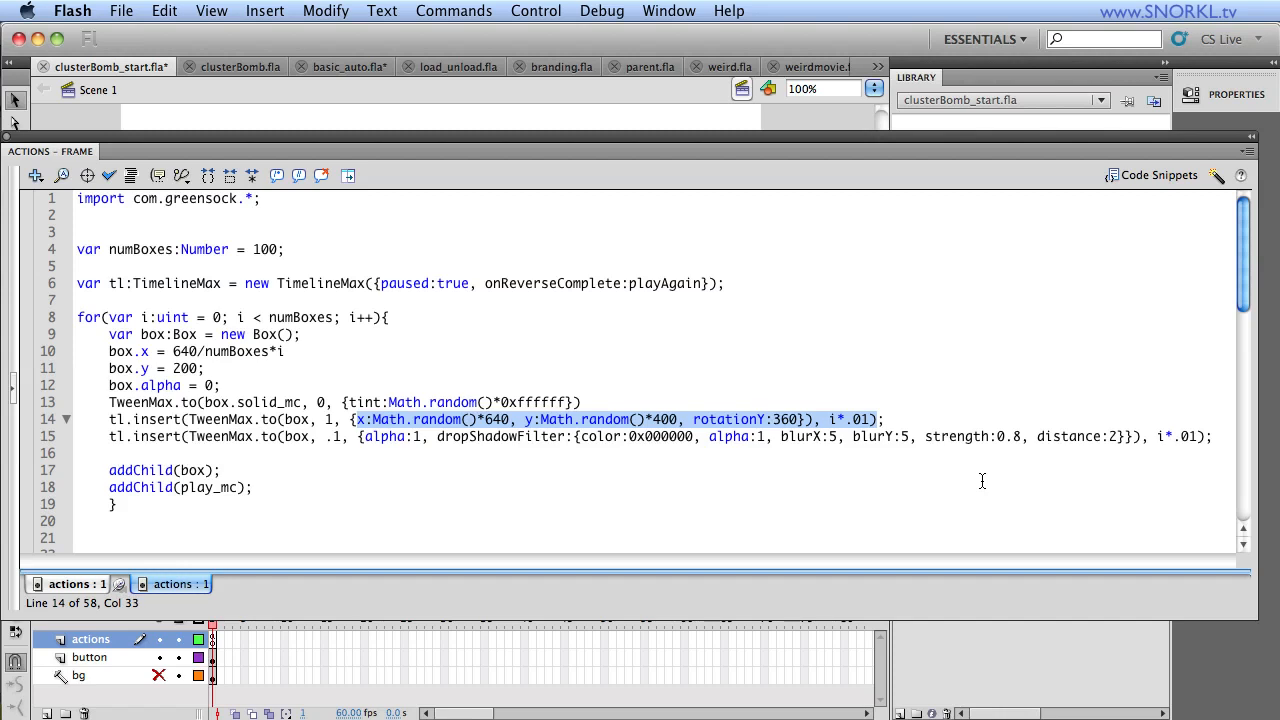
left_click(238, 66)
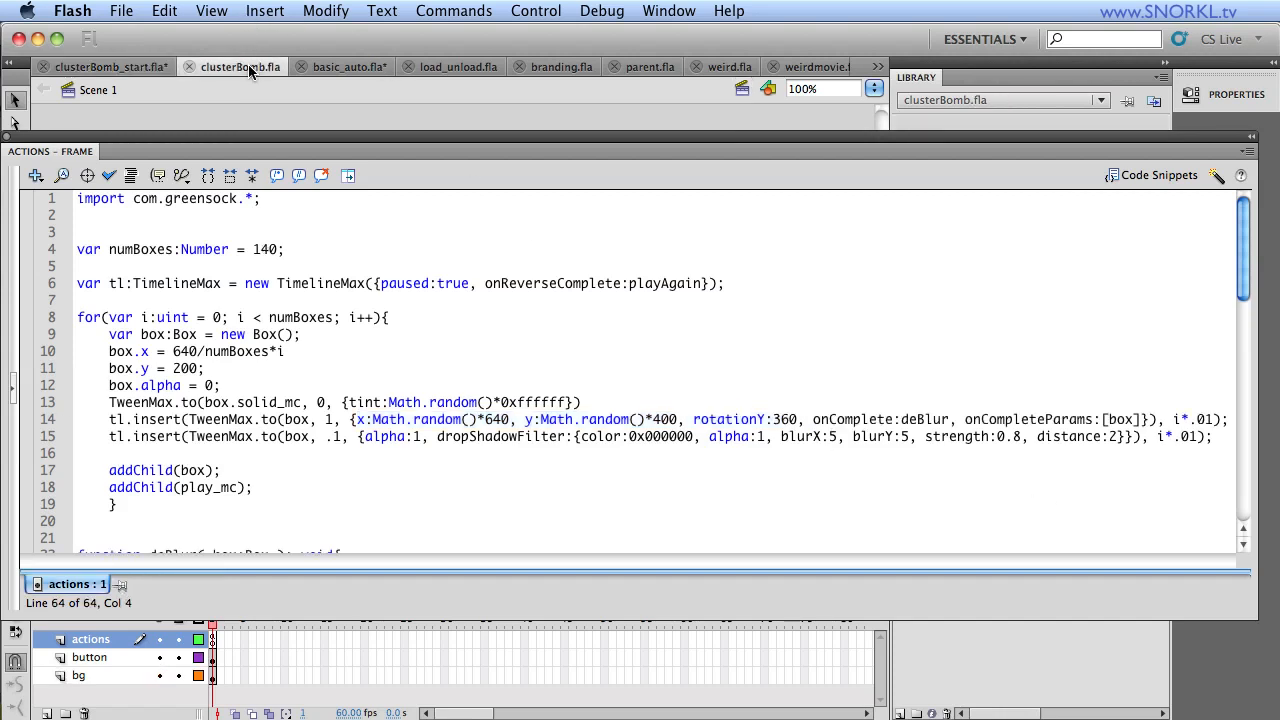
mouse_move(240, 66)
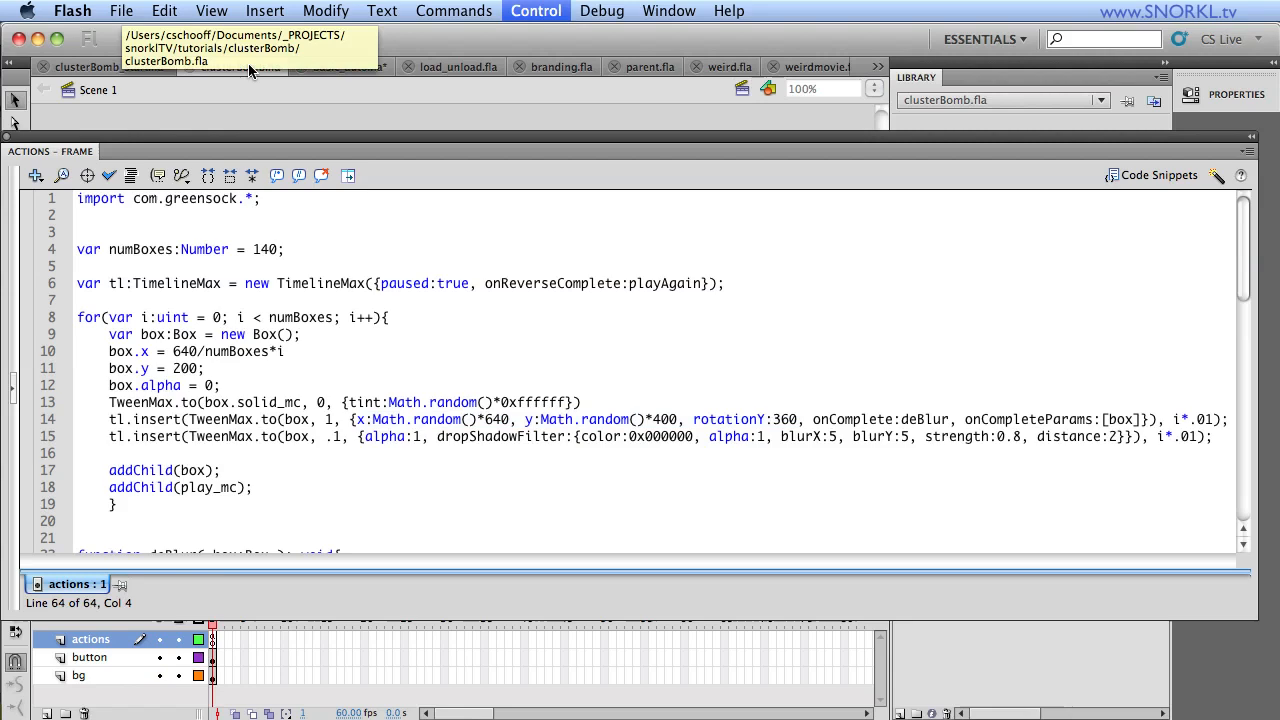
Step: Test the cluster-bomb movie and Zoom In on the landed boxes to check edge crispness
left_click(535, 10)
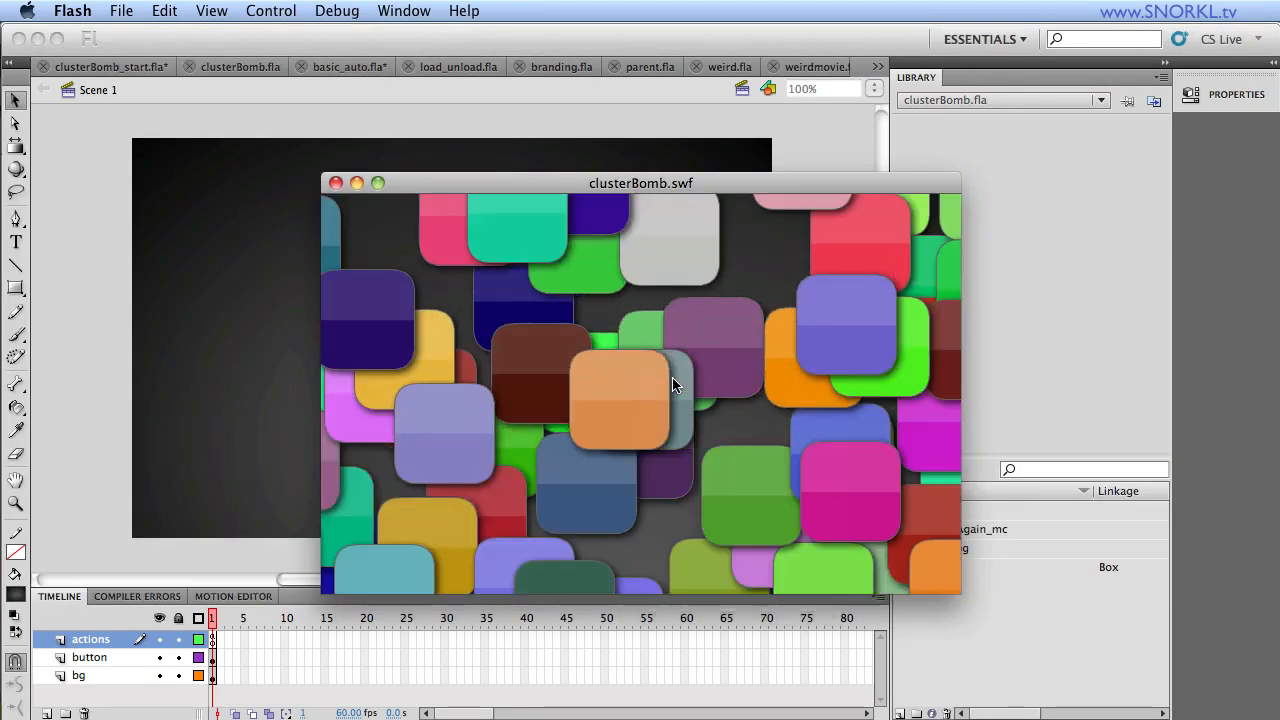
right_click(672, 386)
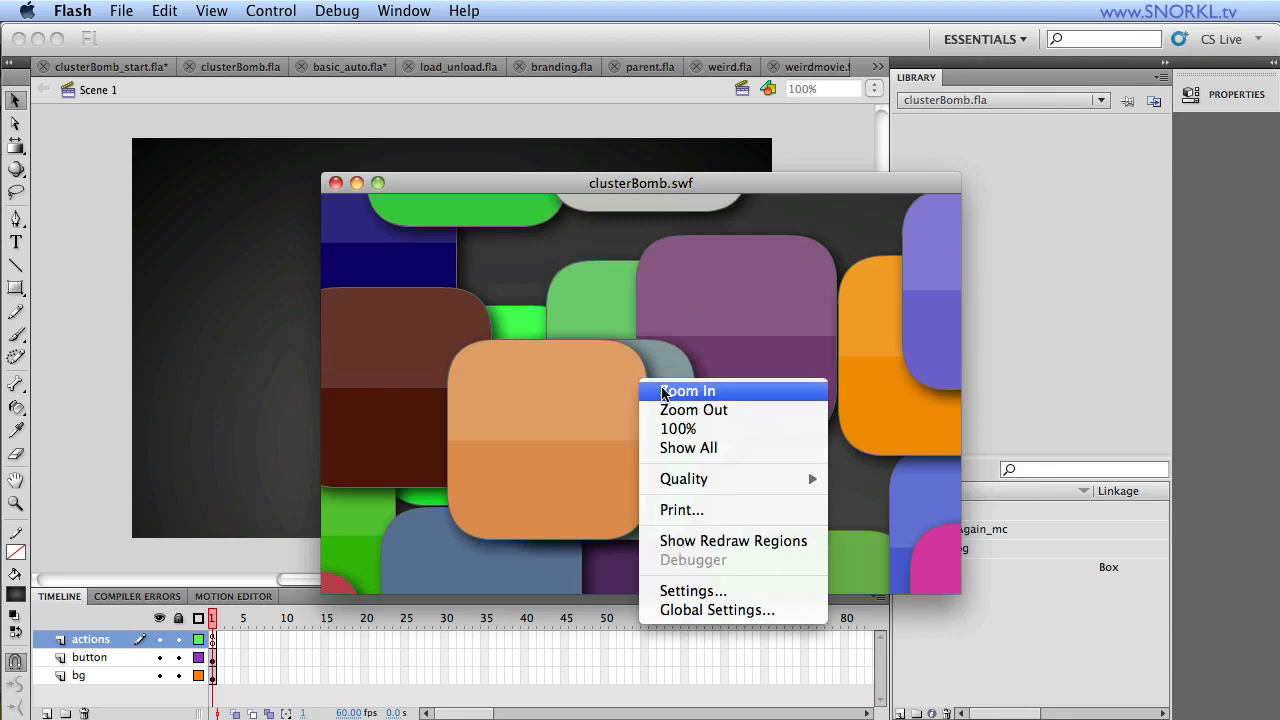
left_click(687, 390)
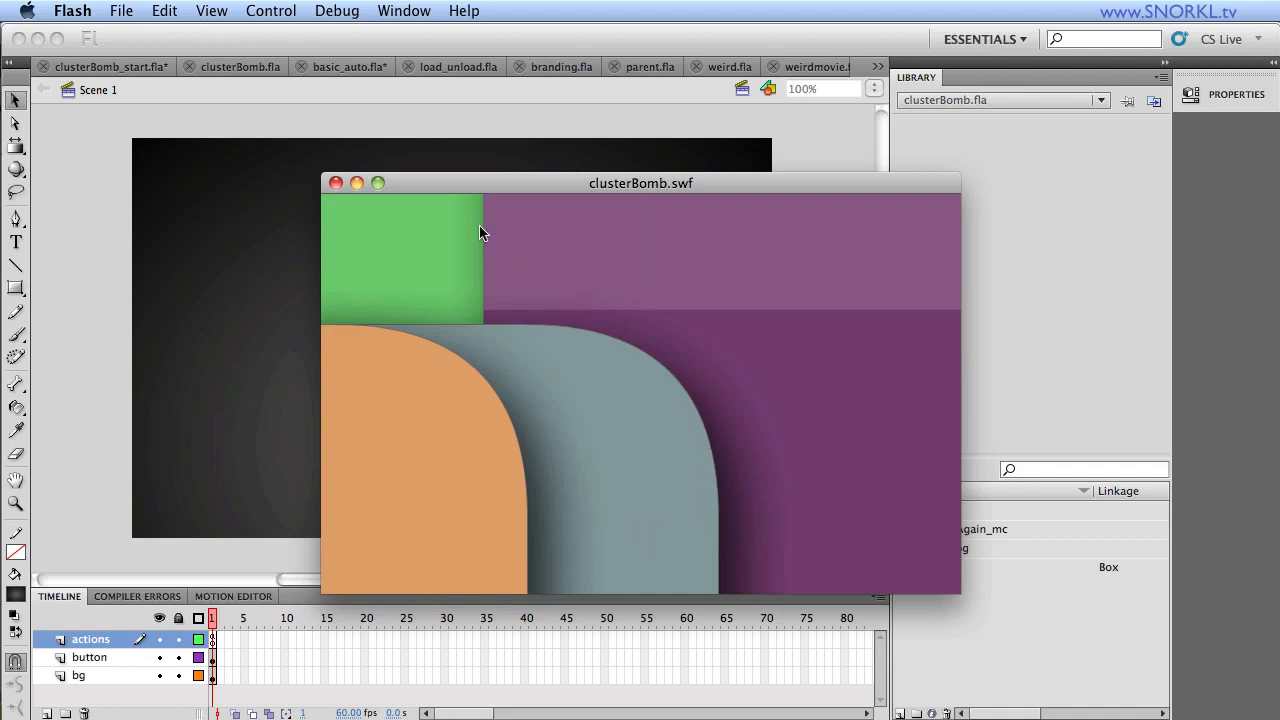
mouse_move(378, 332)
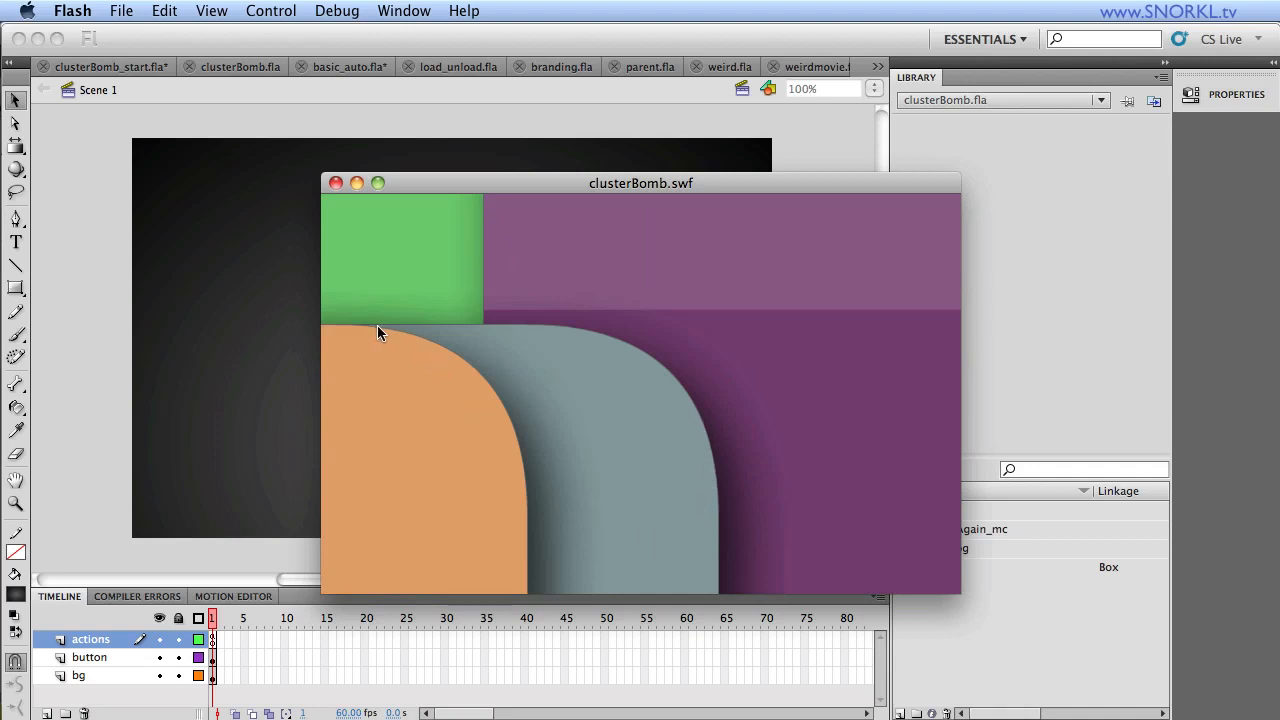
mouse_move(367, 229)
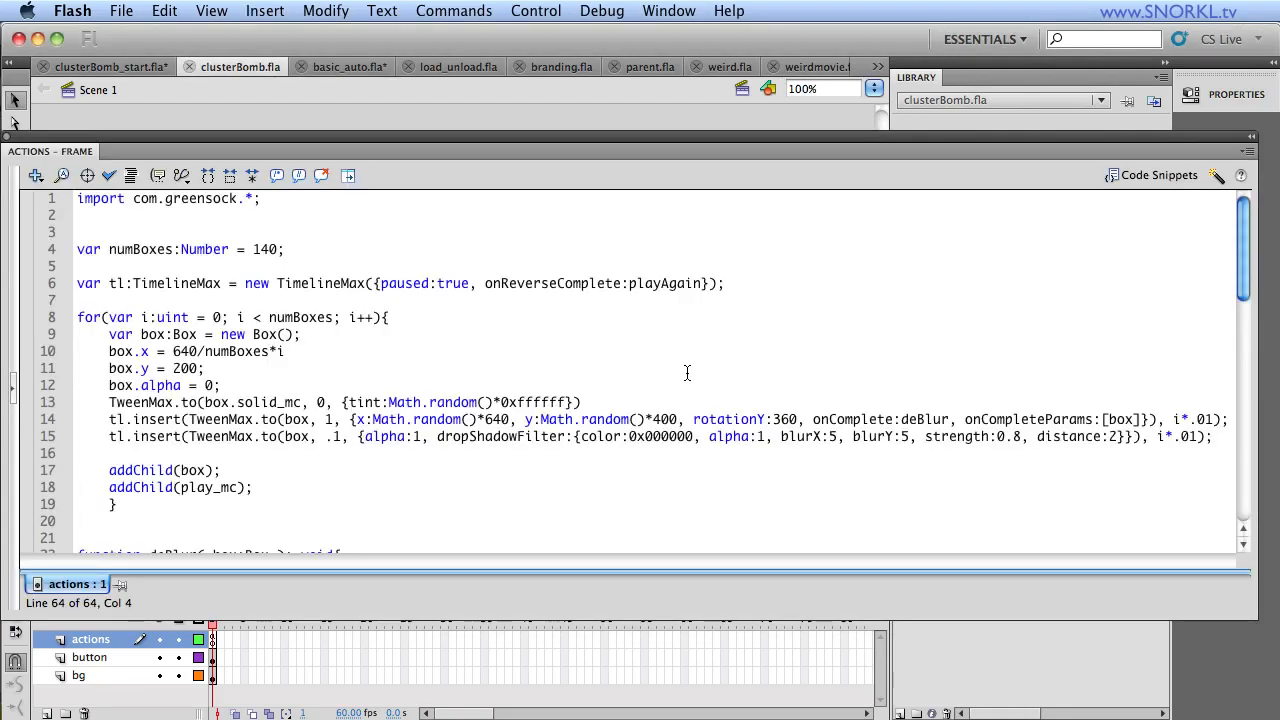
mouse_move(700, 407)
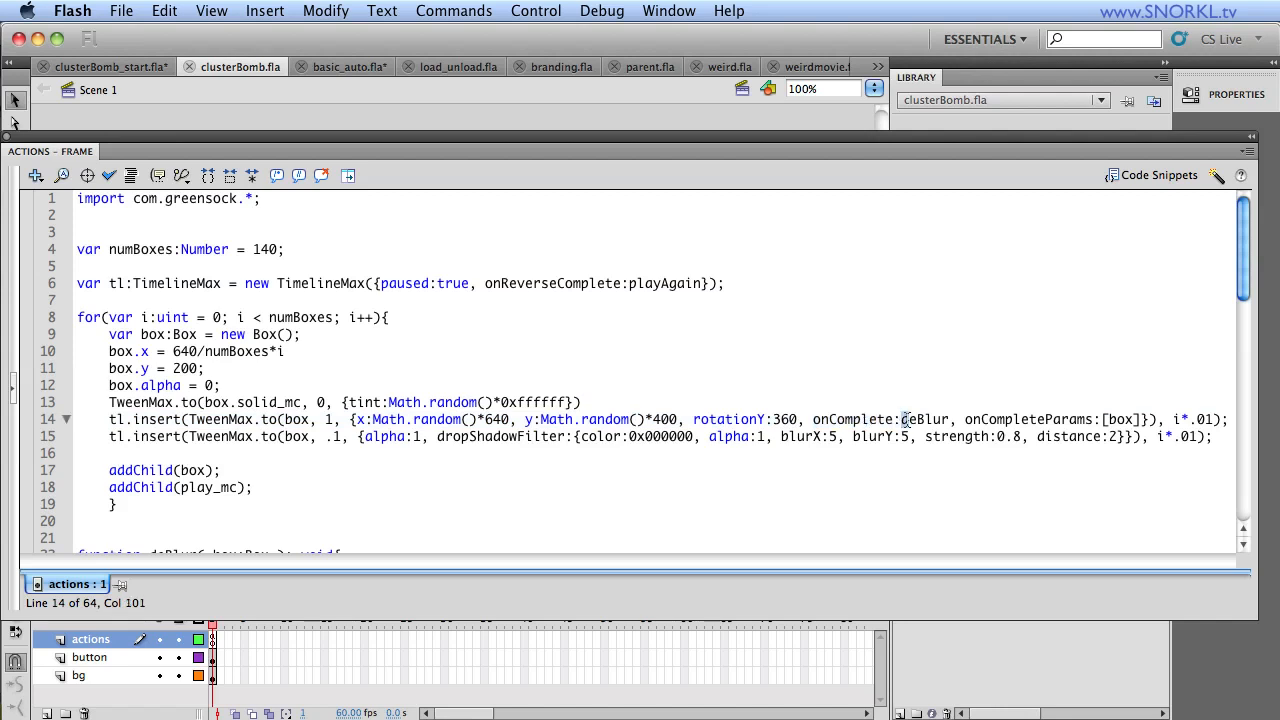
double_click(924, 419)
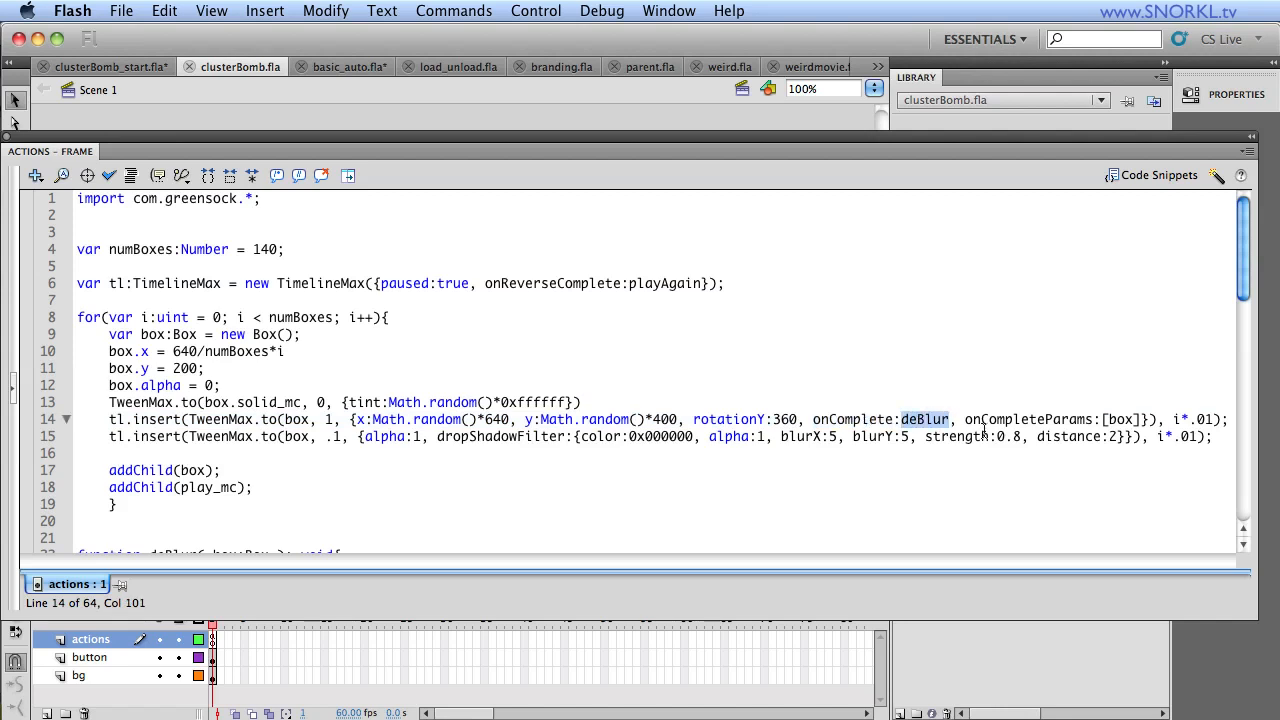
mouse_move(1075, 412)
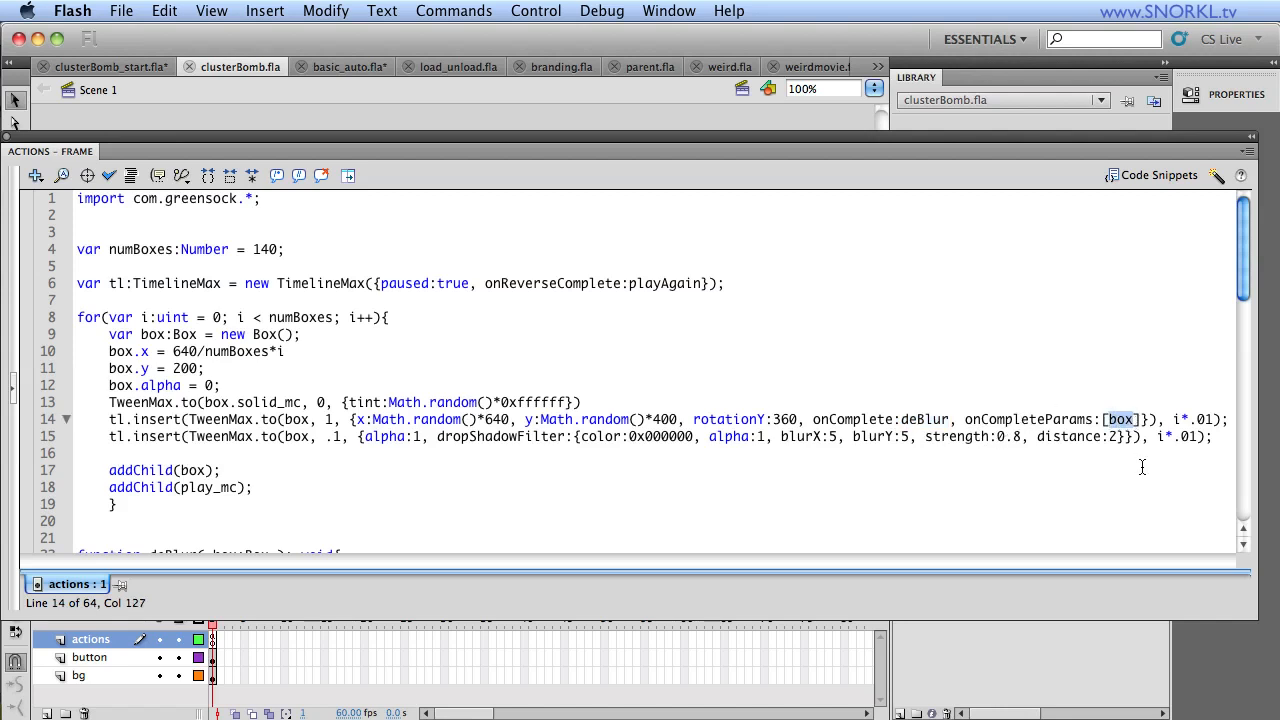
scroll("down", 3)
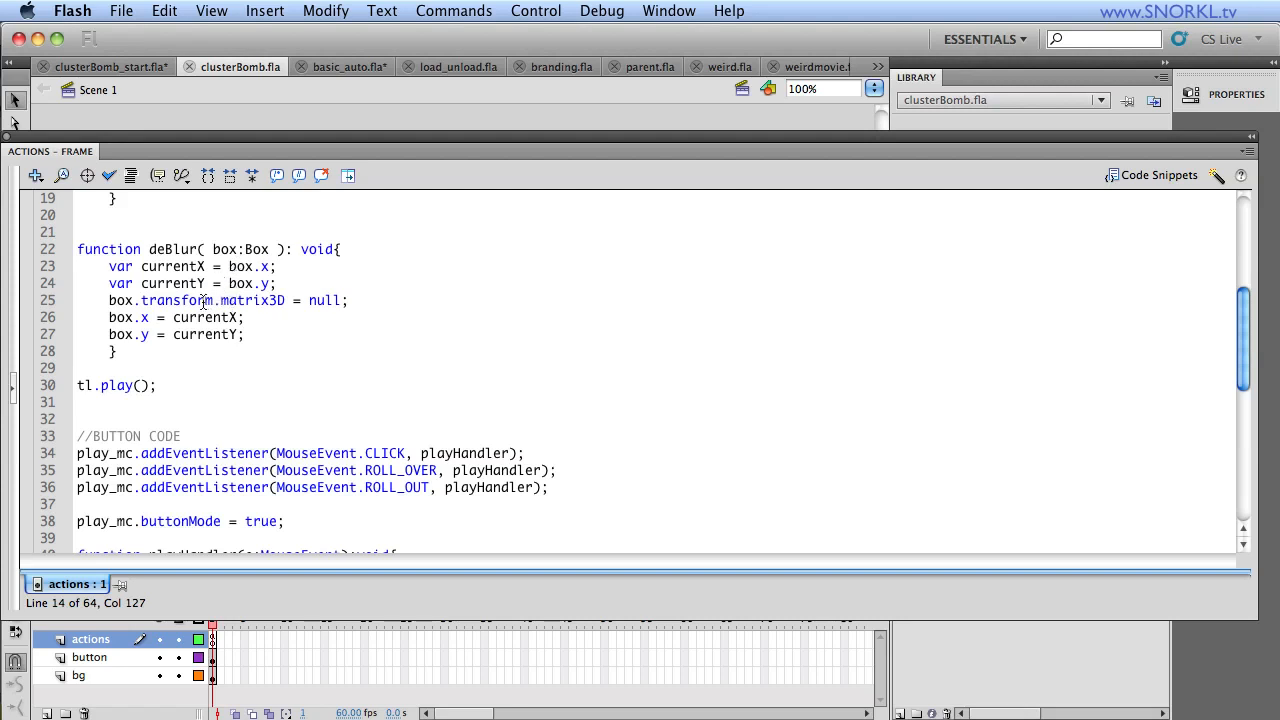
double_click(209, 300)
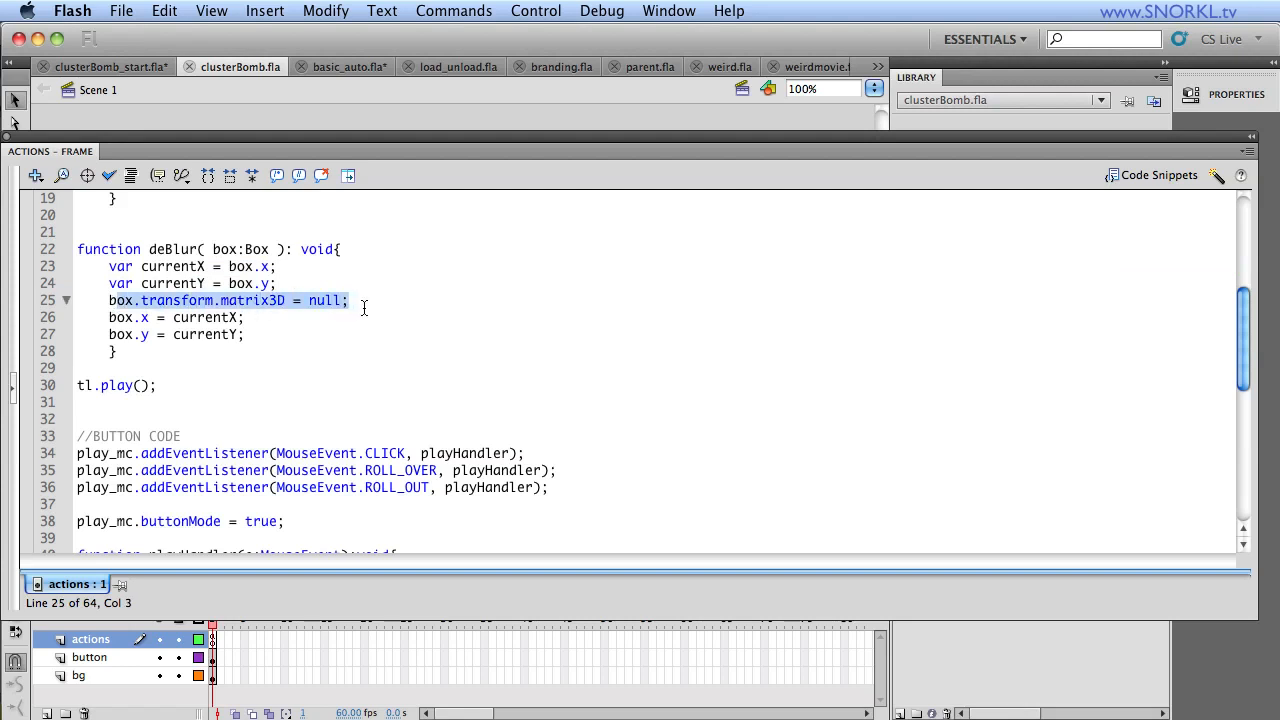
mouse_move(218, 315)
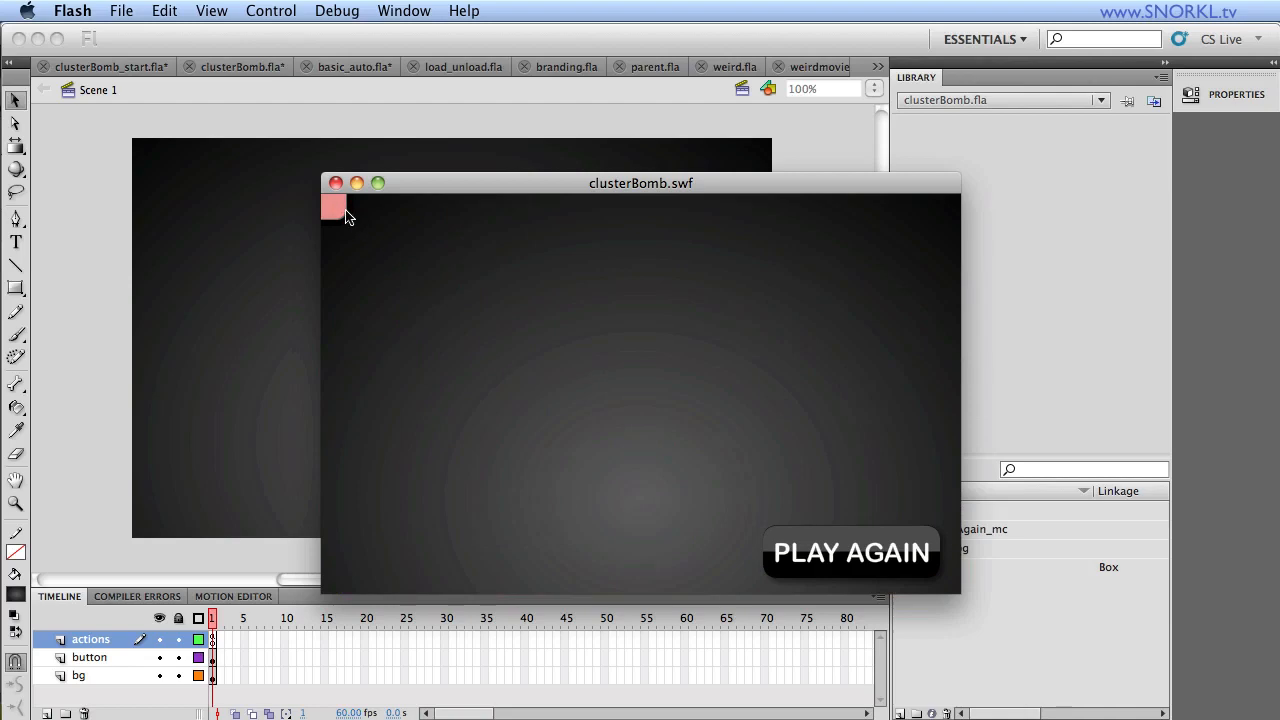
mouse_move(617, 471)
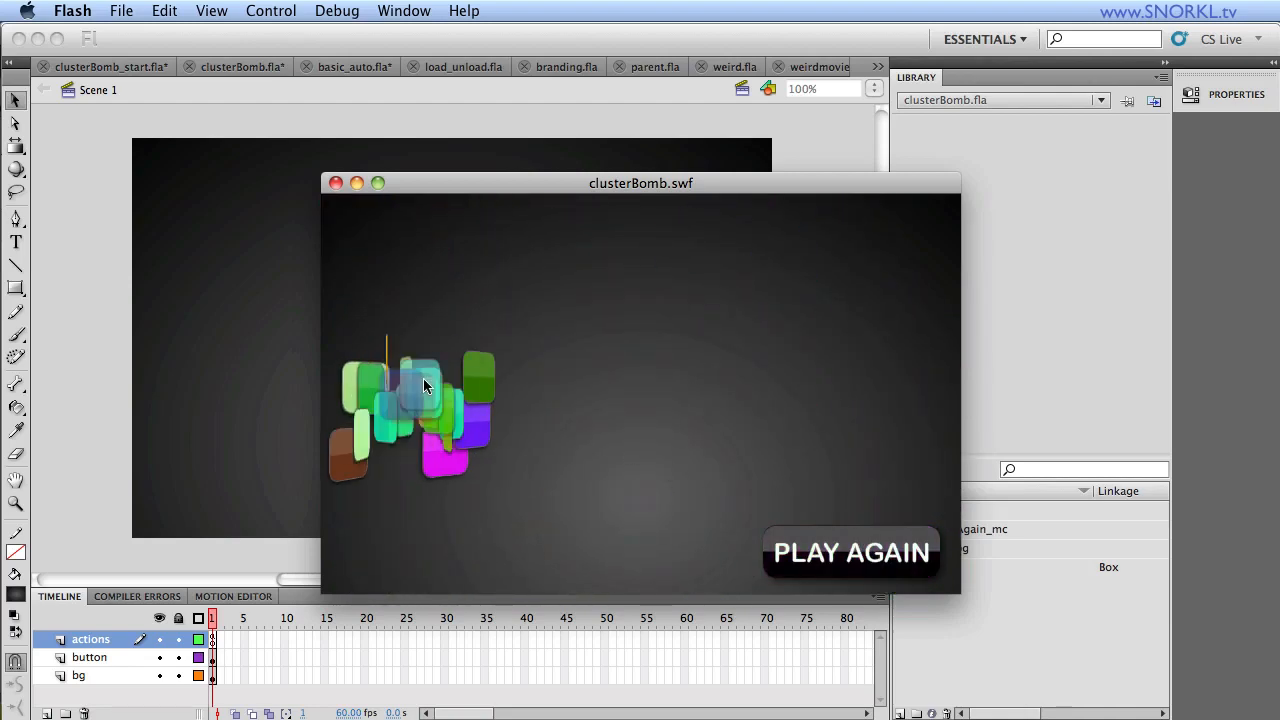
left_click(851, 552)
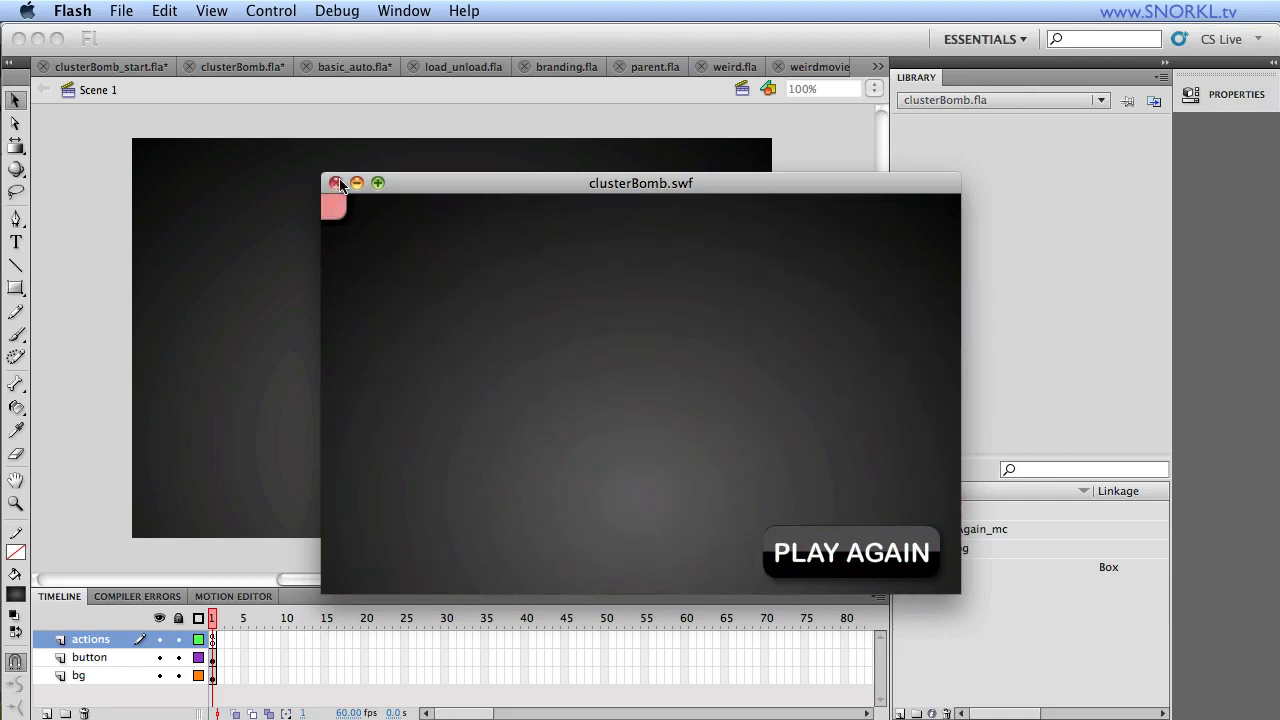
left_click(336, 183)
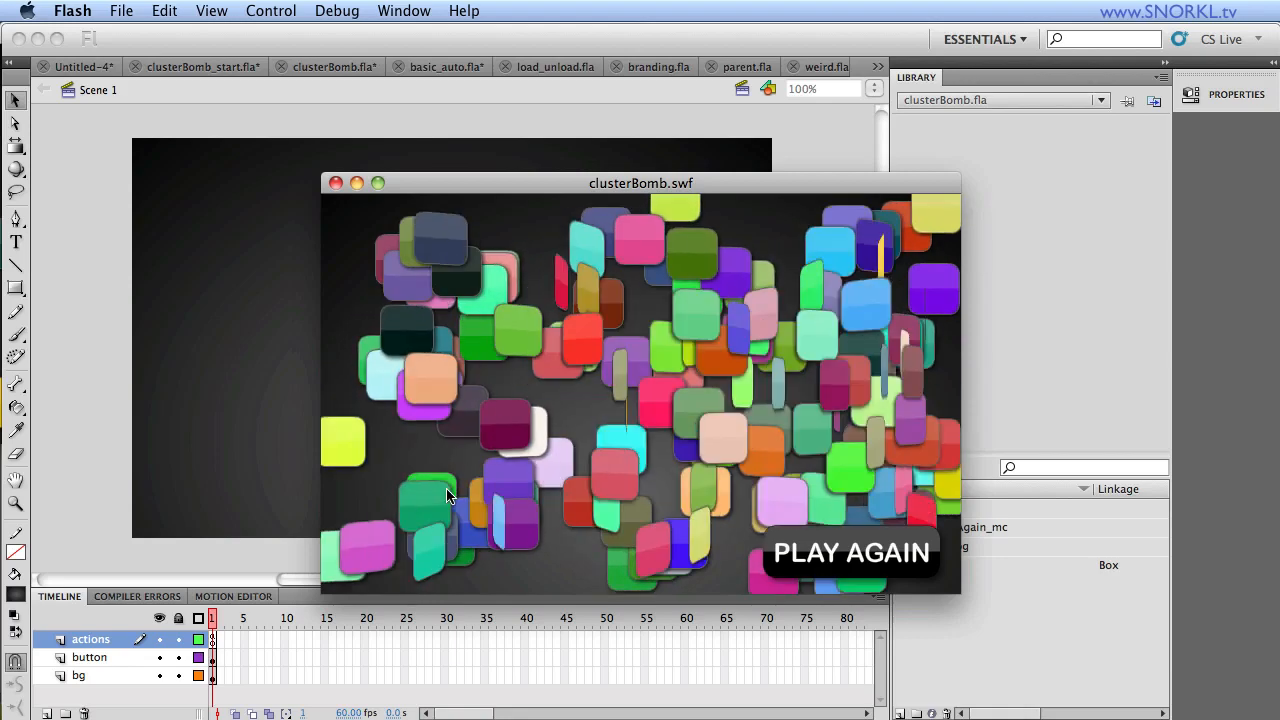
left_click(851, 553)
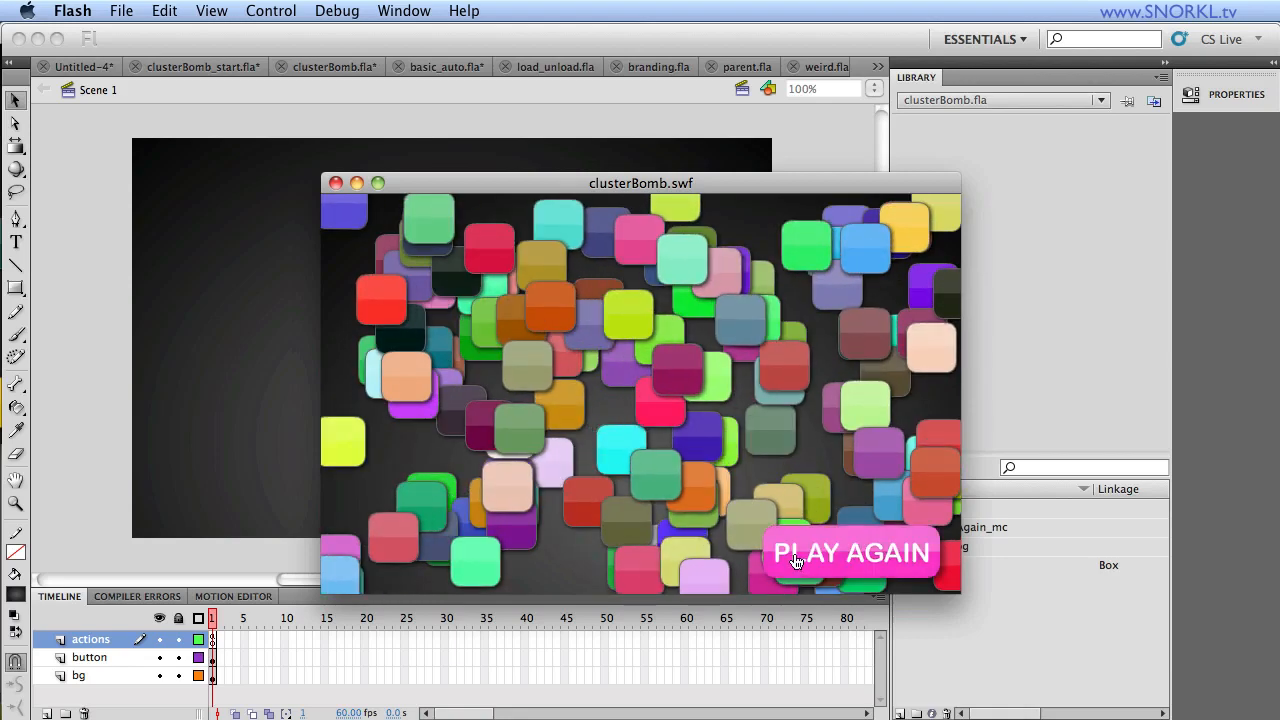
left_click(851, 552)
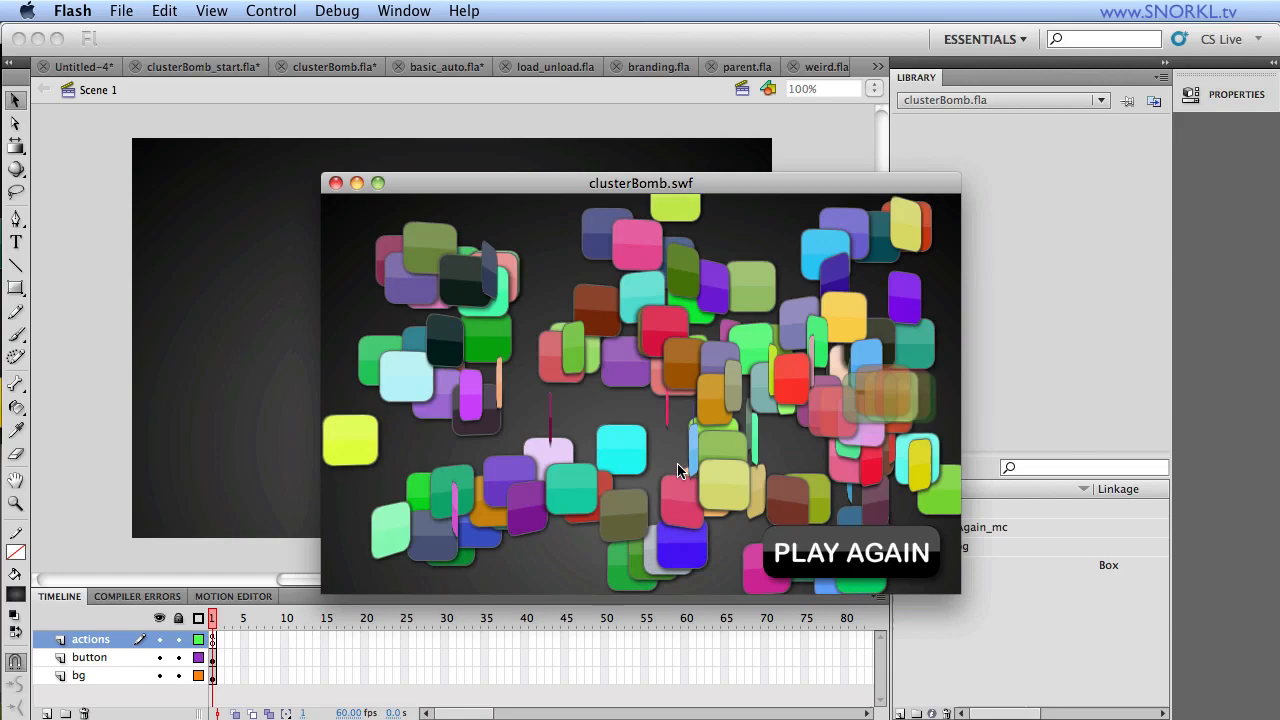
left_click(851, 553)
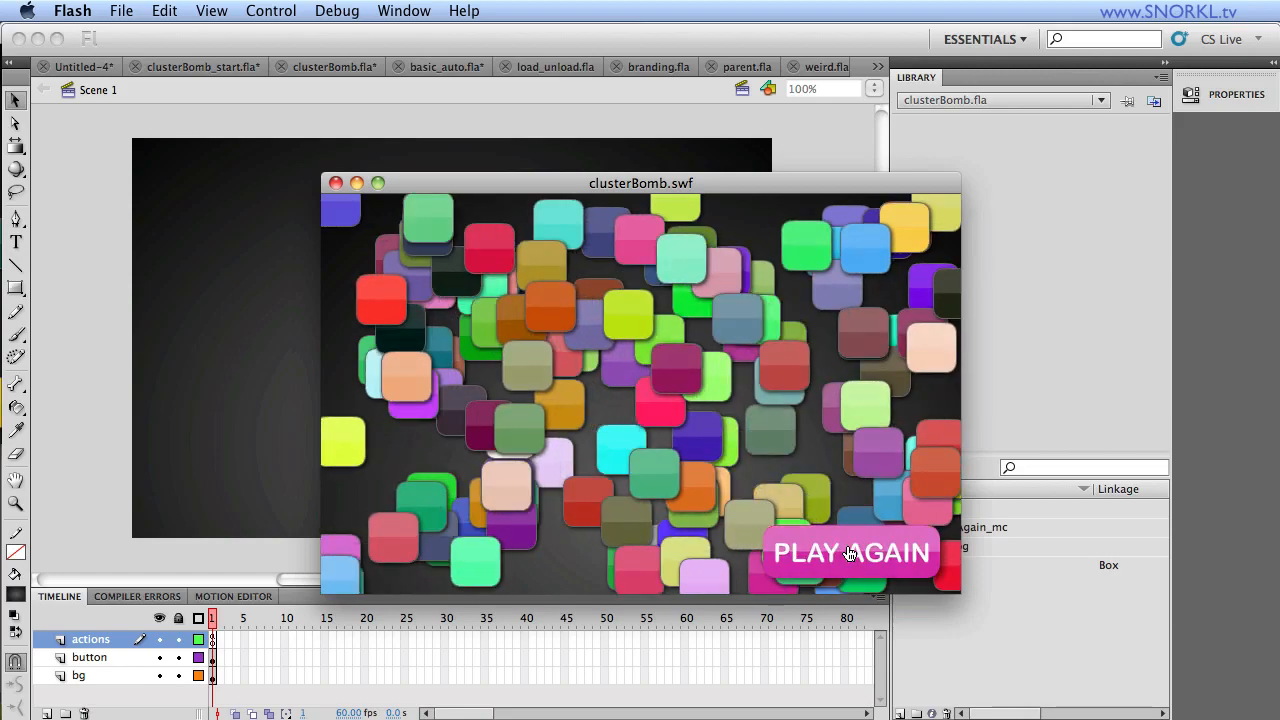
left_click(851, 553)
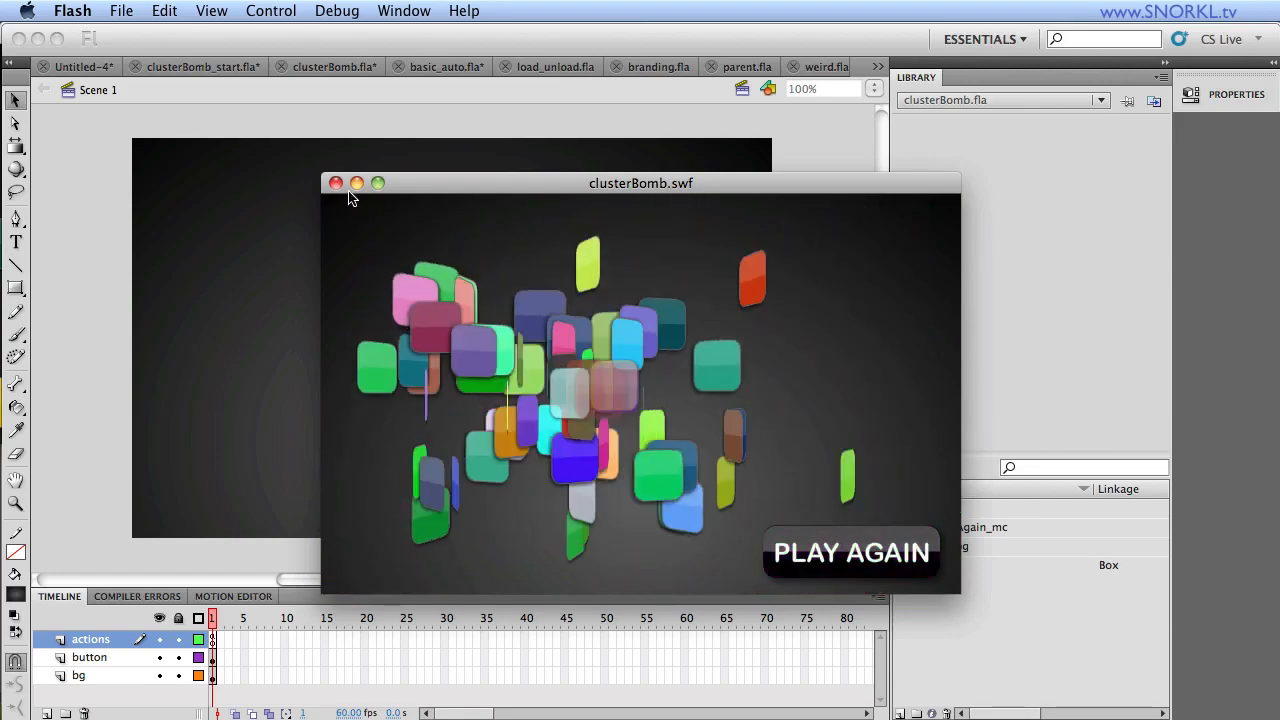
left_click(336, 183)
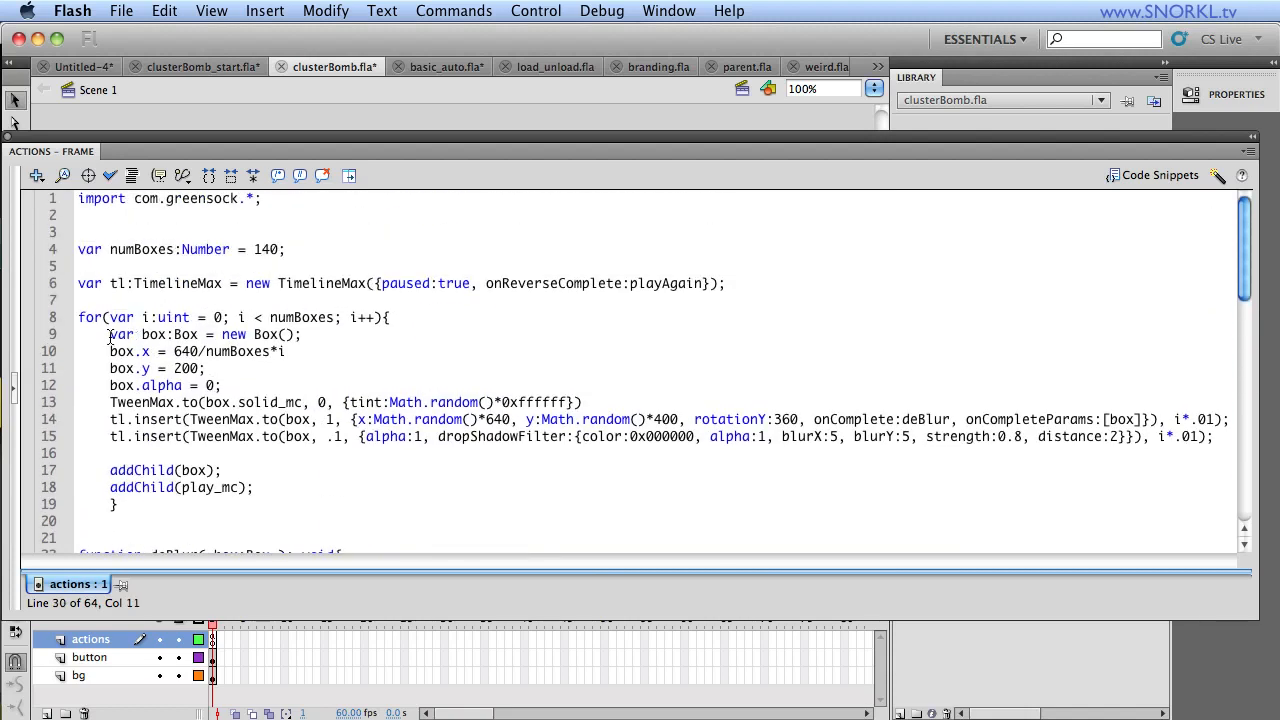
left_click_drag(109, 334, 285, 351)
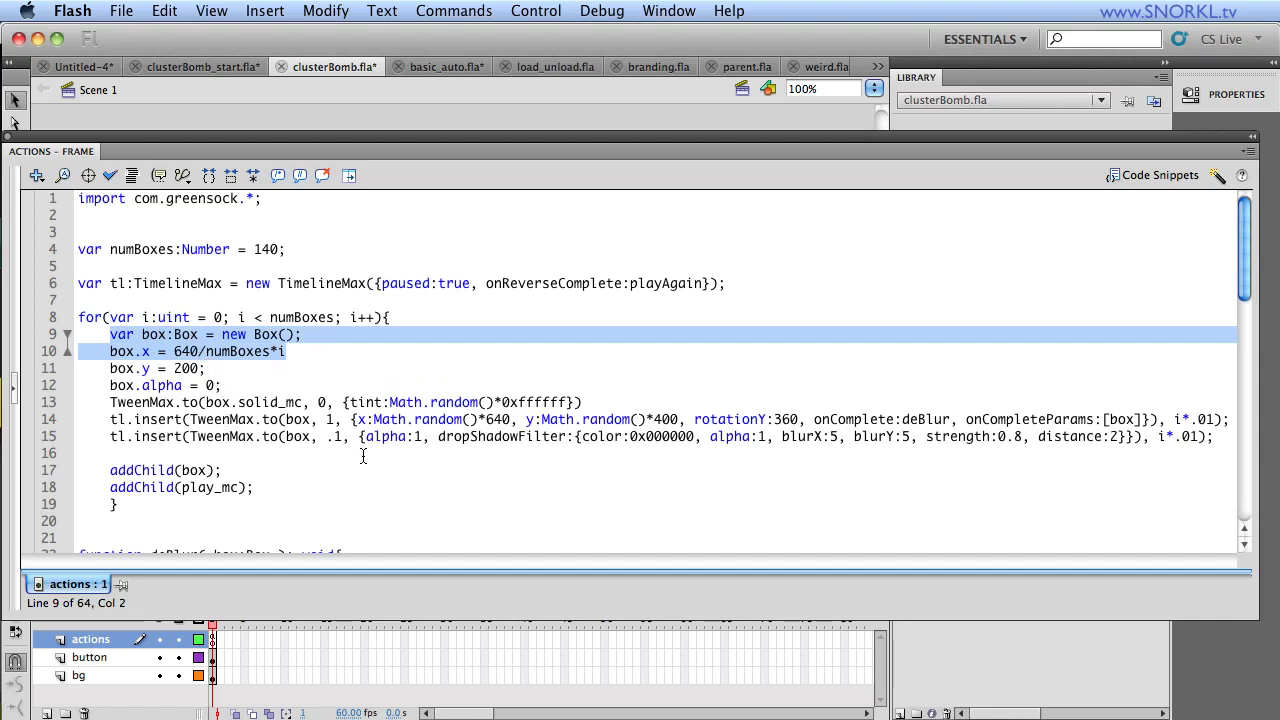
mouse_move(426, 469)
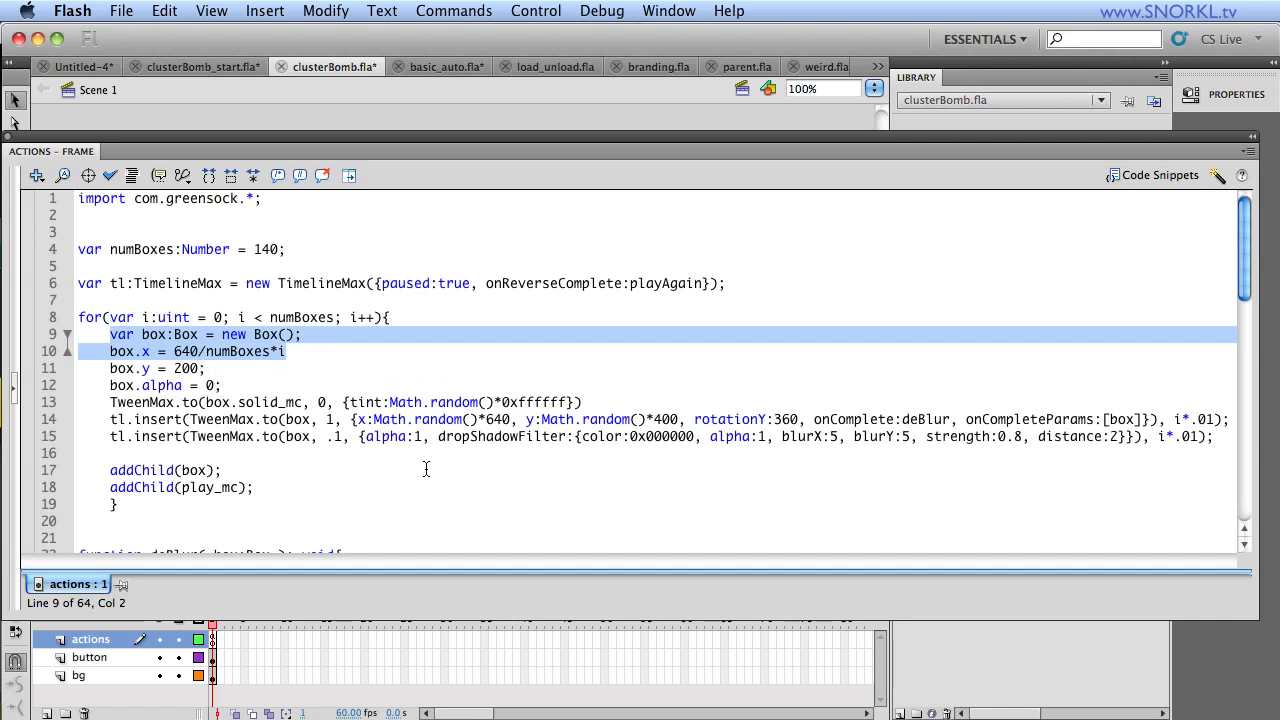
mouse_move(627, 446)
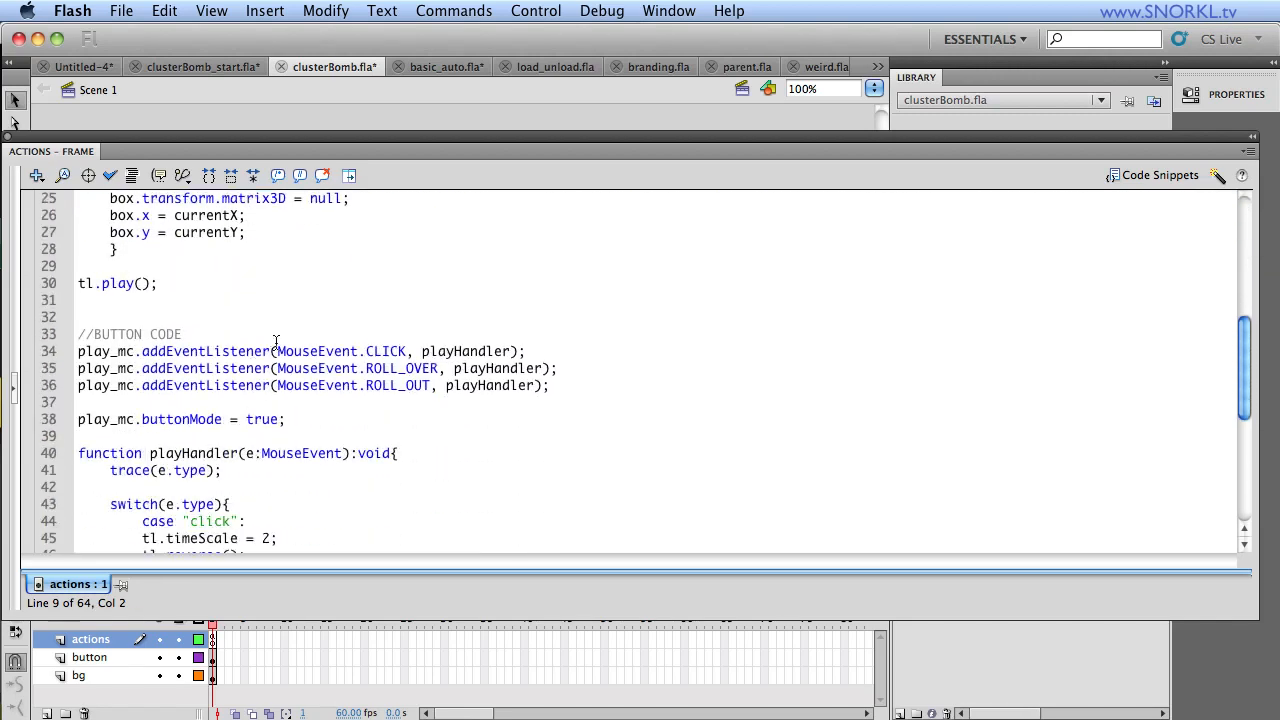
scroll("down", 3)
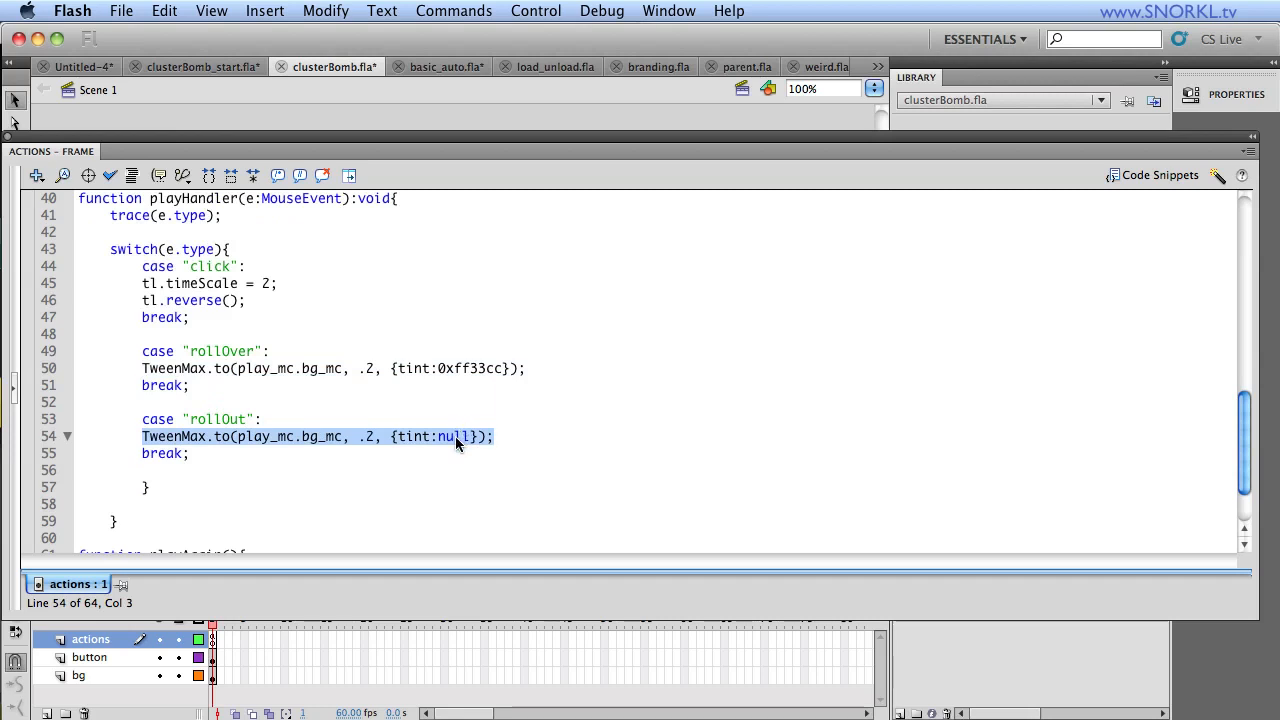
scroll("down", 3)
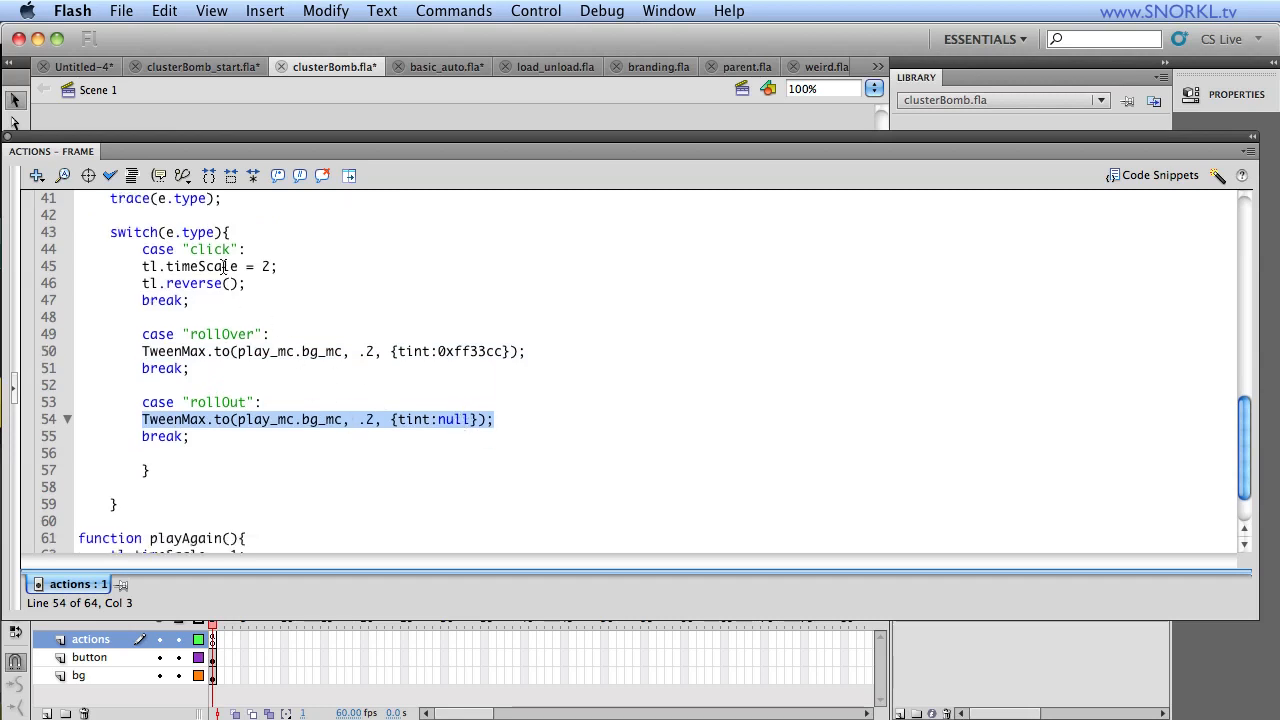
left_click(192, 283)
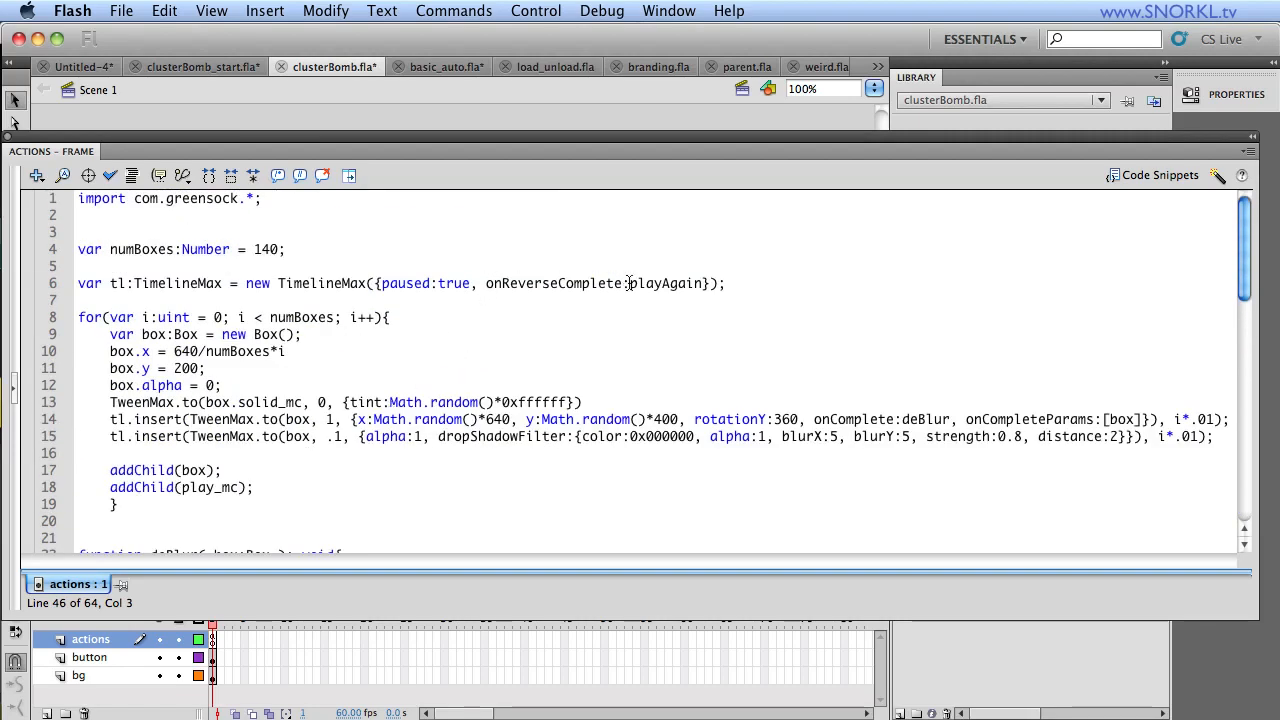
scroll("down", 3)
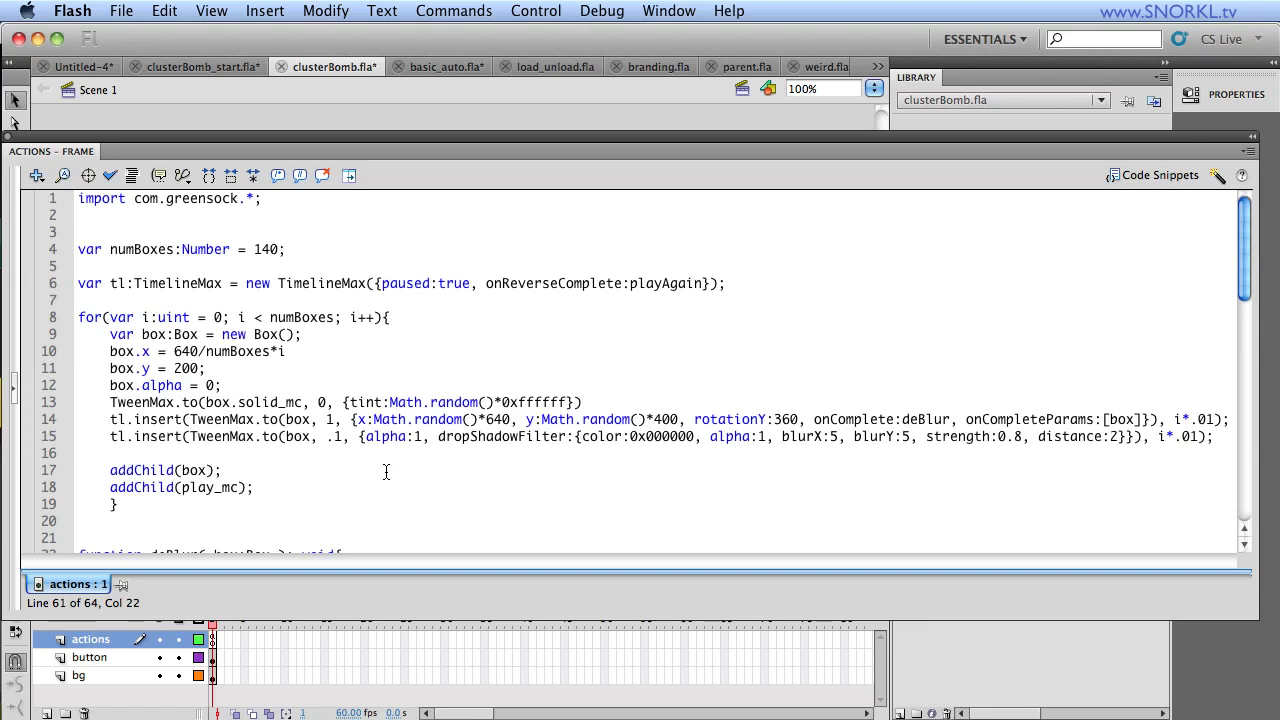
mouse_move(364, 386)
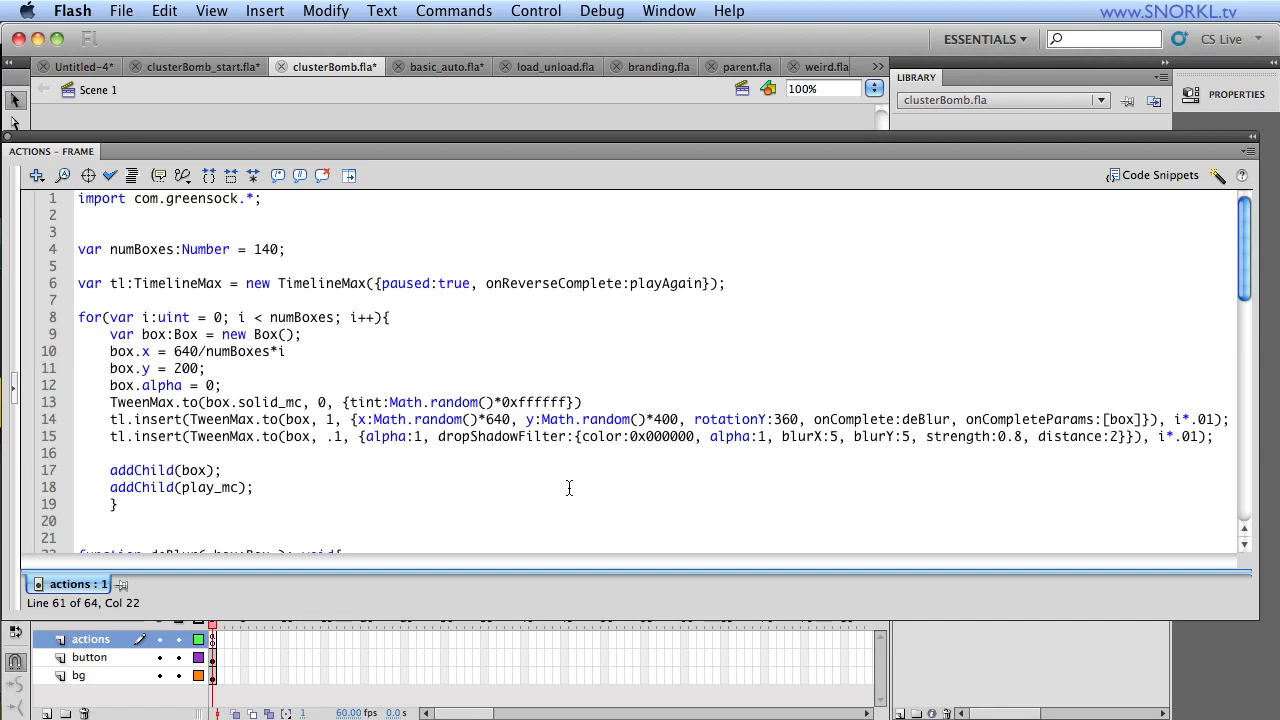
mouse_move(1022, 442)
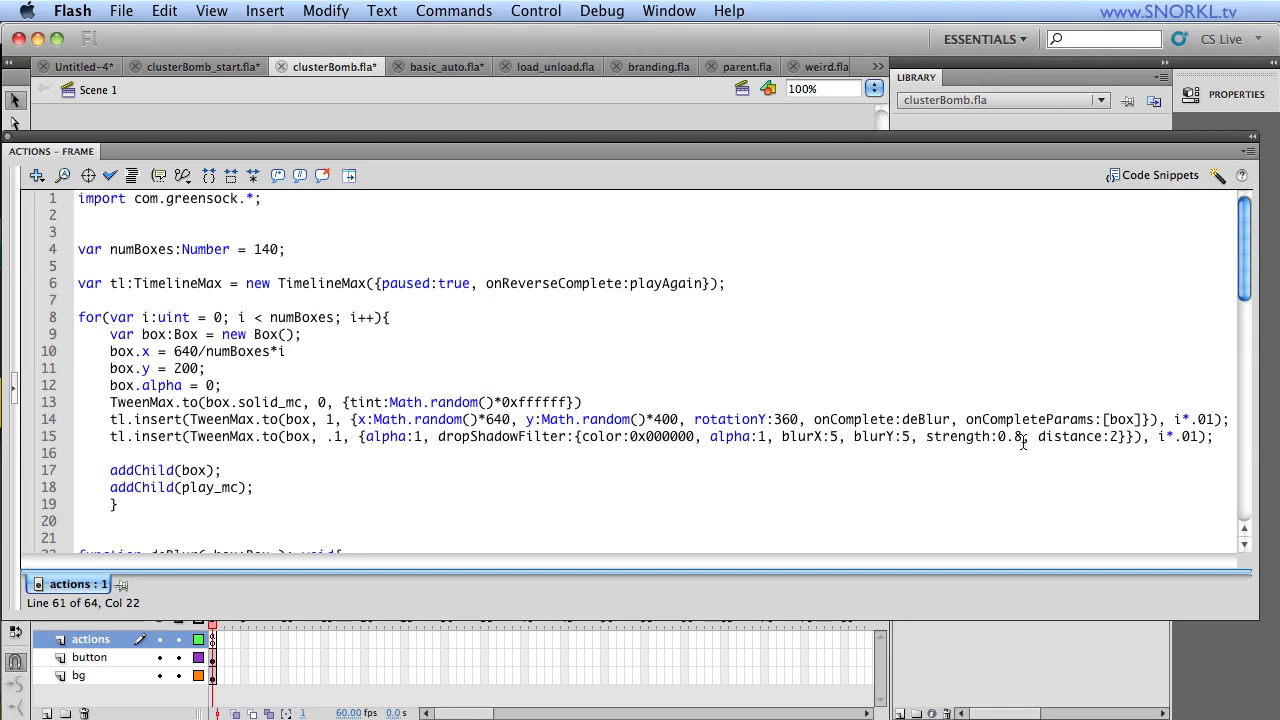